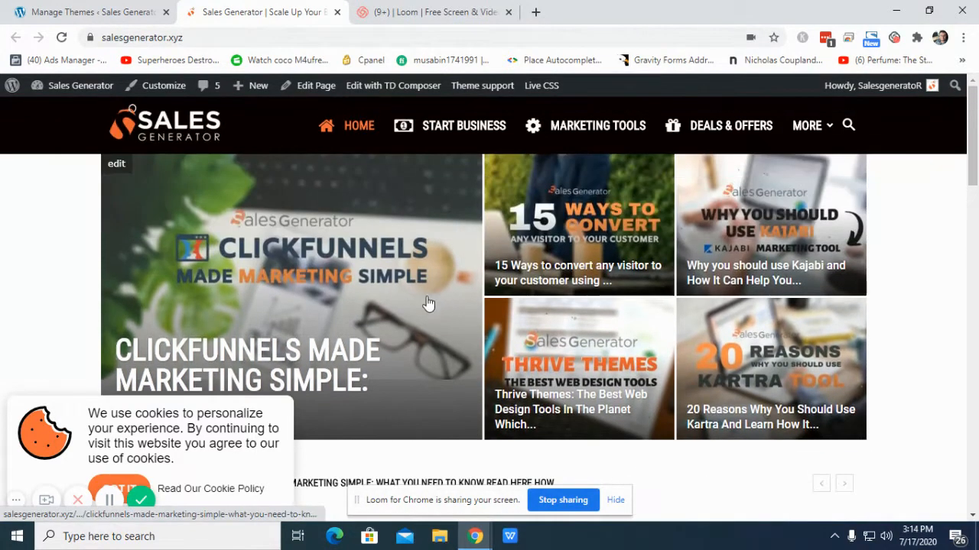
pyautogui.moveTo(442, 290)
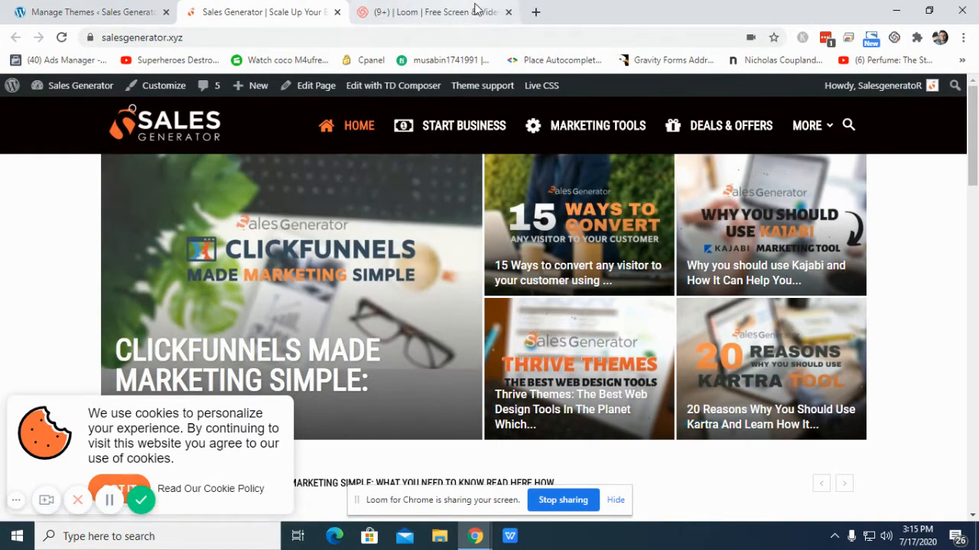
# Step: Search Google for 'wordfence' in a new browser tab
pyautogui.click(506, 12)
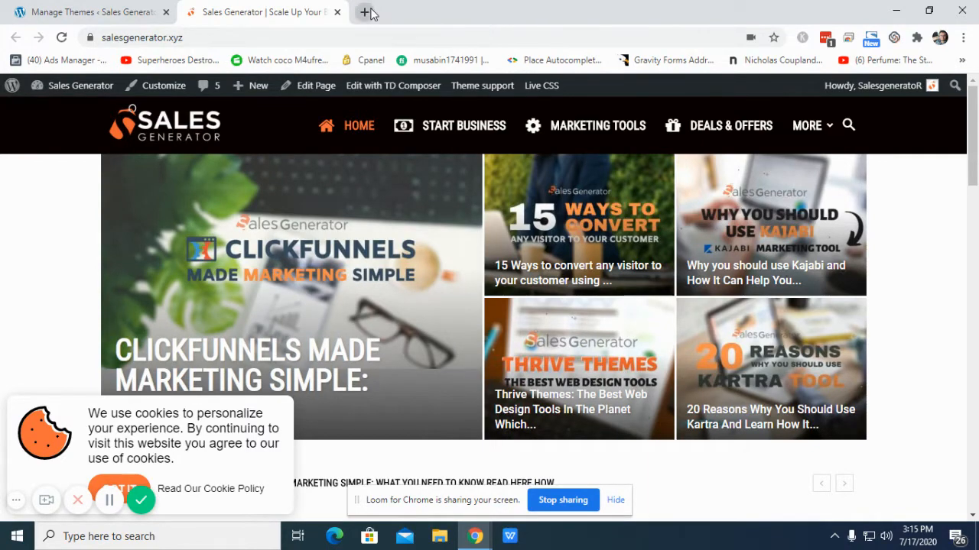
pyautogui.click(367, 12)
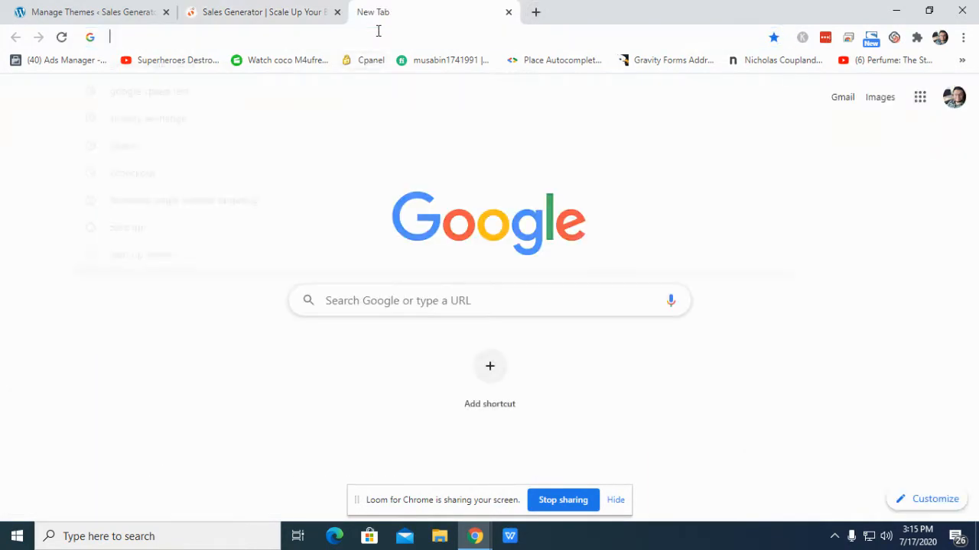
pyautogui.write('won')
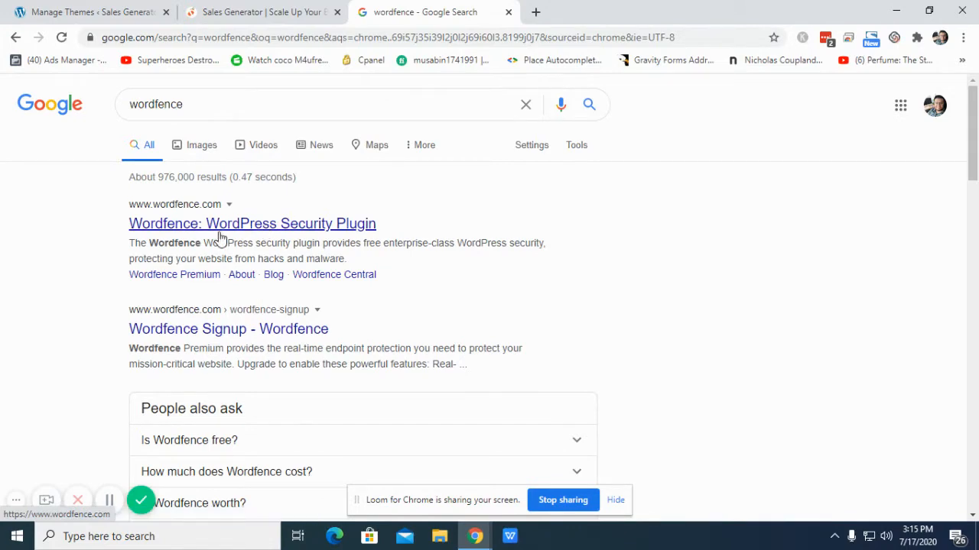
# Step: Browse wordfence.com's features and reviews, then return to the Sales Generator tab
pyautogui.click(251, 223)
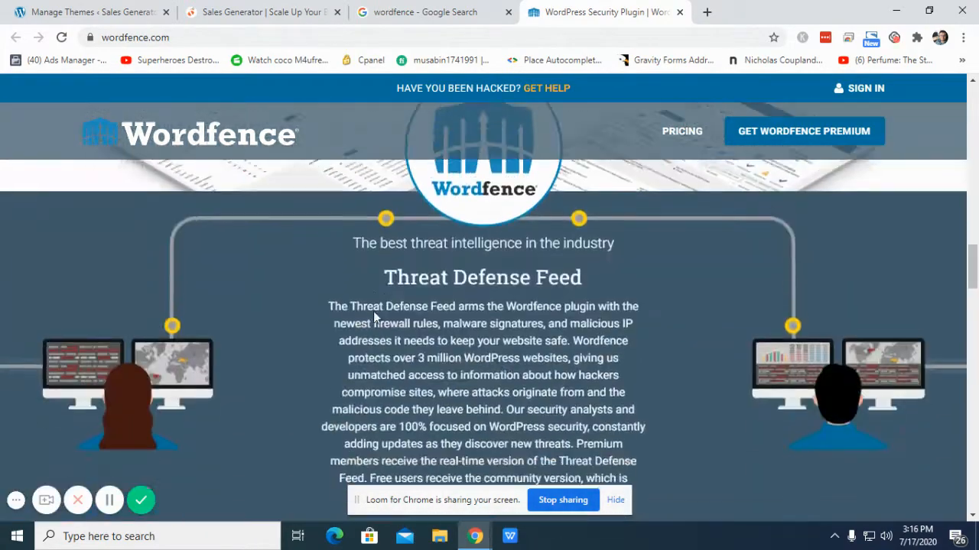
pyautogui.scroll(-3)
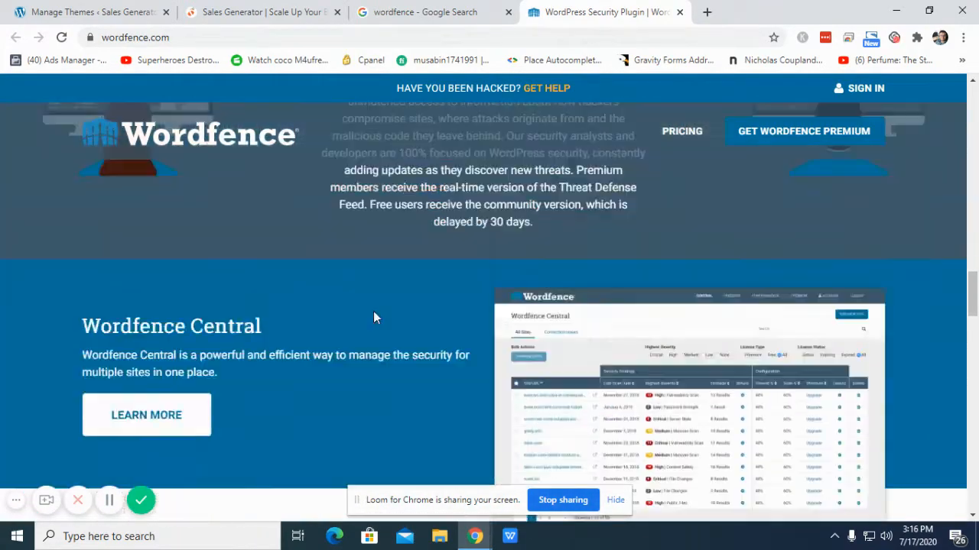
pyautogui.scroll(3)
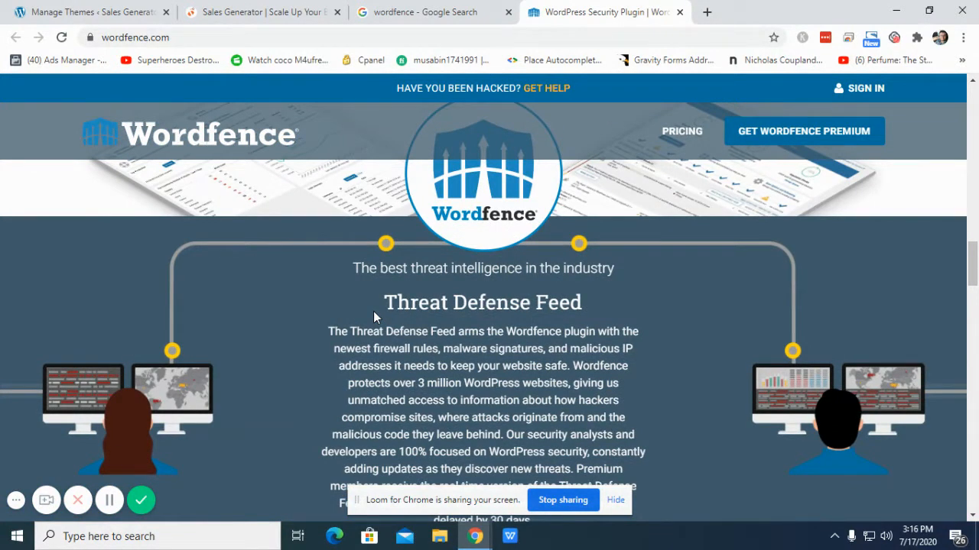
pyautogui.moveTo(383, 367)
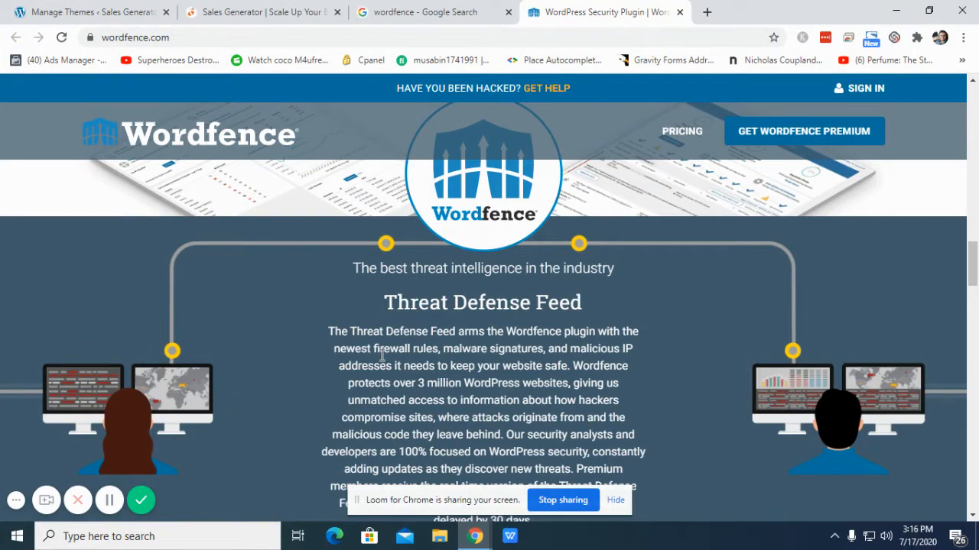
pyautogui.scroll(-3)
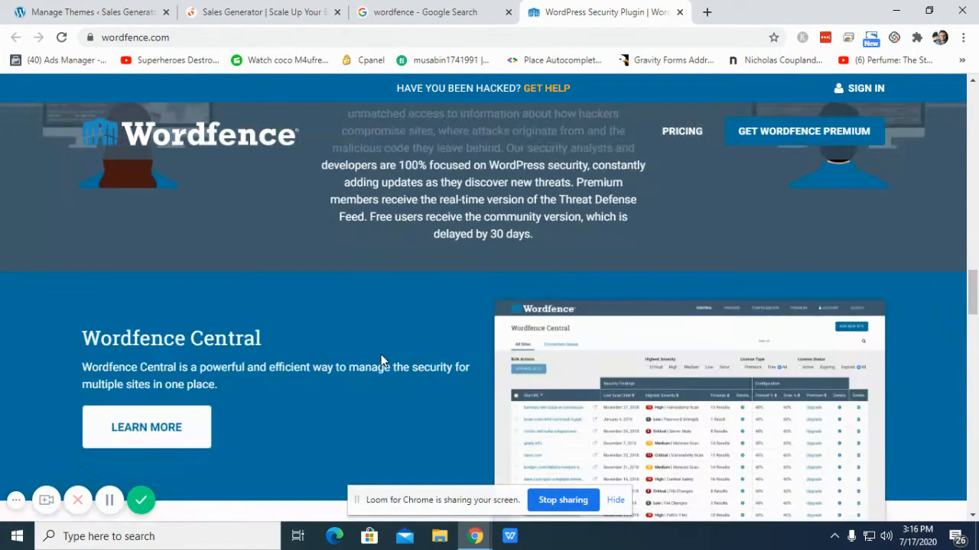
pyautogui.scroll(-3)
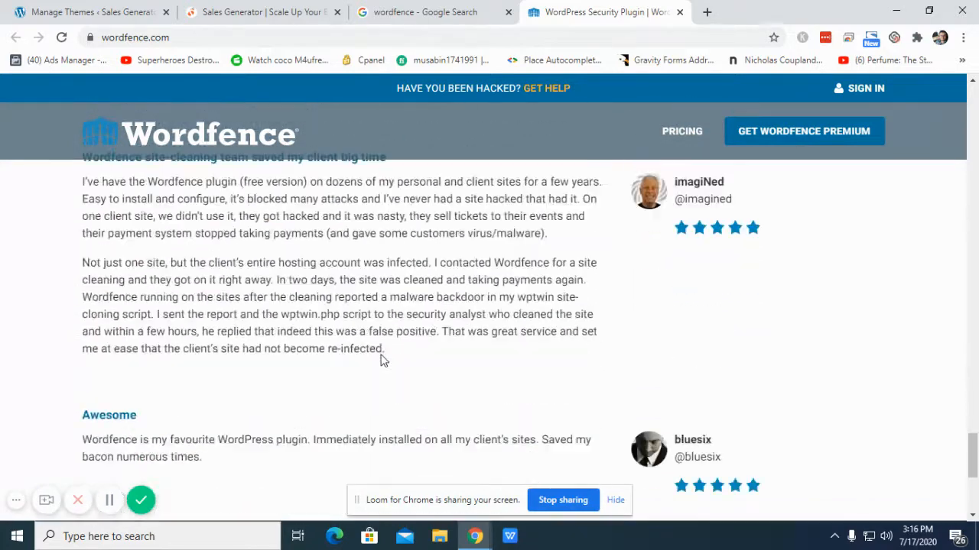
pyautogui.click(92, 13)
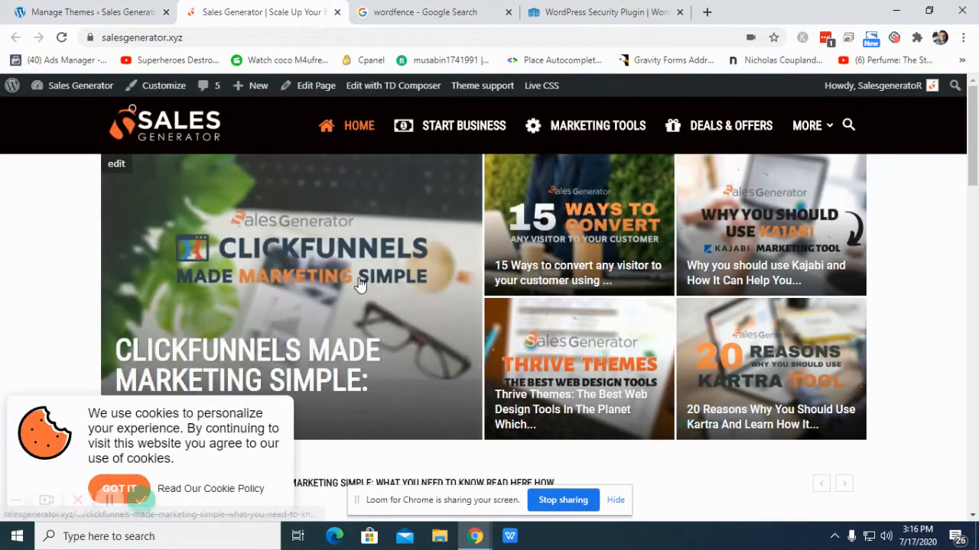
# Step: Scroll through the Sales Generator homepage articles and the Themes admin page
pyautogui.scroll(-3)
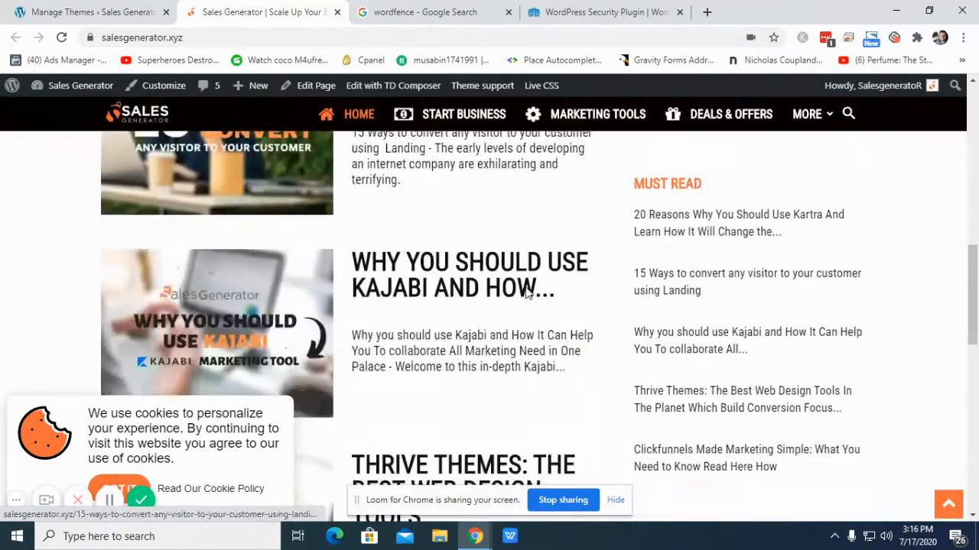
pyautogui.scroll(3)
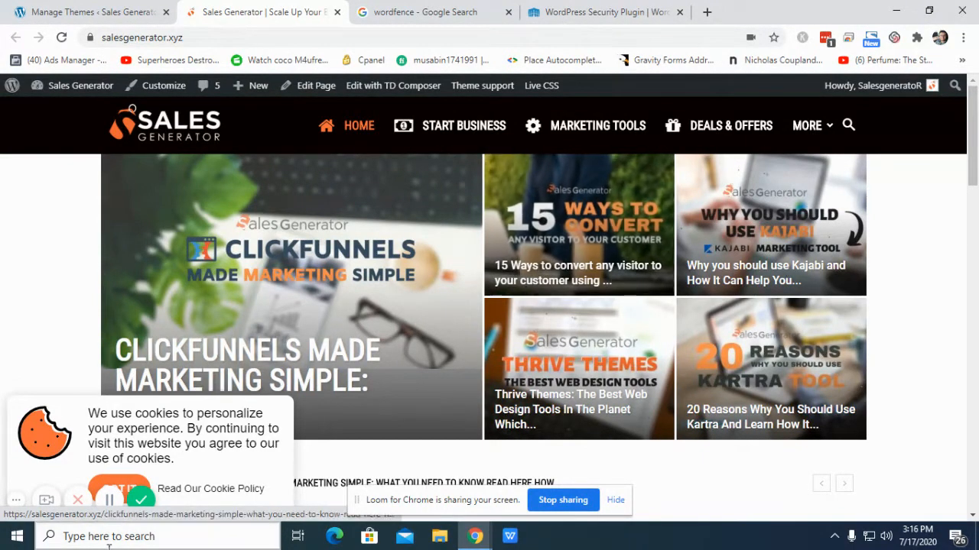
pyautogui.scroll(-3)
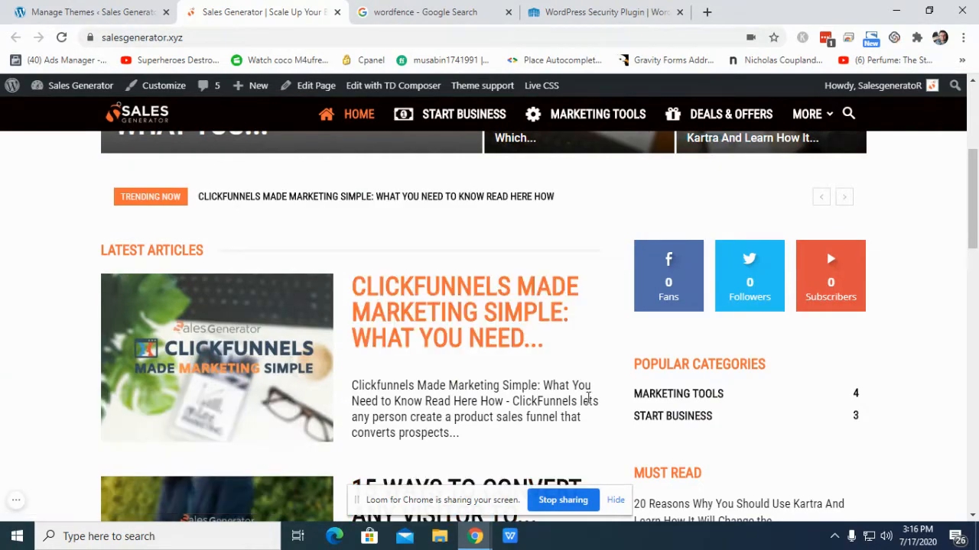
pyautogui.scroll(3)
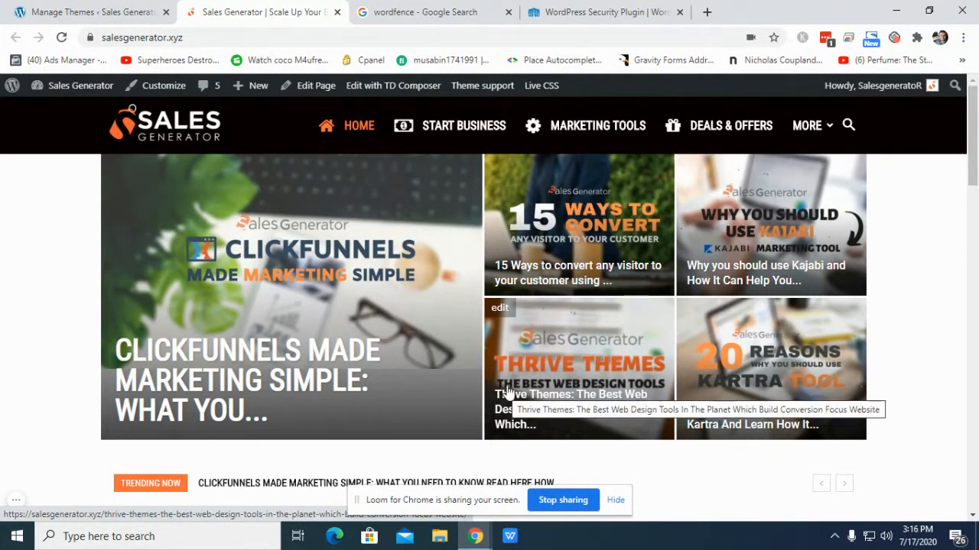
pyautogui.moveTo(309, 315)
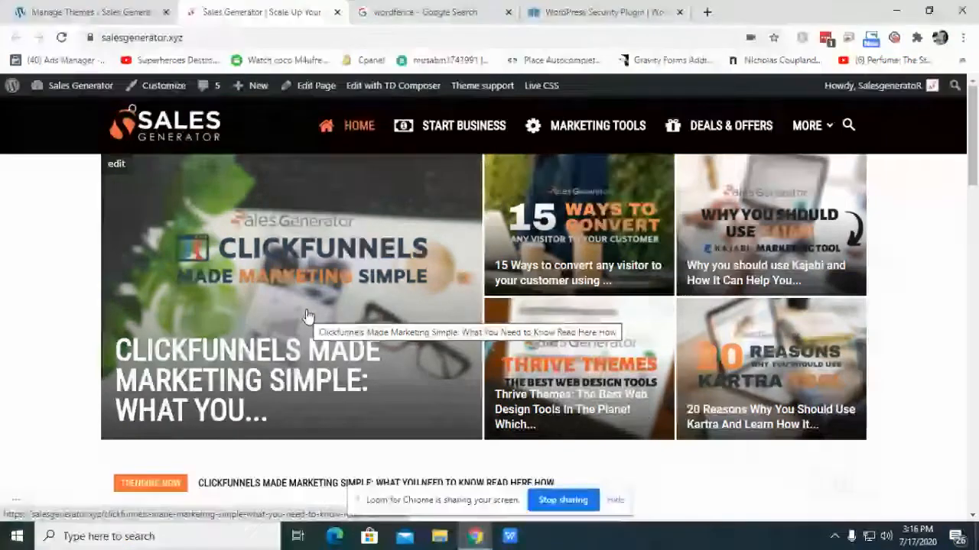
pyautogui.scroll(-3)
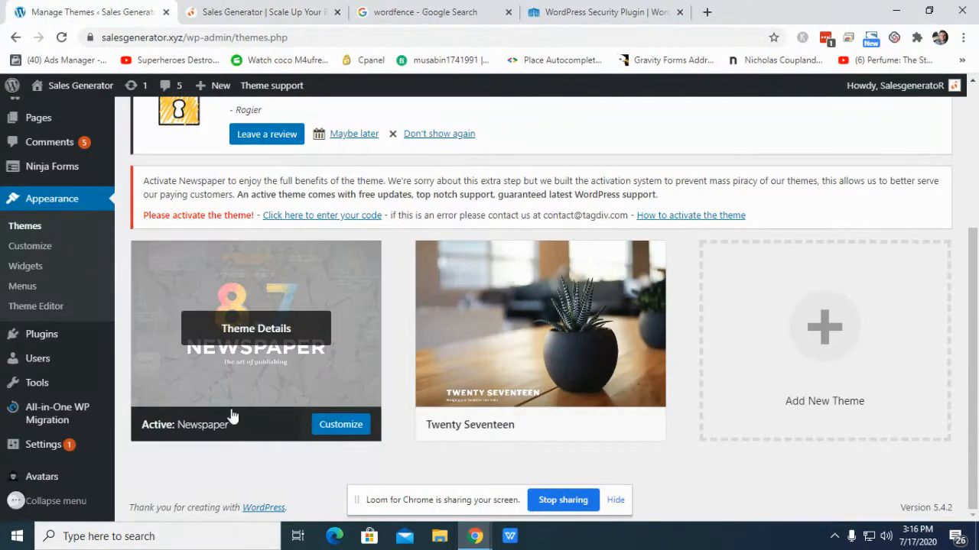
pyautogui.moveTo(88, 370)
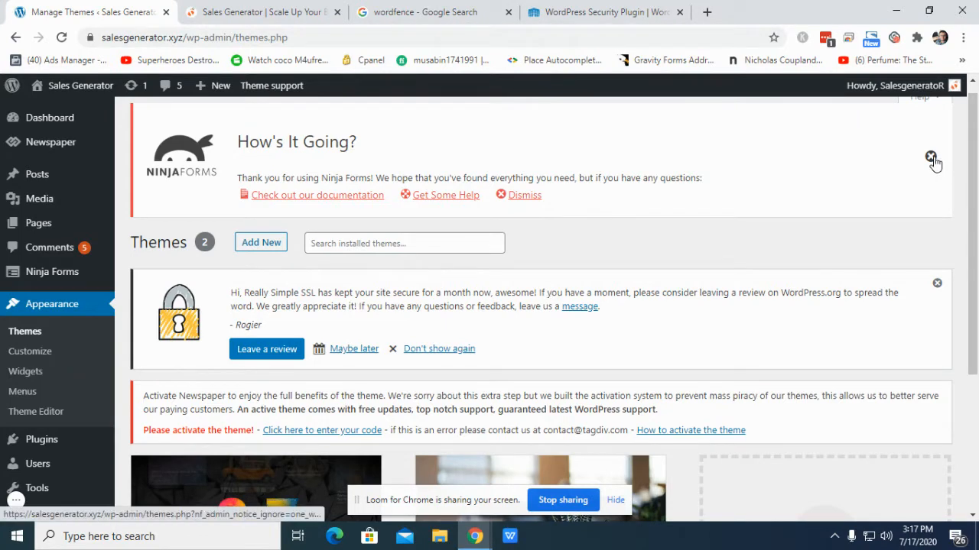
# Step: Dismiss the Ninja Forms 'How's It Going?' notice on the Themes page
pyautogui.click(930, 156)
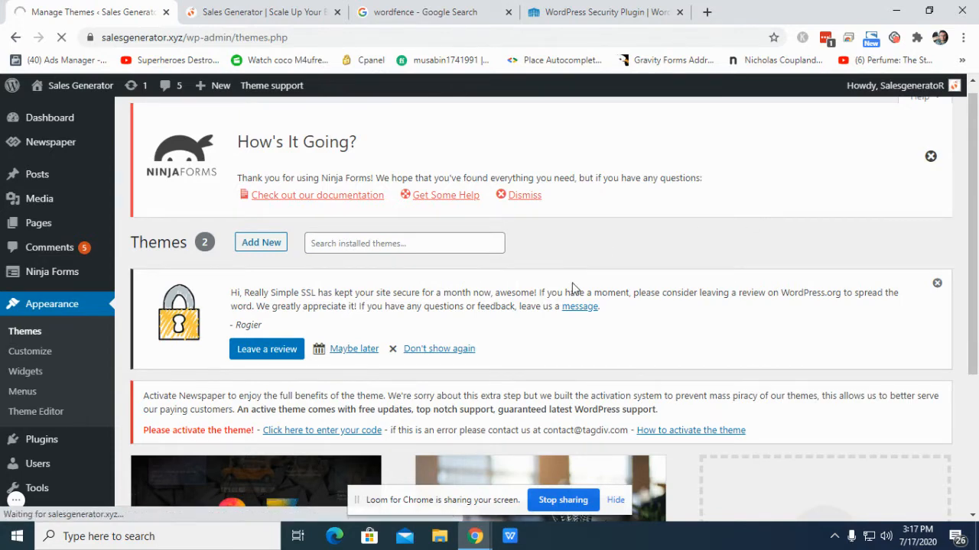
pyautogui.click(930, 156)
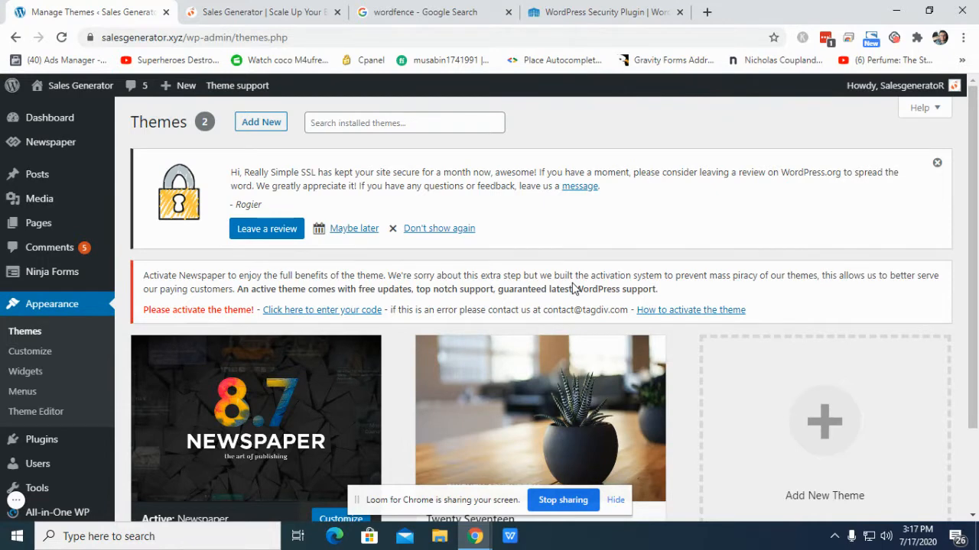
pyautogui.scroll(-3)
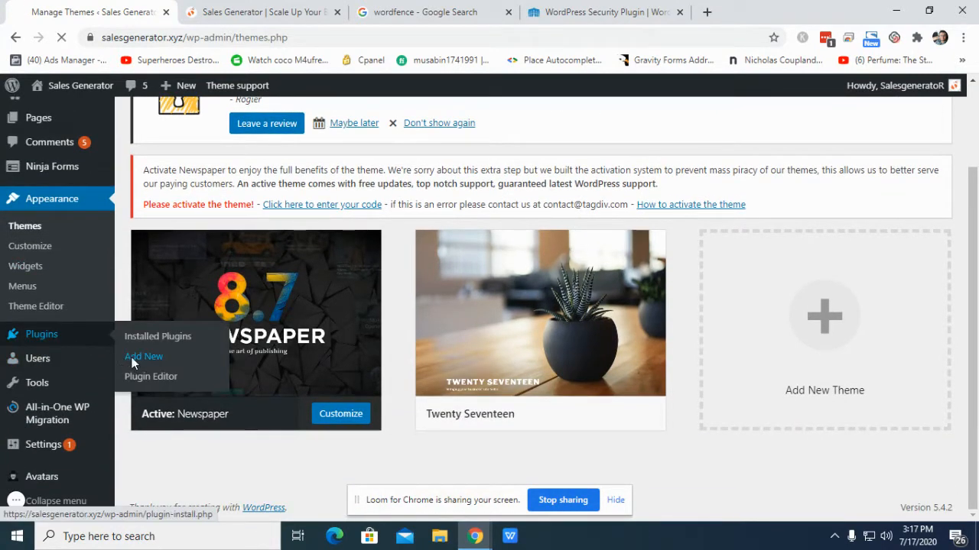
pyautogui.moveTo(430, 251)
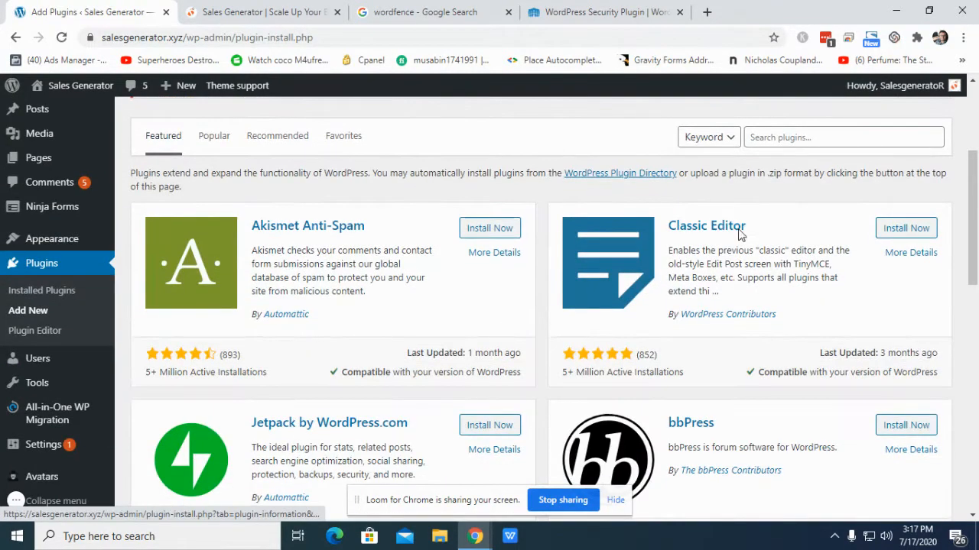
# Step: Search the Add Plugins directory for 'wordfence' and review the results
pyautogui.click(844, 137)
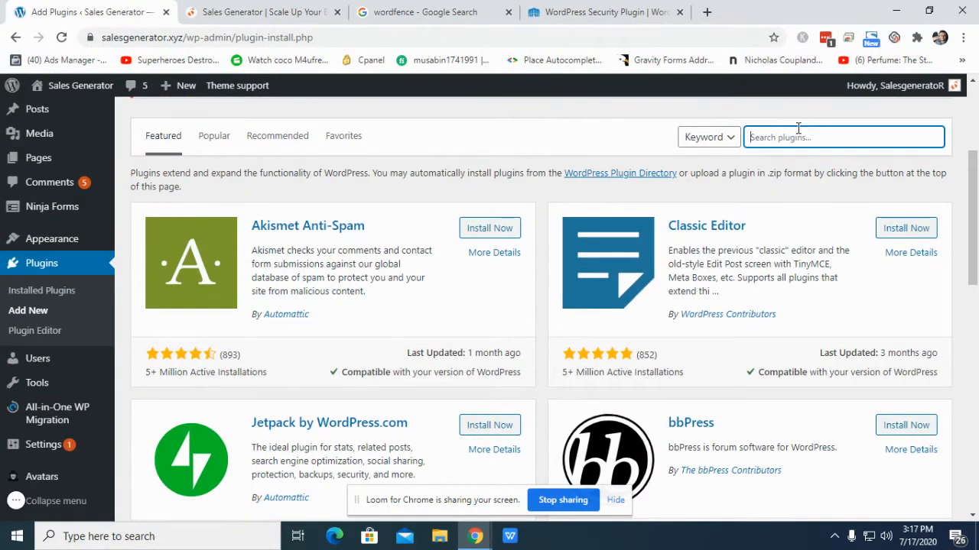
pyautogui.write('wordfe')
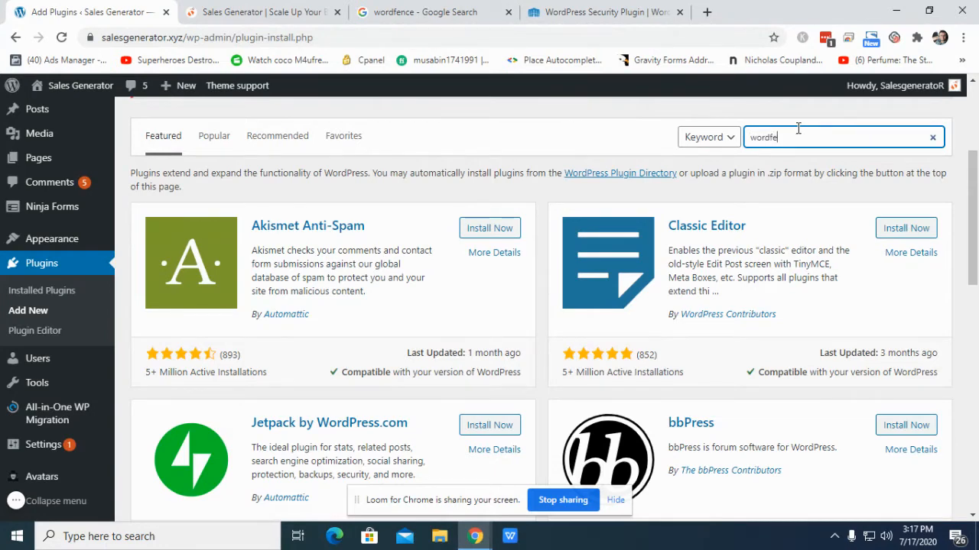
pyautogui.write('nce')
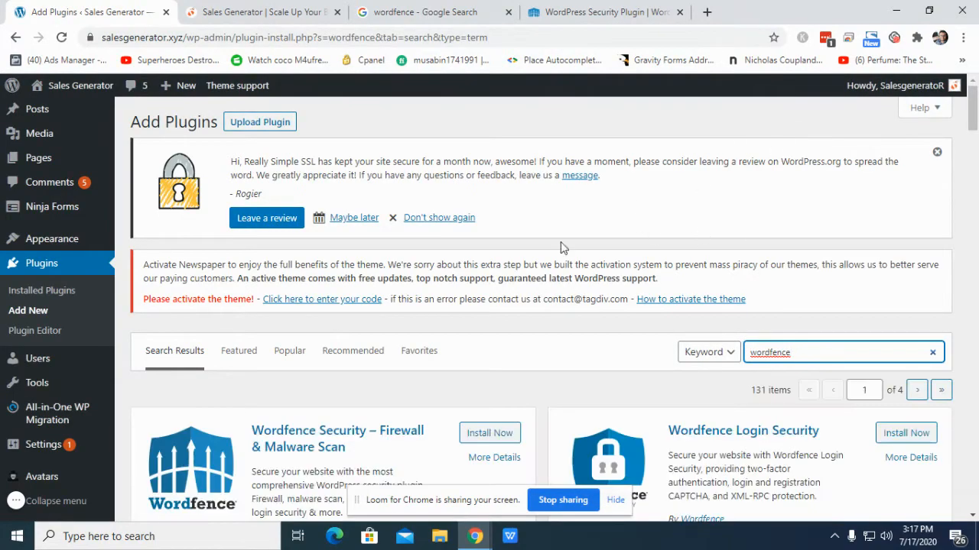
pyautogui.scroll(-3)
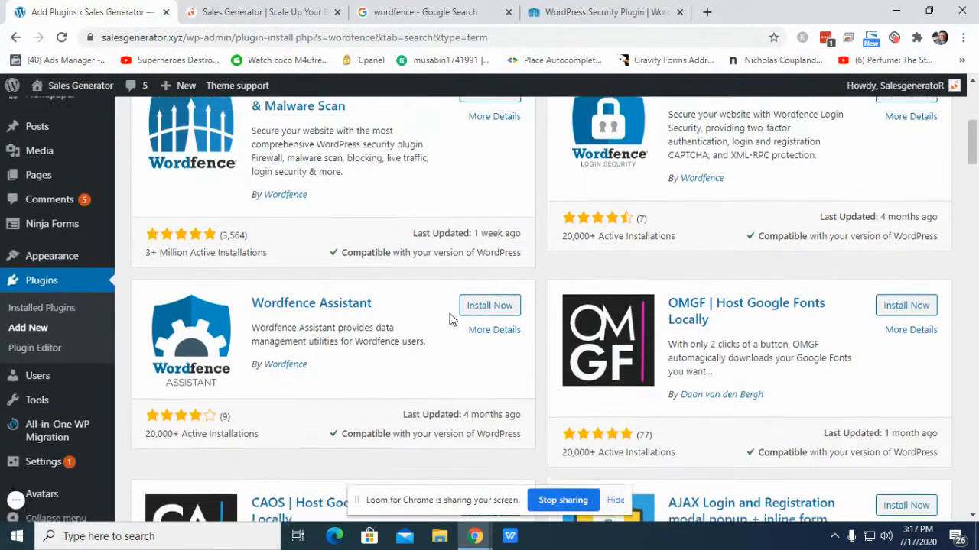
pyautogui.scroll(3)
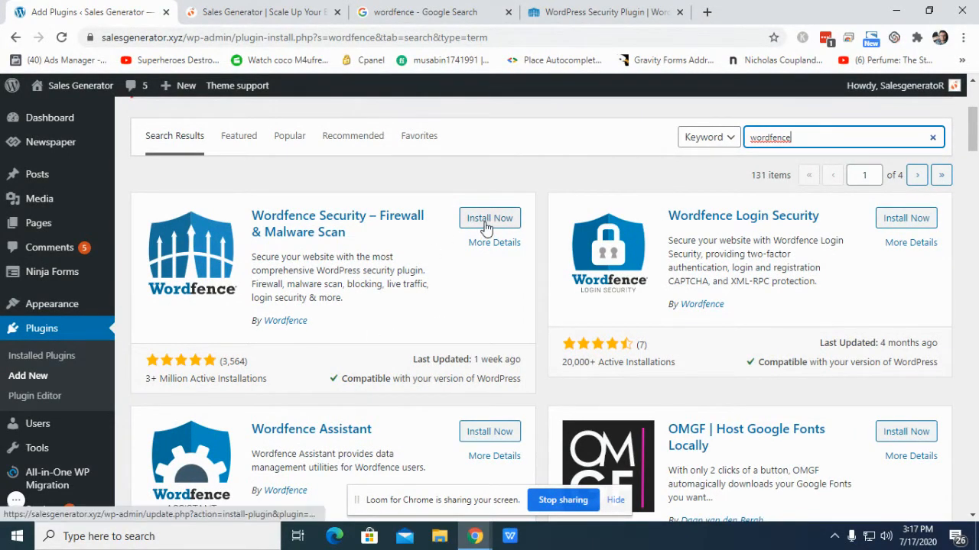
# Step: Install and activate Wordfence Security – Firewall & Malware Scan 7.4.9
pyautogui.click(490, 217)
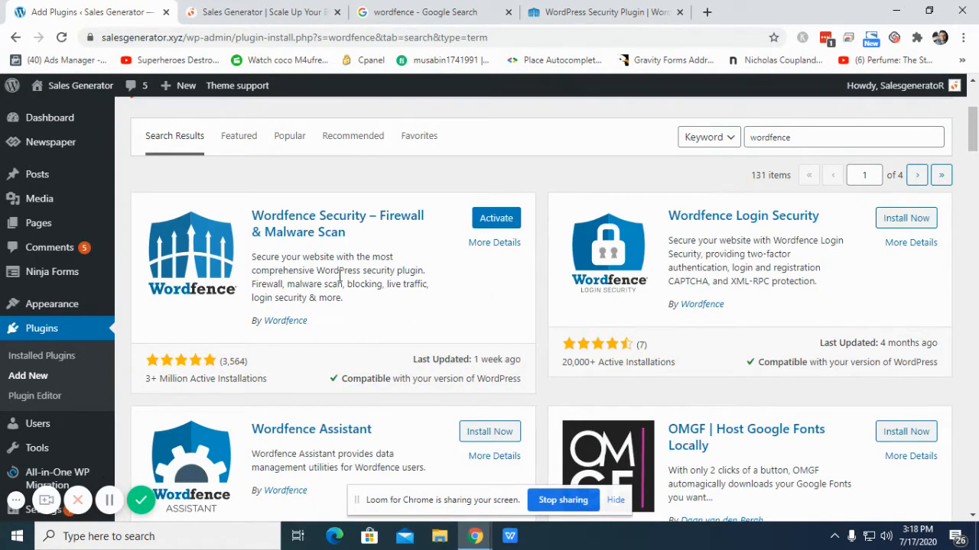
pyautogui.click(495, 217)
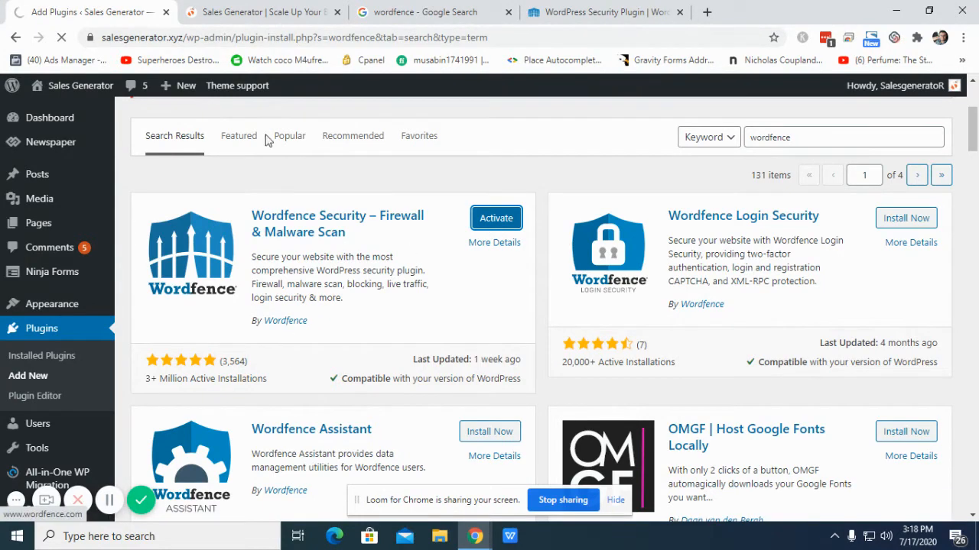
pyautogui.scroll(-3)
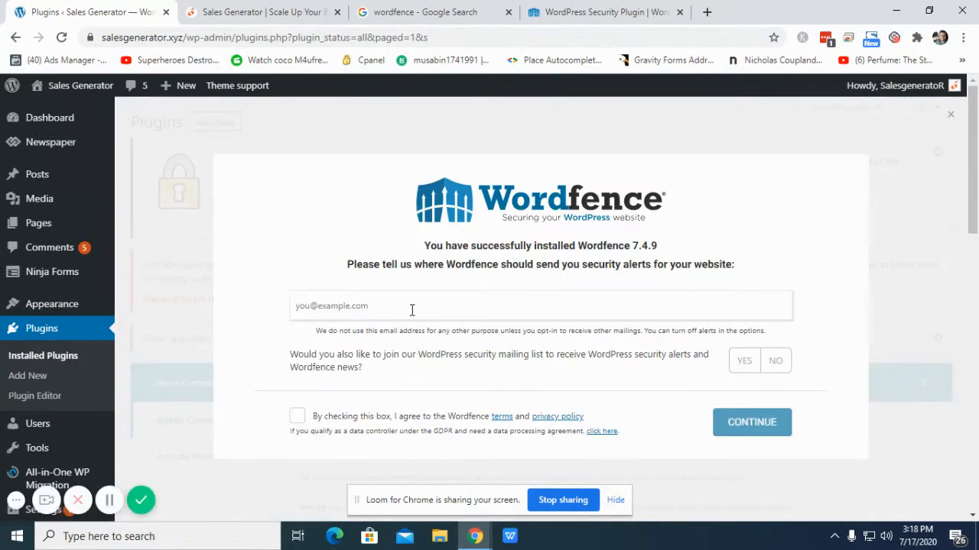
# Step: Enter the alert email, opt in to the mailing list, accept terms and continue setup
pyautogui.click(411, 306)
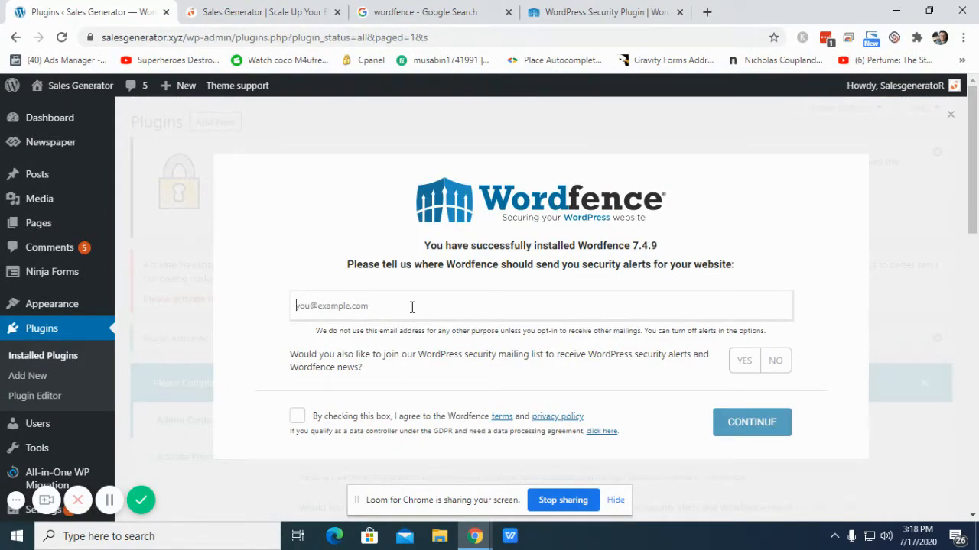
pyautogui.click(411, 306)
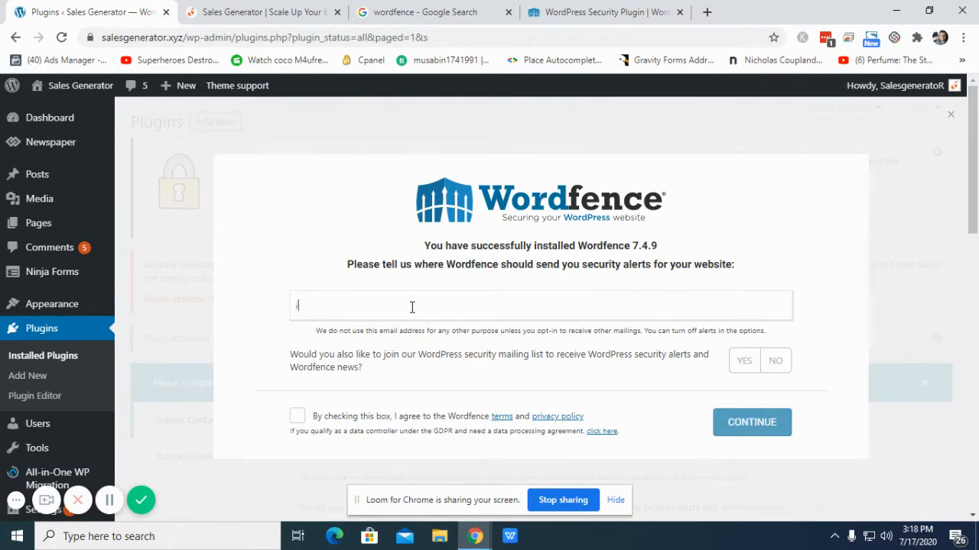
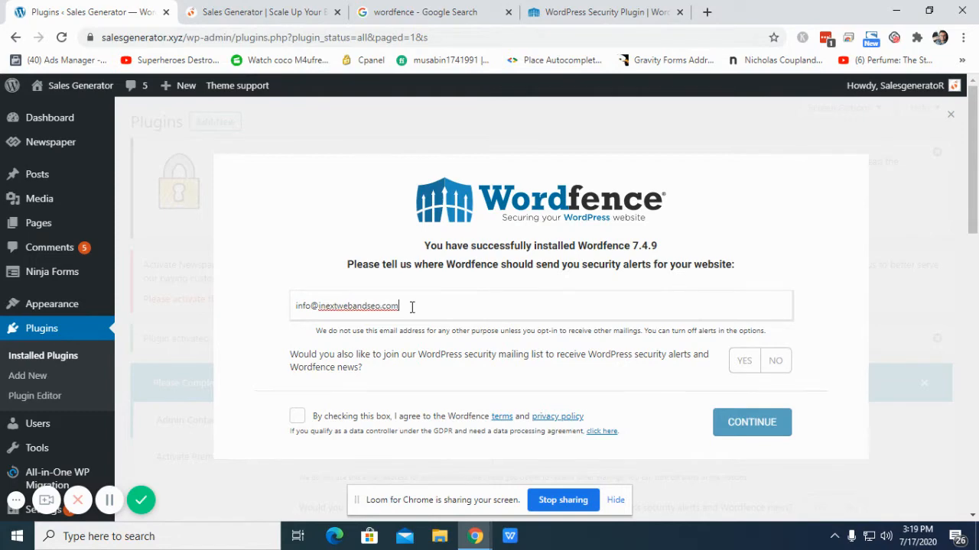
pyautogui.click(296, 272)
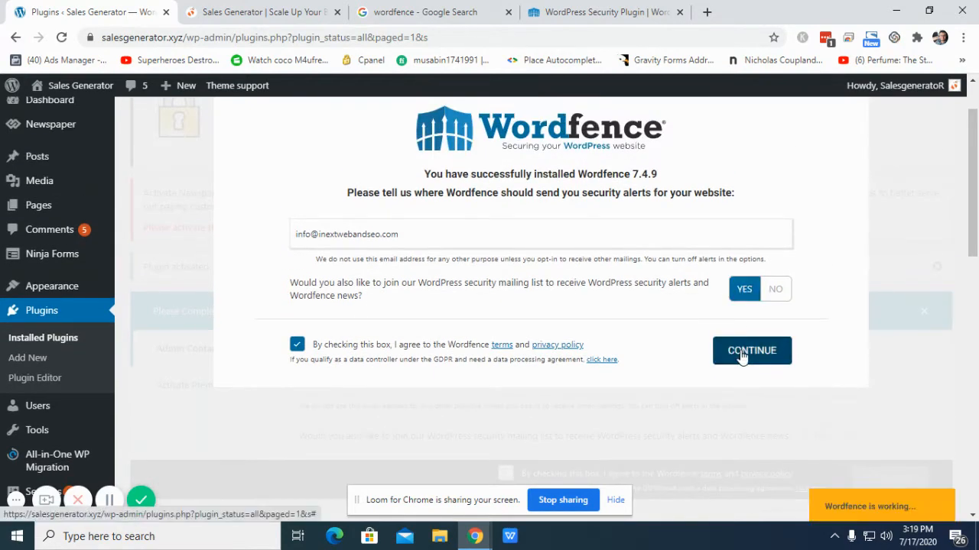
pyautogui.click(751, 350)
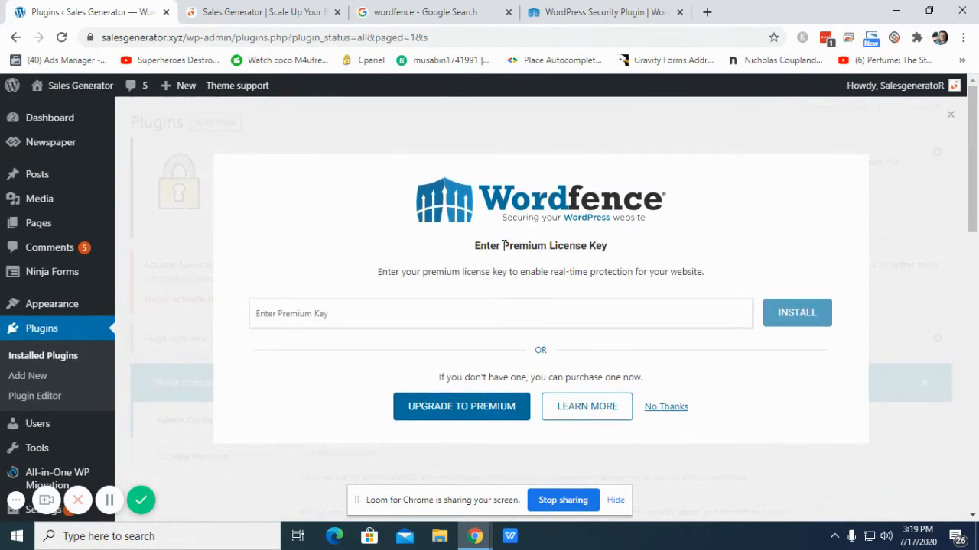
pyautogui.moveTo(667, 406)
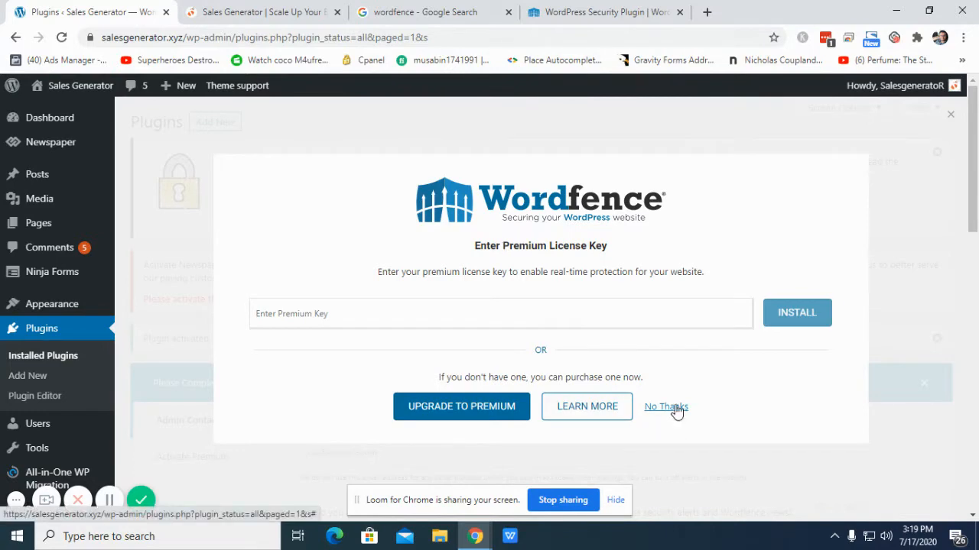
pyautogui.moveTo(670, 416)
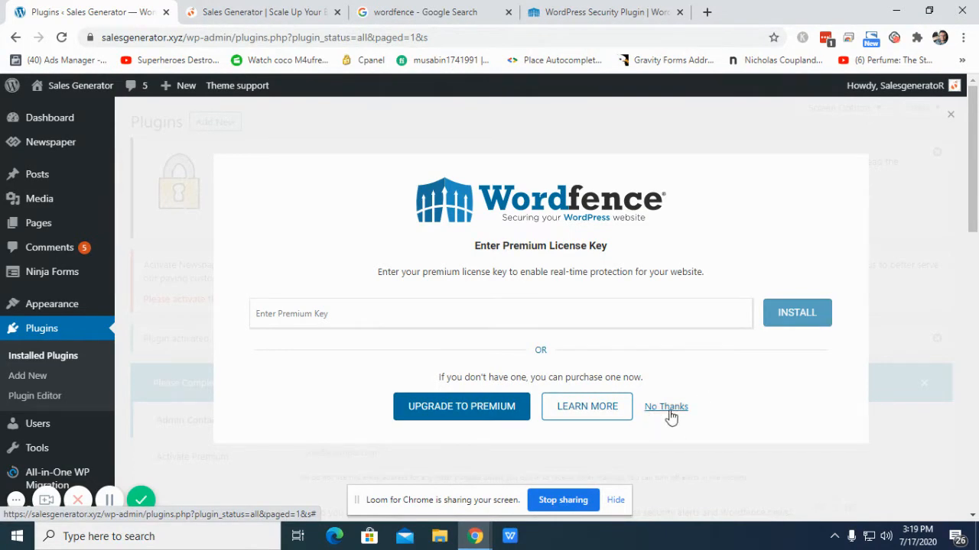
# Step: Choose No Thanks for the premium key and dismiss the review notice on Installed Plugins
pyautogui.click(666, 407)
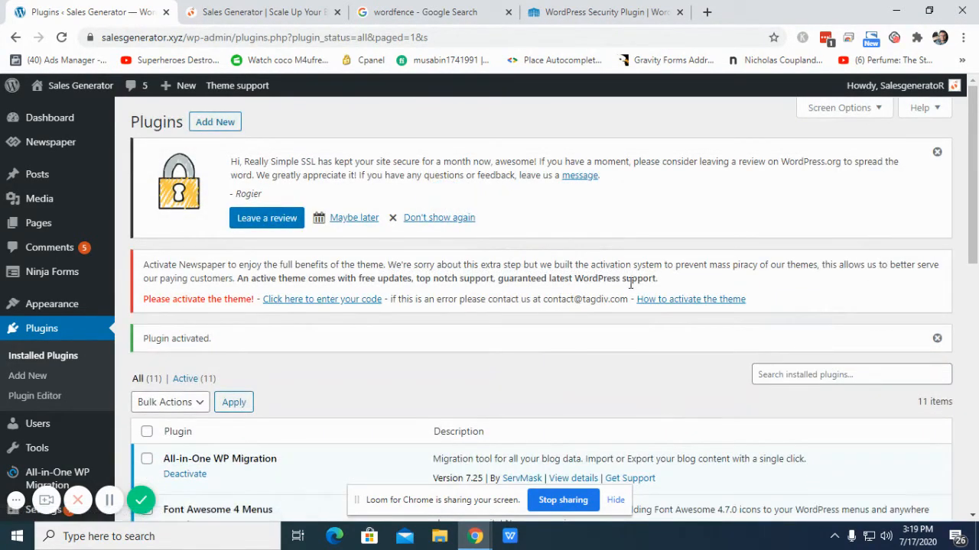
pyautogui.click(938, 151)
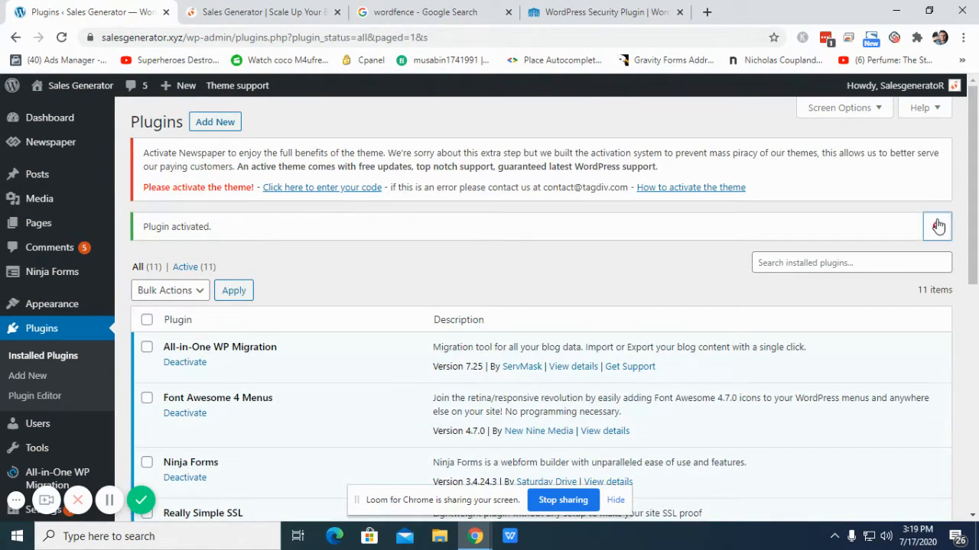
pyautogui.scroll(-3)
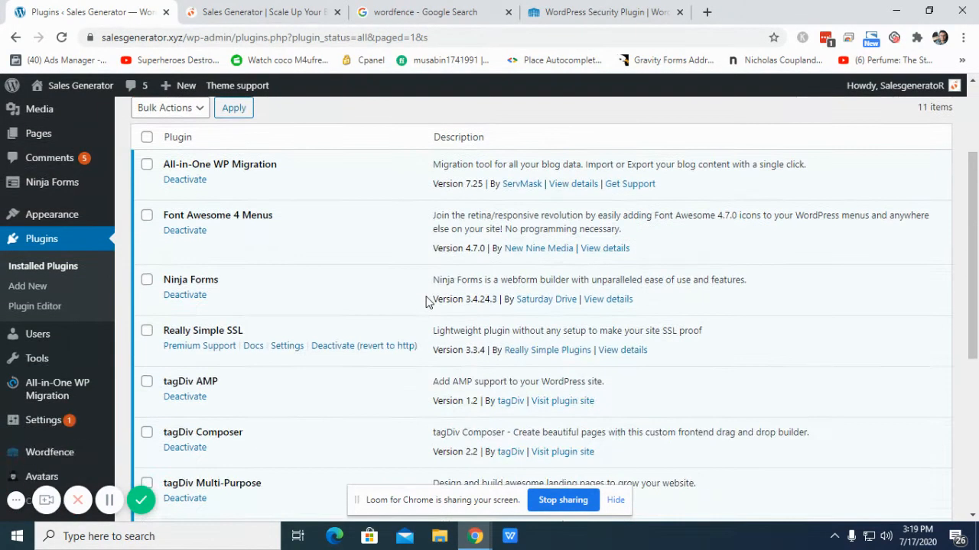
pyautogui.scroll(-3)
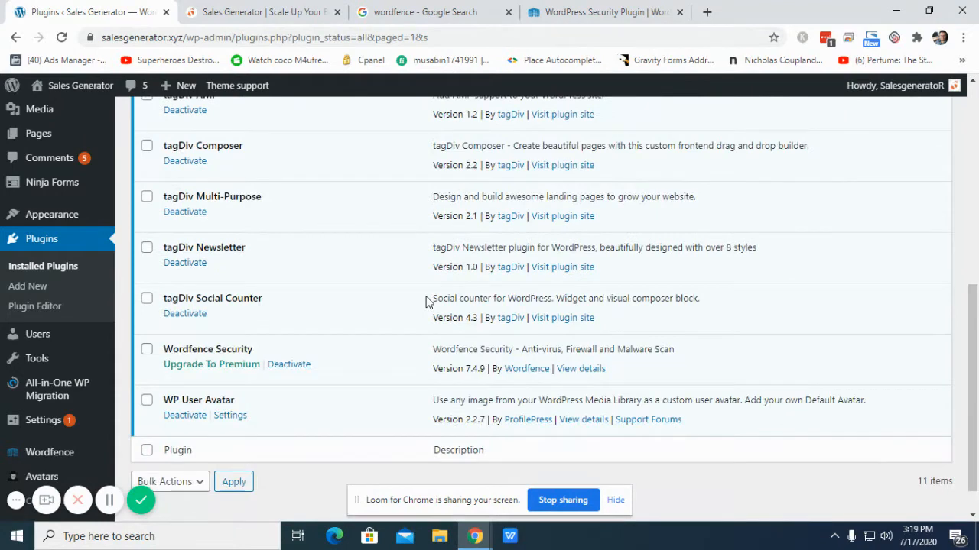
pyautogui.scroll(-3)
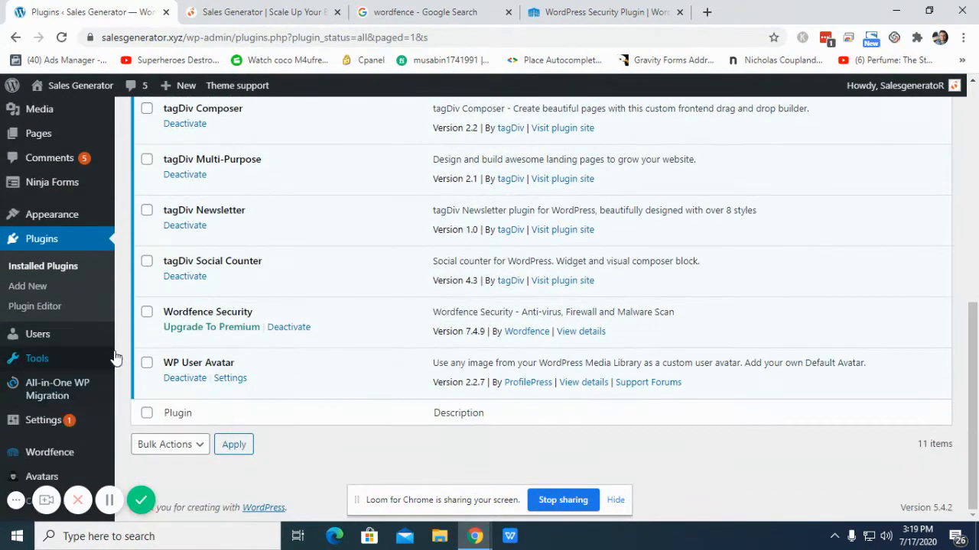
pyautogui.moveTo(49, 452)
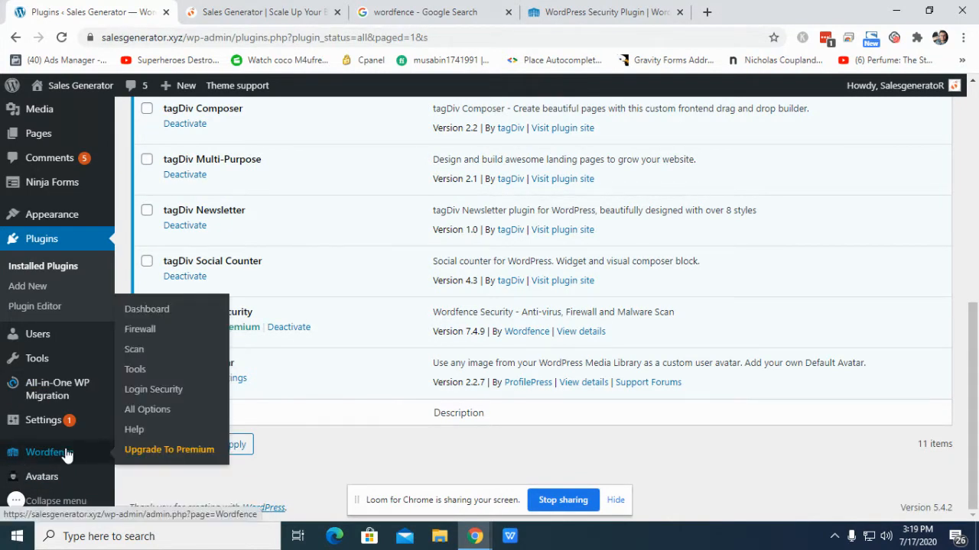
pyautogui.moveTo(46, 453)
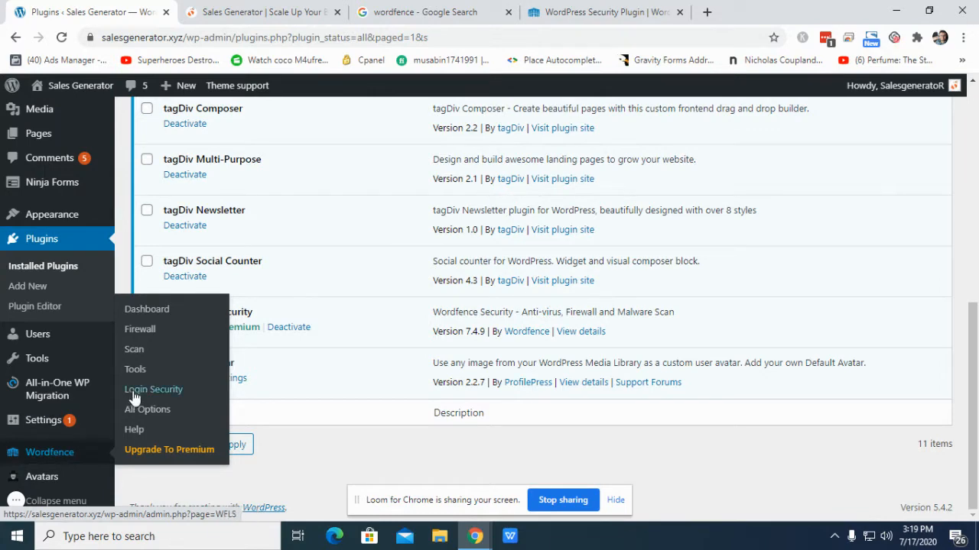
# Step: Go to Wordfence > Firewall and review the overview in learning mode
pyautogui.click(153, 390)
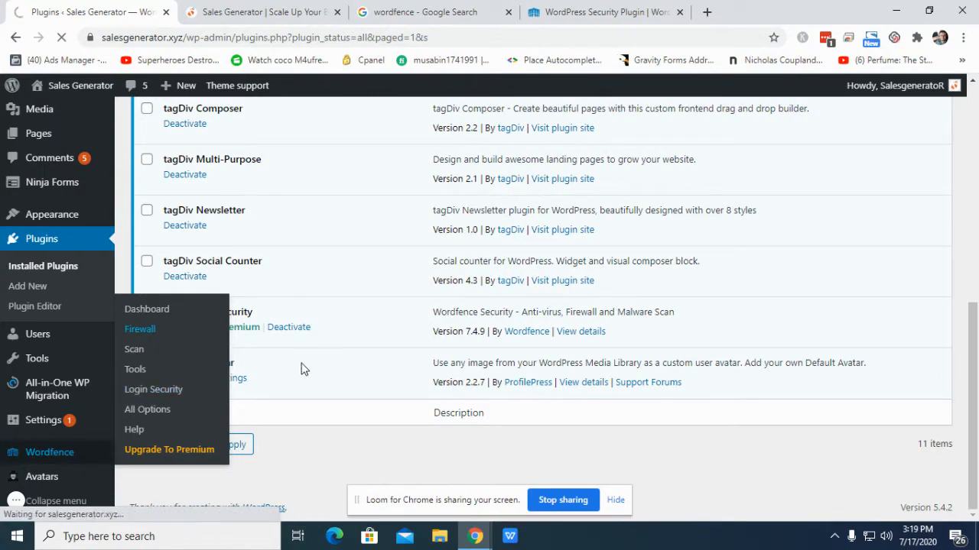
pyautogui.click(141, 329)
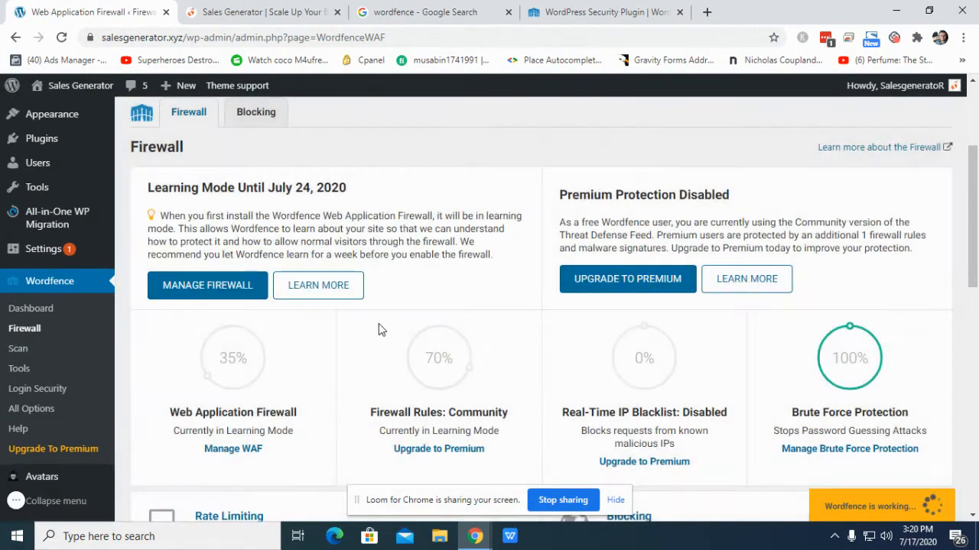
pyautogui.scroll(-3)
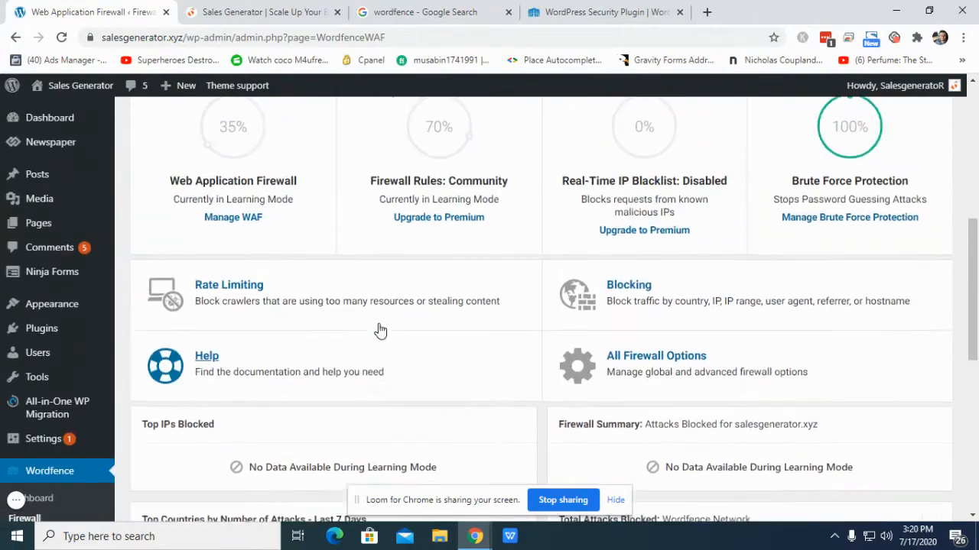
pyautogui.scroll(3)
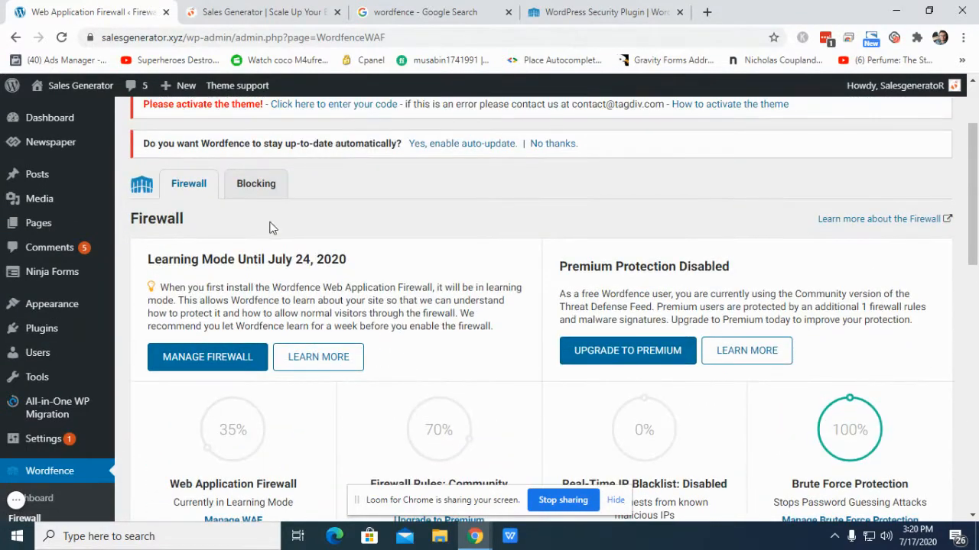
# Step: View the Blocking section, dismiss its tour, and return to the Firewall overview
pyautogui.click(256, 184)
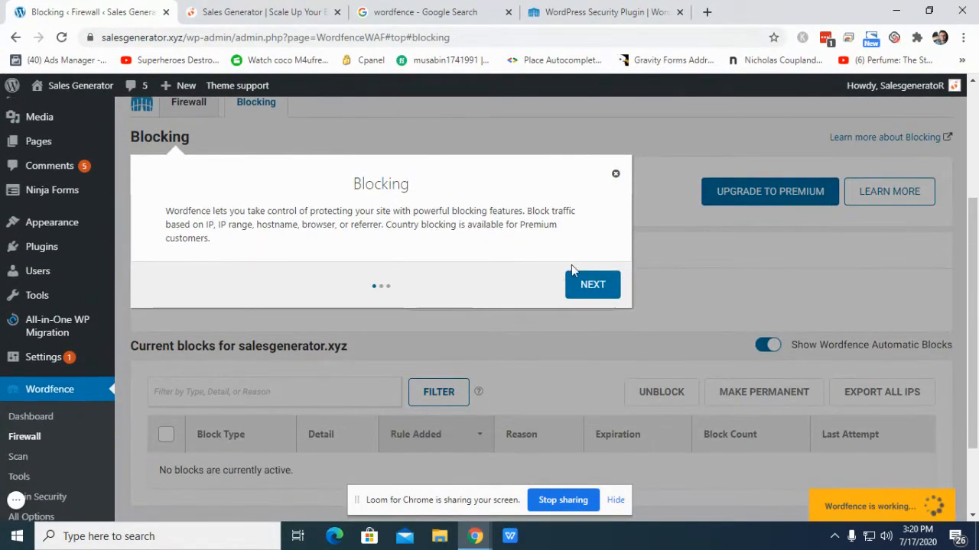
pyautogui.click(614, 174)
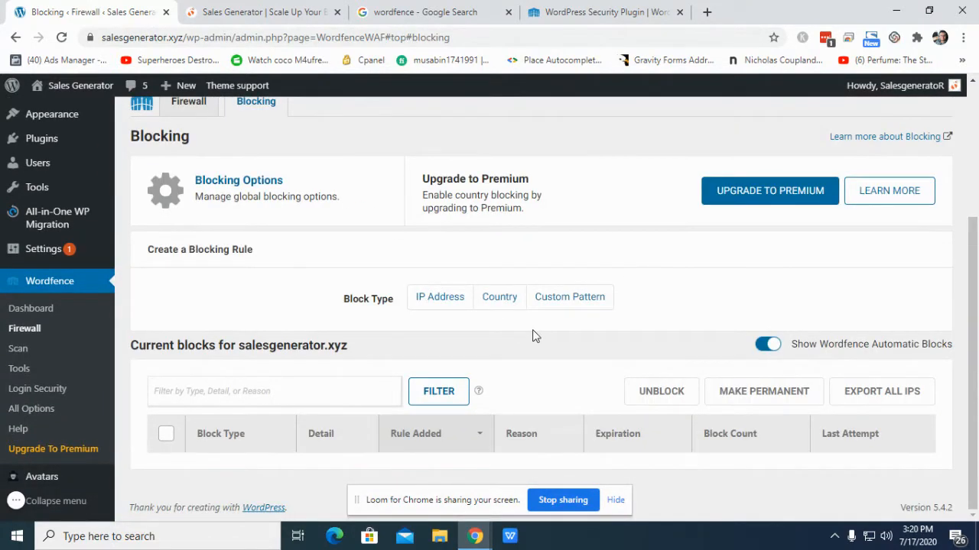
pyautogui.click(188, 101)
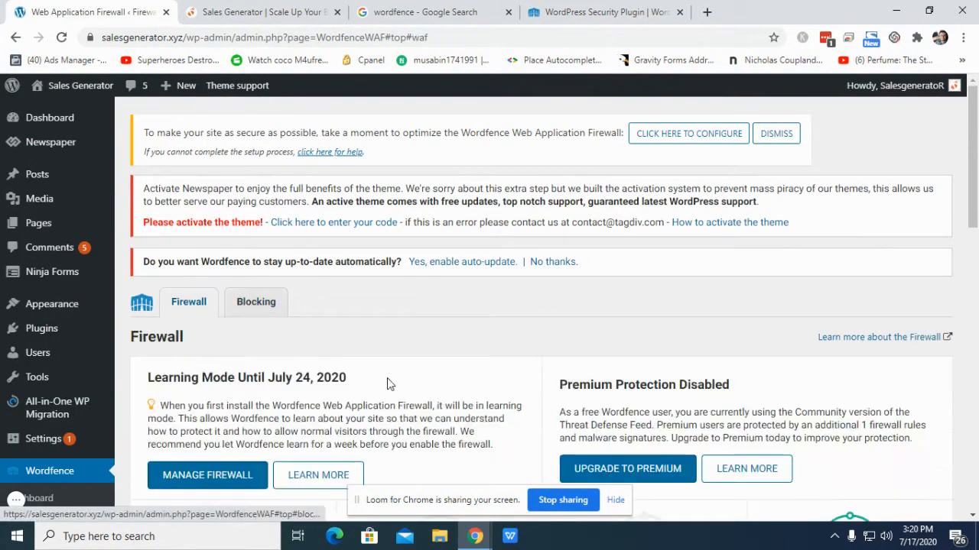
pyautogui.scroll(-3)
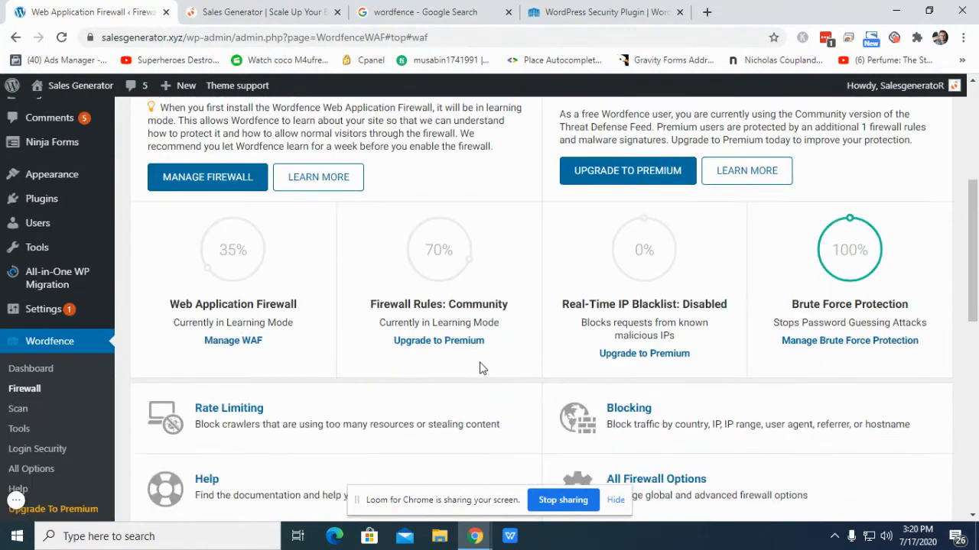
pyautogui.scroll(-3)
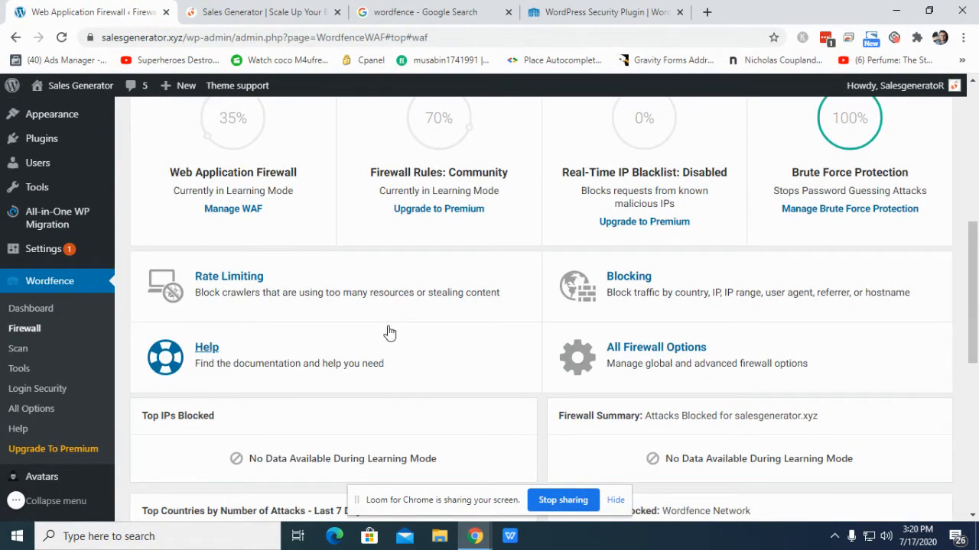
pyautogui.scroll(-3)
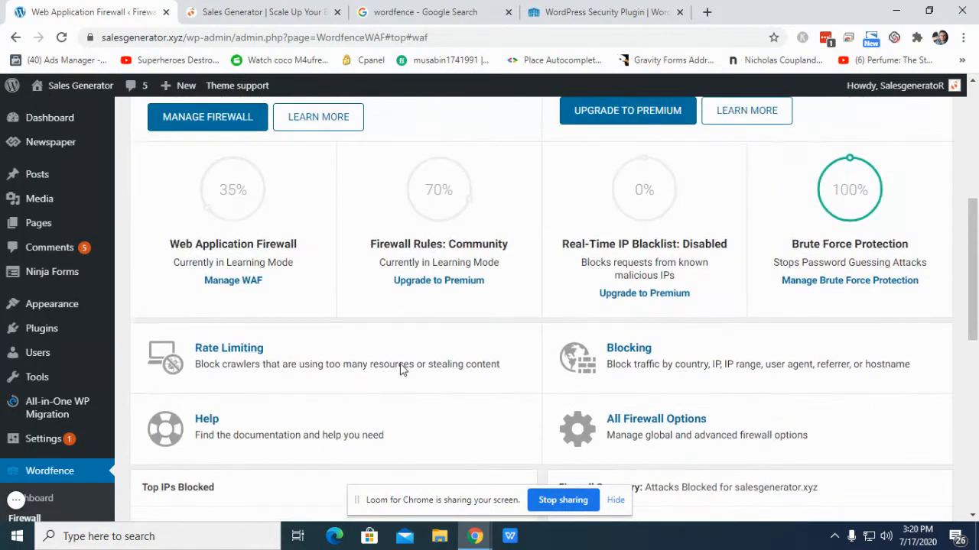
pyautogui.moveTo(437, 379)
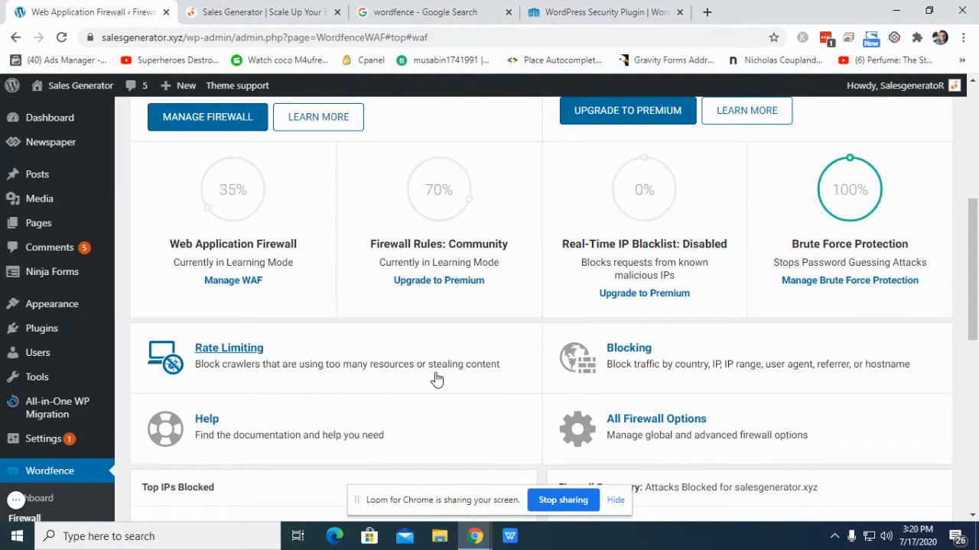
pyautogui.moveTo(480, 352)
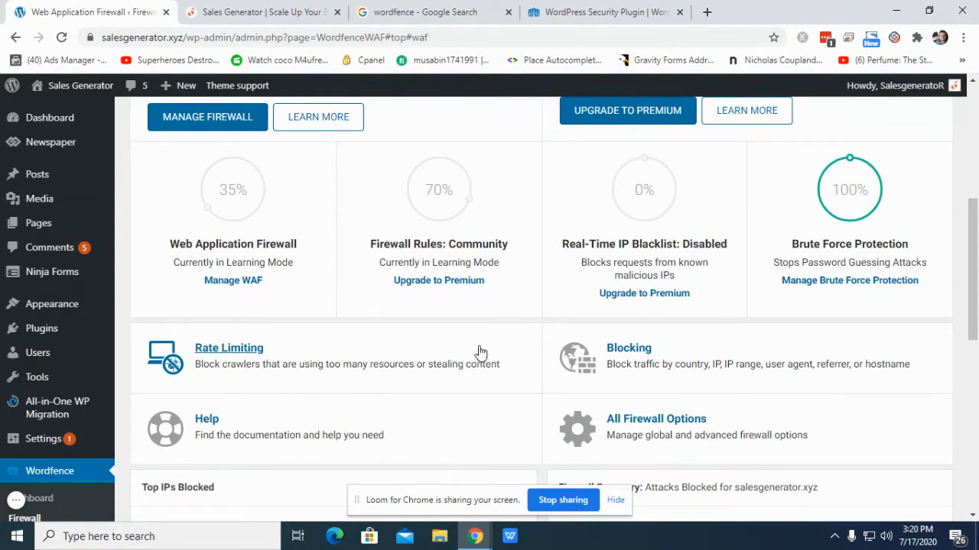
pyautogui.moveTo(480, 337)
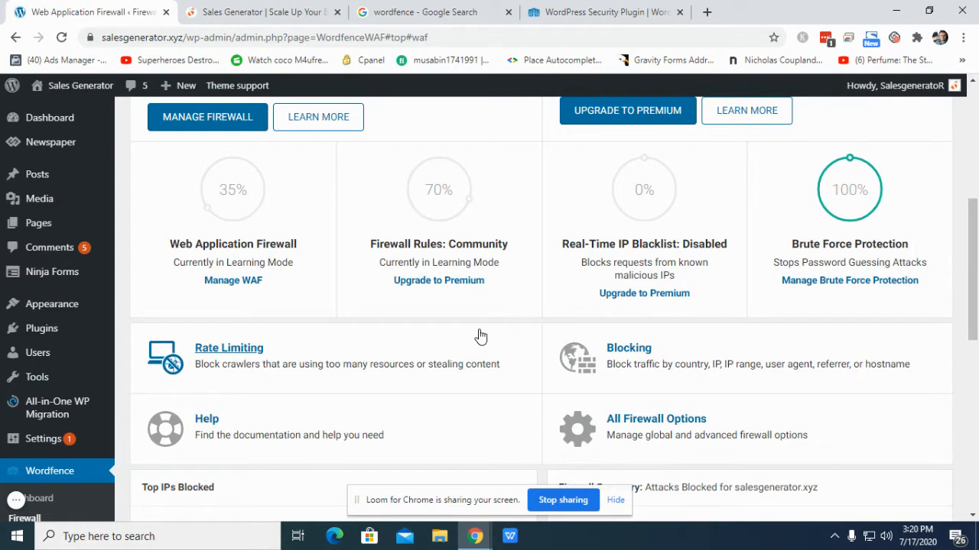
pyautogui.scroll(-3)
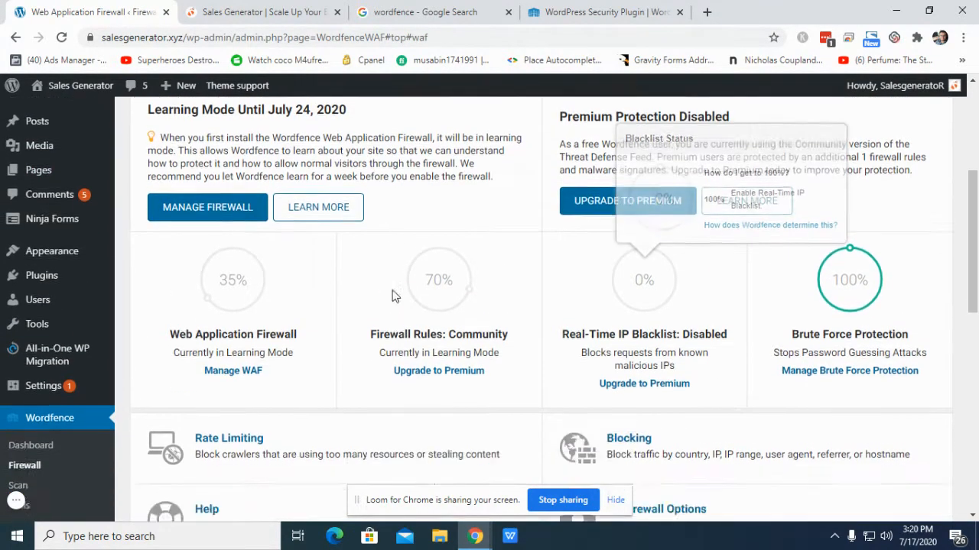
pyautogui.scroll(-3)
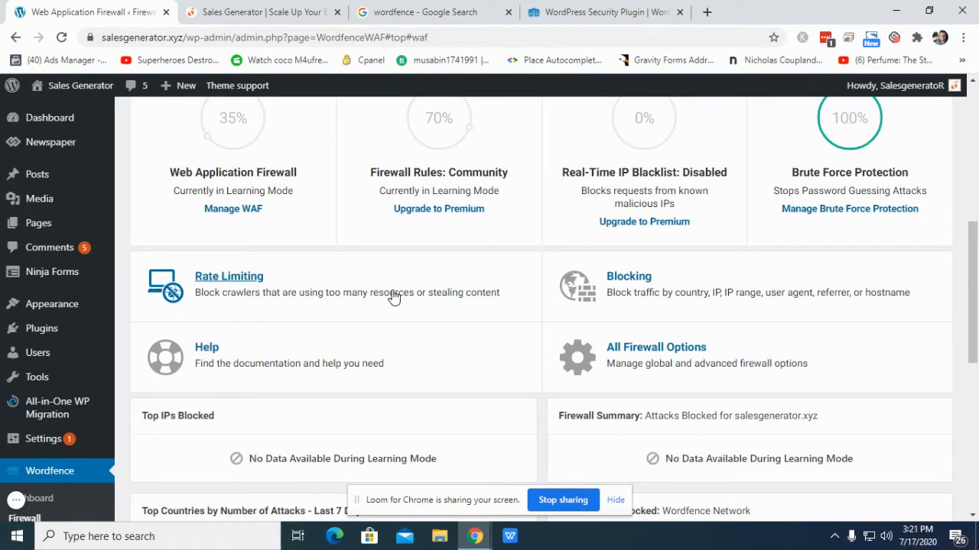
pyautogui.scroll(-3)
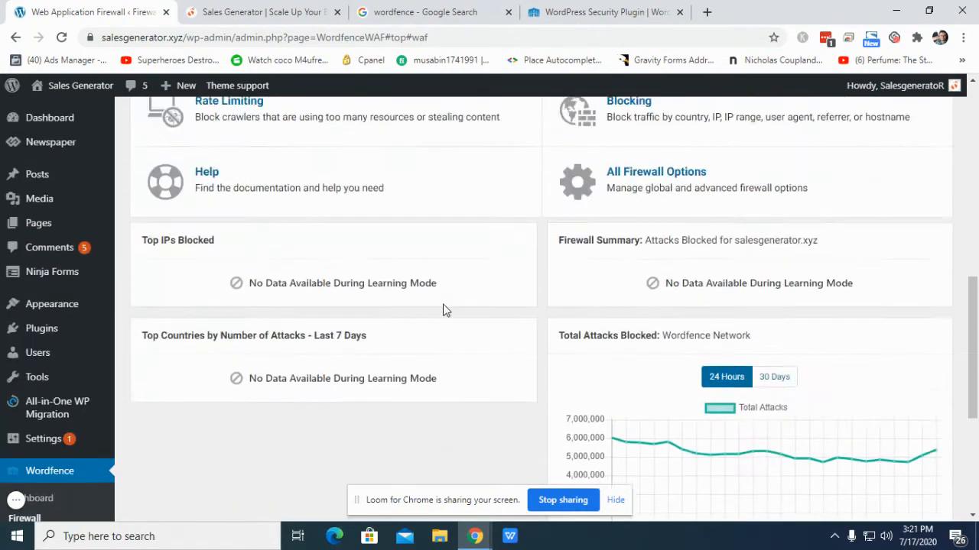
pyautogui.scroll(-3)
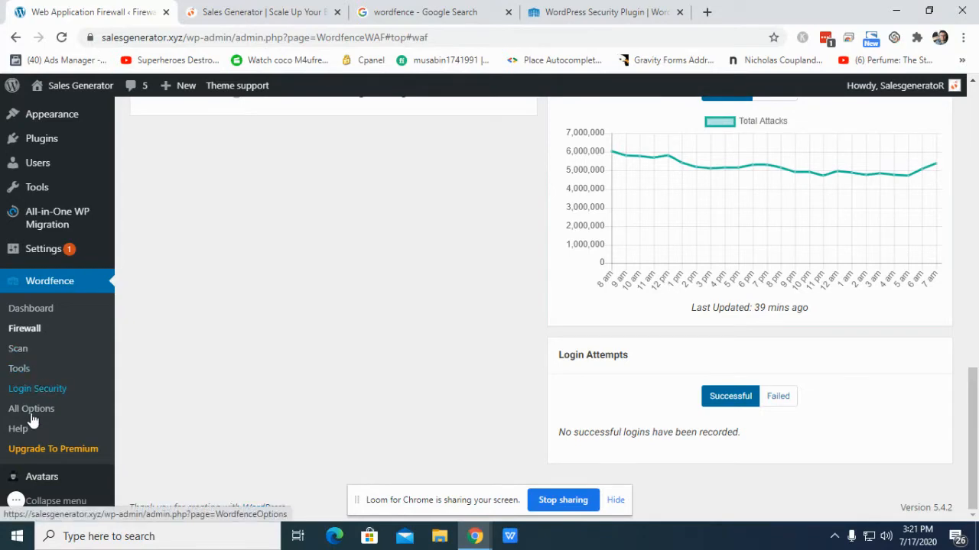
# Step: View Wordfence Tools with Live Traffic, then scroll All Options to Tool Options
pyautogui.click(18, 368)
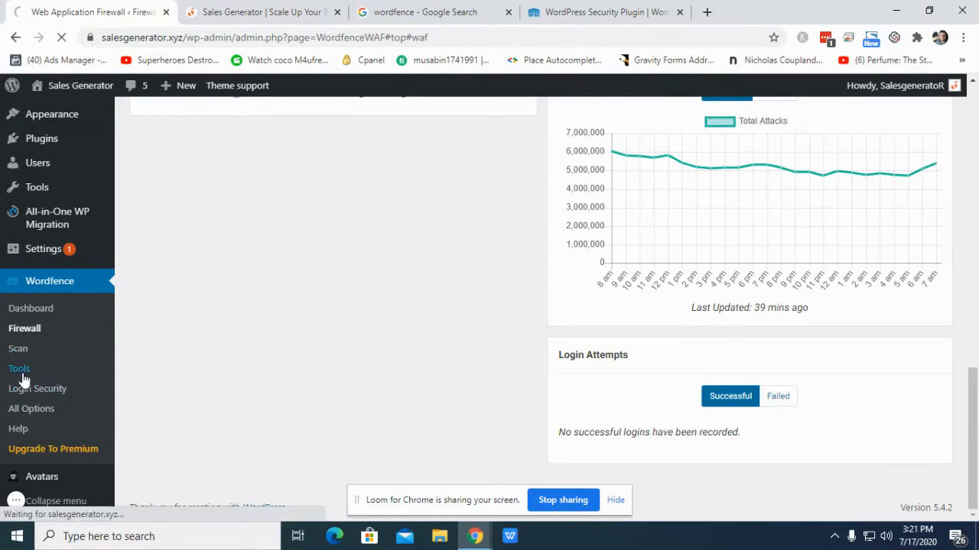
pyautogui.click(19, 368)
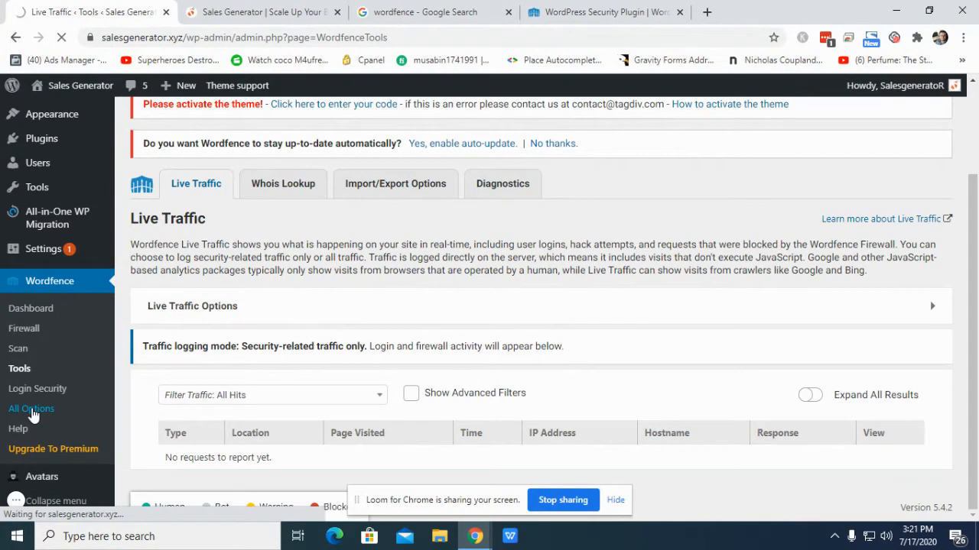
pyautogui.click(31, 410)
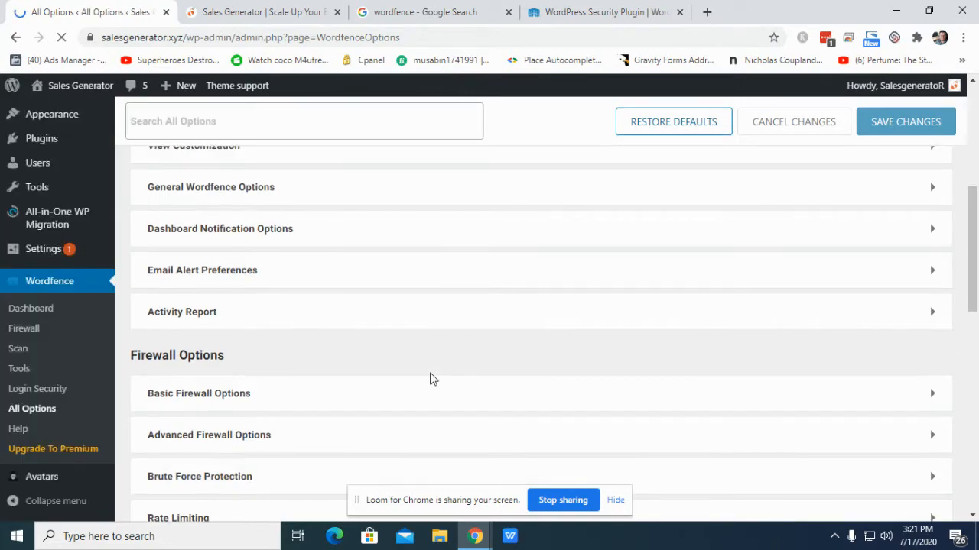
pyautogui.scroll(-3)
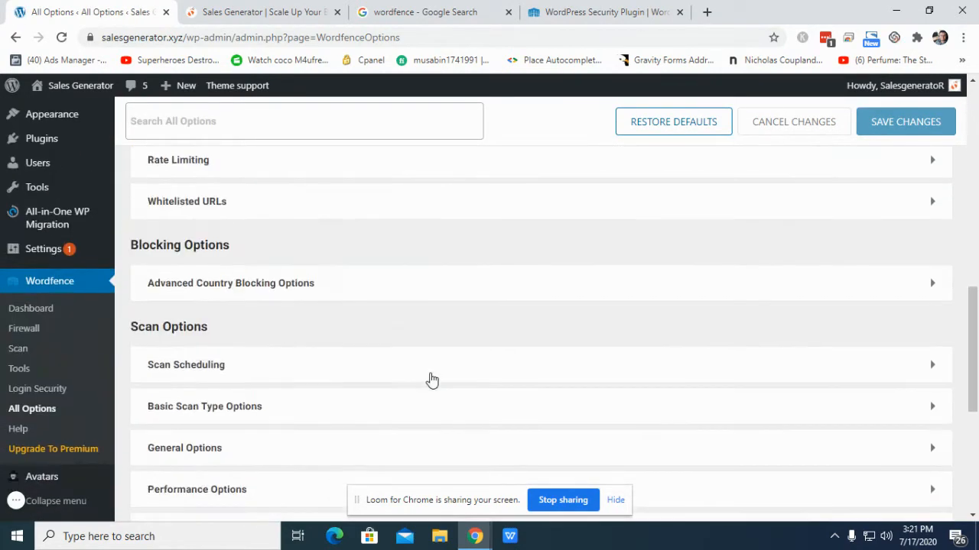
pyautogui.scroll(-3)
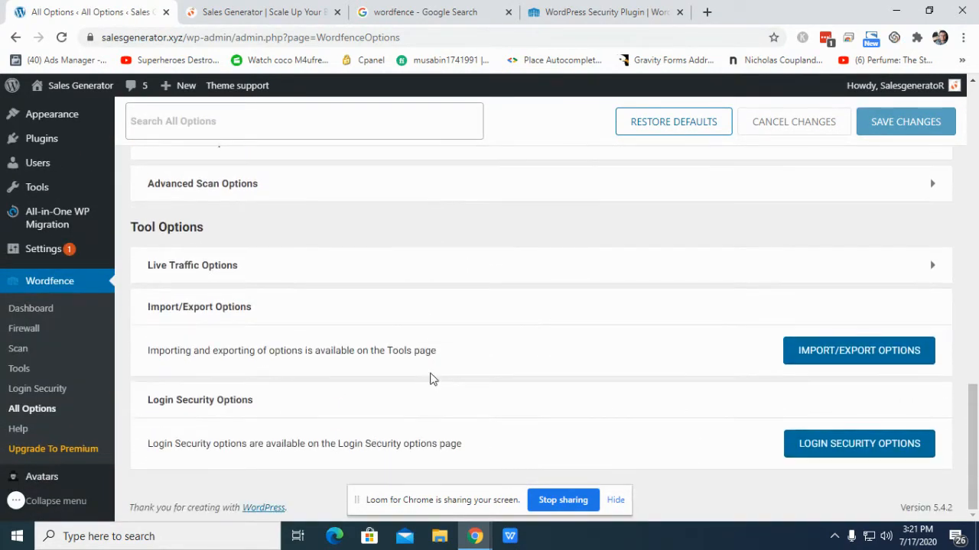
pyautogui.moveTo(28, 348)
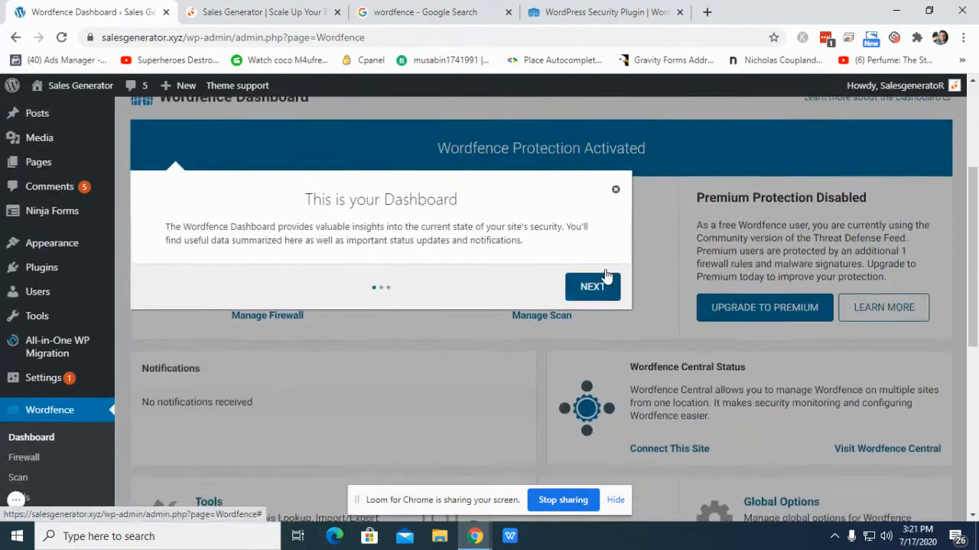
# Step: Dismiss the Wordfence dashboard welcome tour and head to Manage Firewall
pyautogui.click(615, 189)
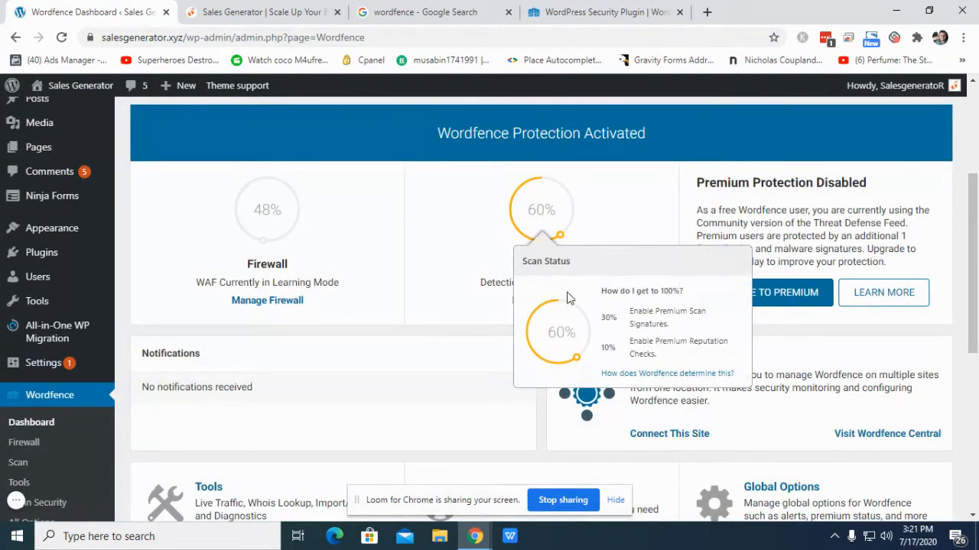
pyautogui.scroll(-3)
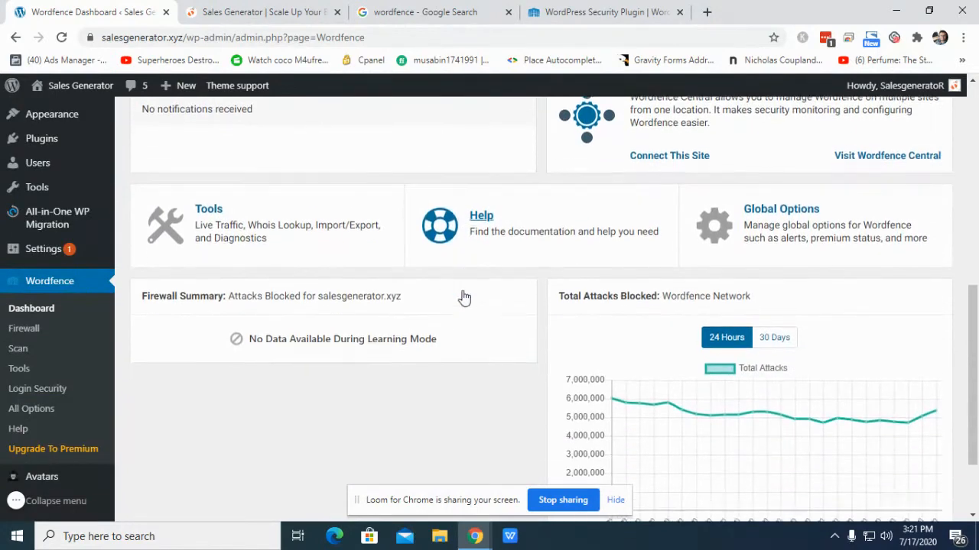
pyautogui.scroll(3)
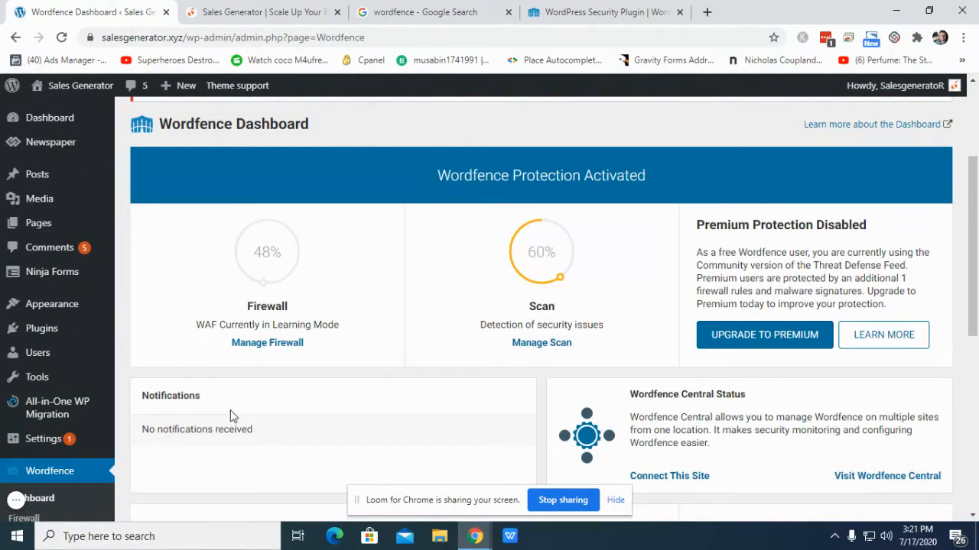
pyautogui.click(266, 342)
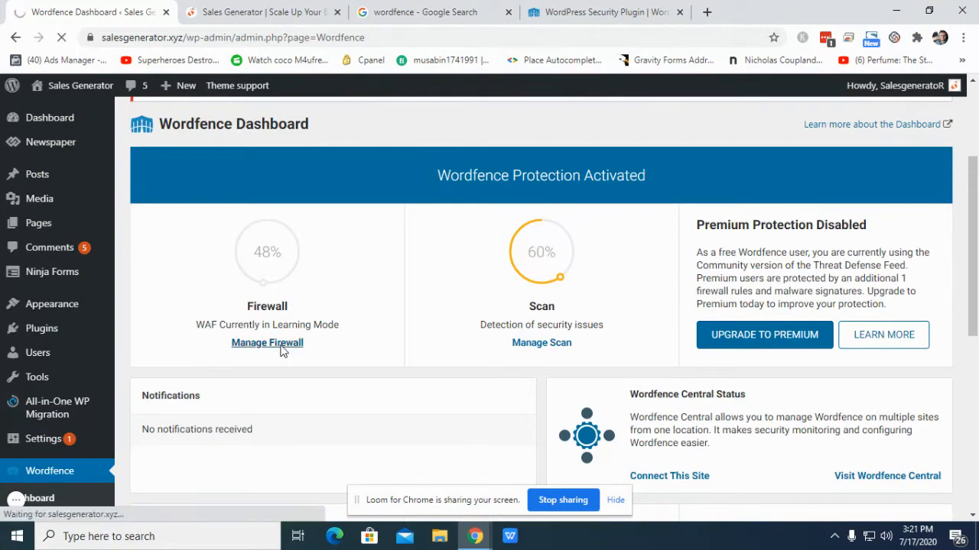
# Step: Browse the Firewall Options page, learning mode ending automatically on 2020-07-24
pyautogui.click(266, 343)
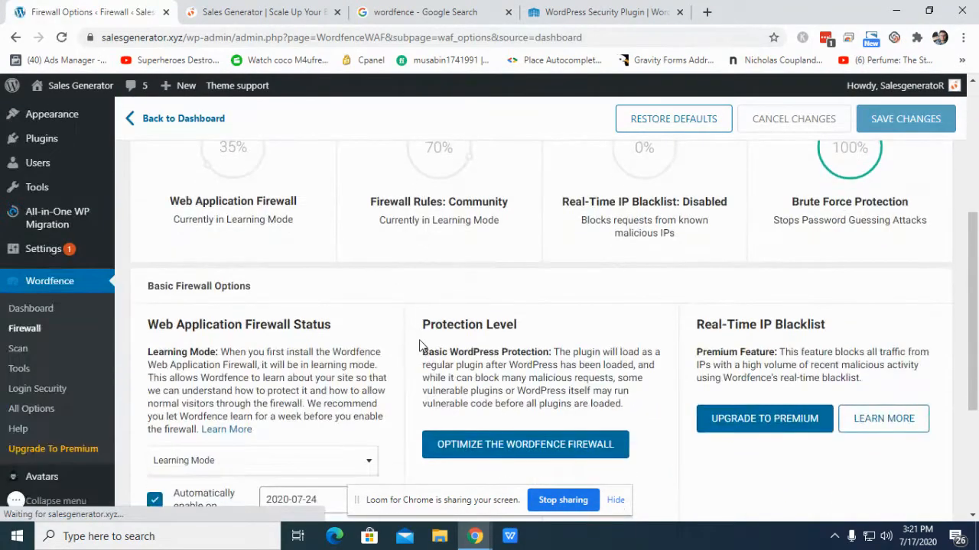
pyautogui.scroll(-3)
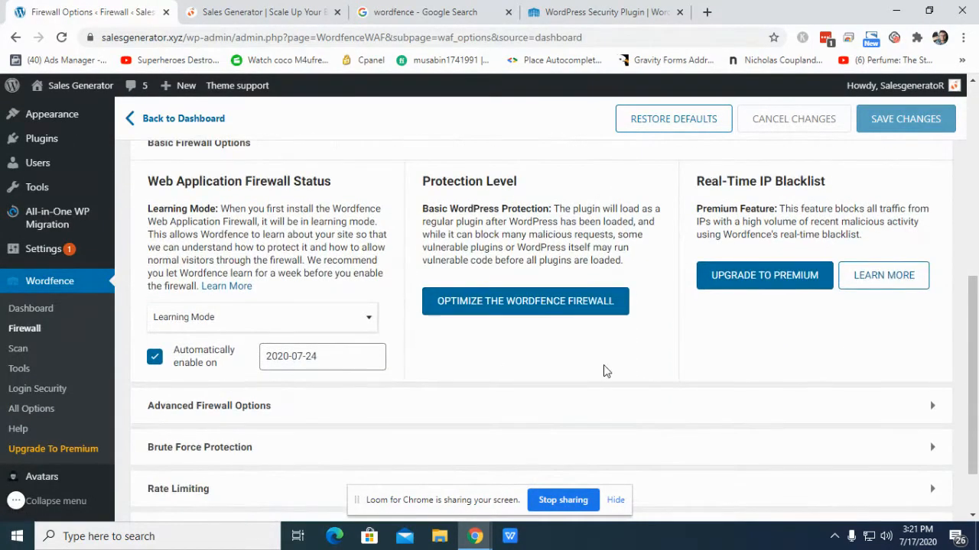
pyautogui.scroll(-3)
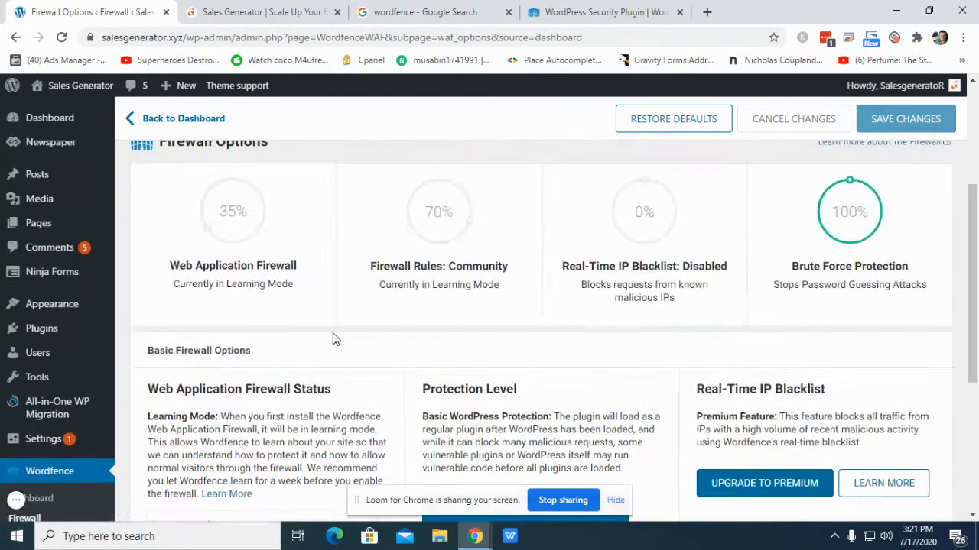
pyautogui.scroll(-3)
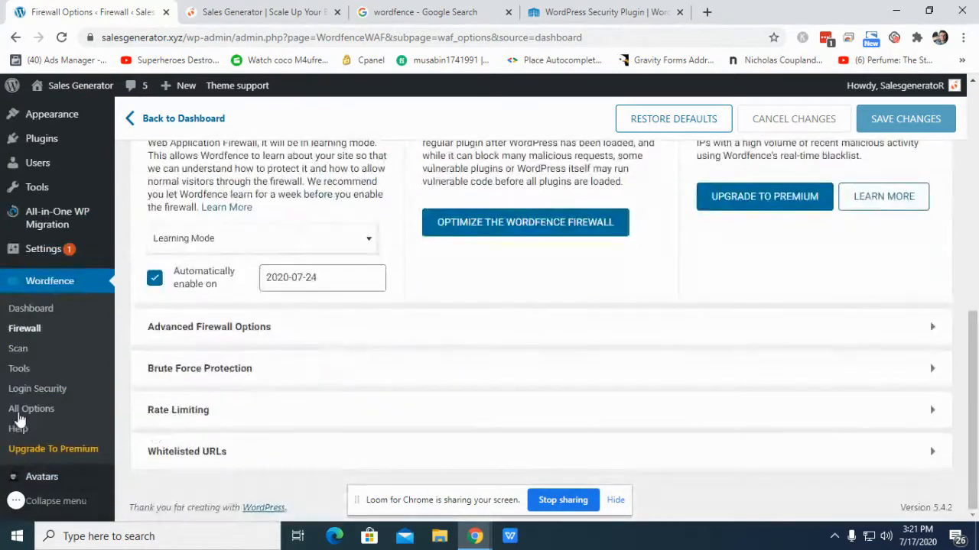
pyautogui.moveTo(167, 383)
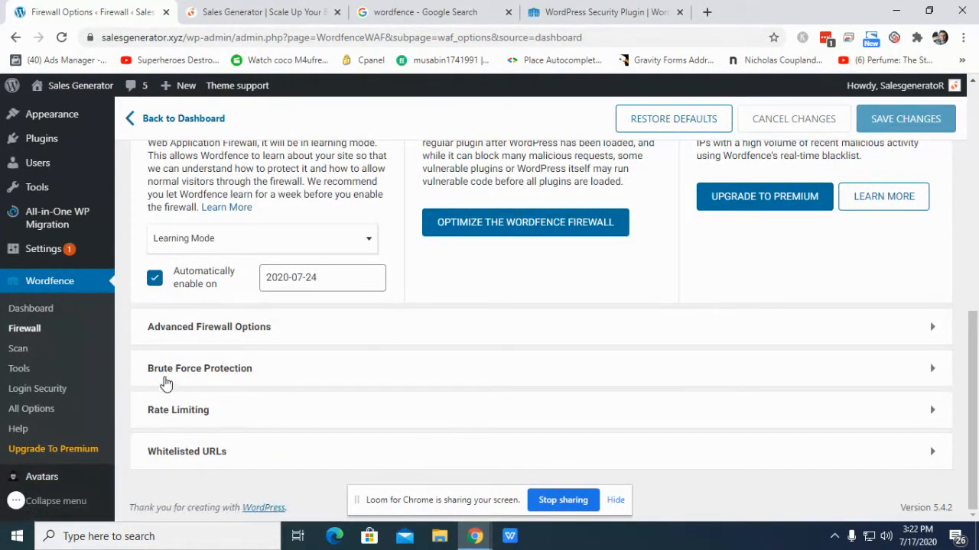
pyautogui.moveTo(284, 336)
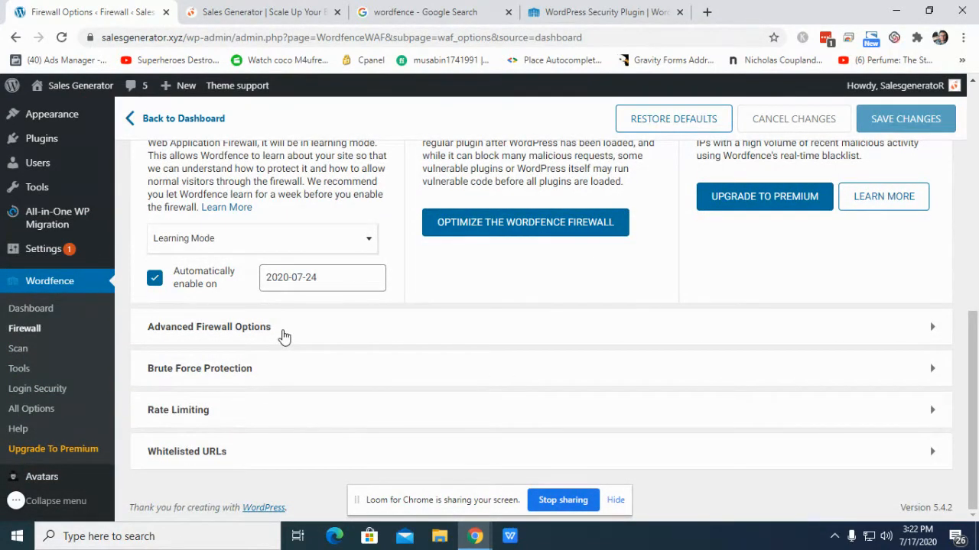
pyautogui.moveTo(211, 379)
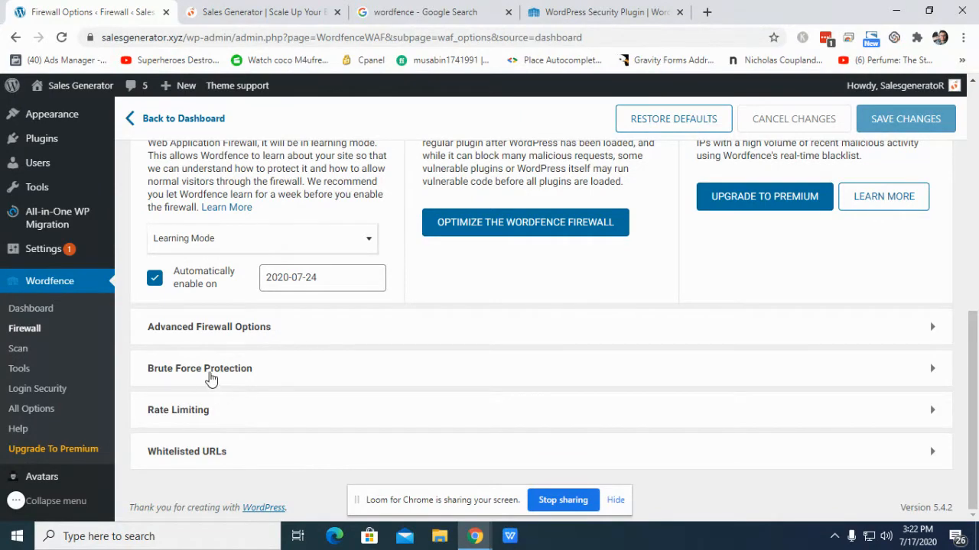
pyautogui.moveTo(242, 389)
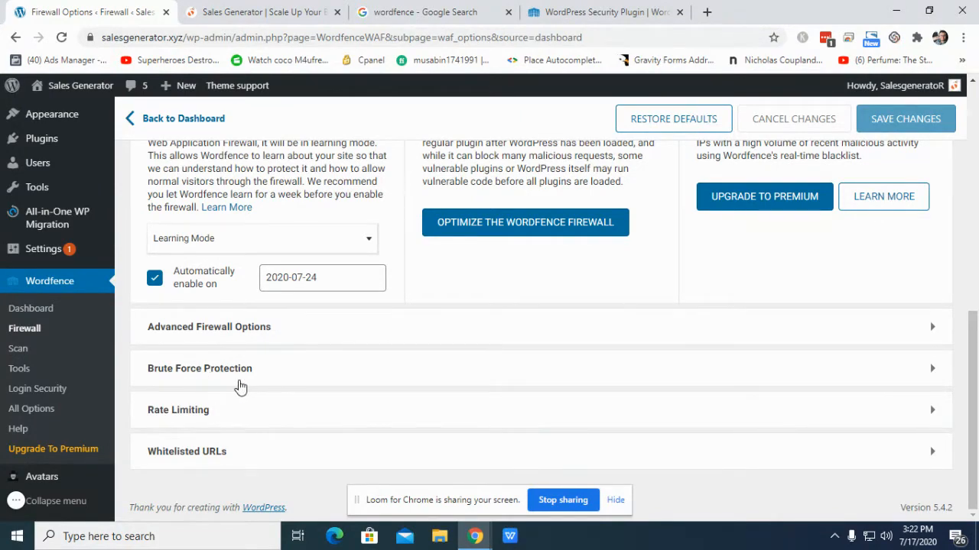
pyautogui.moveTo(200, 457)
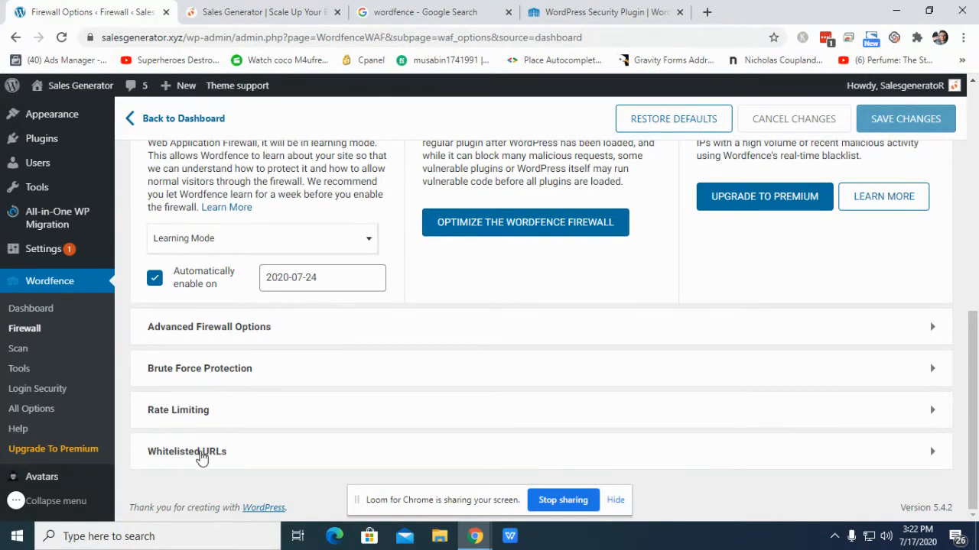
pyautogui.moveTo(201, 465)
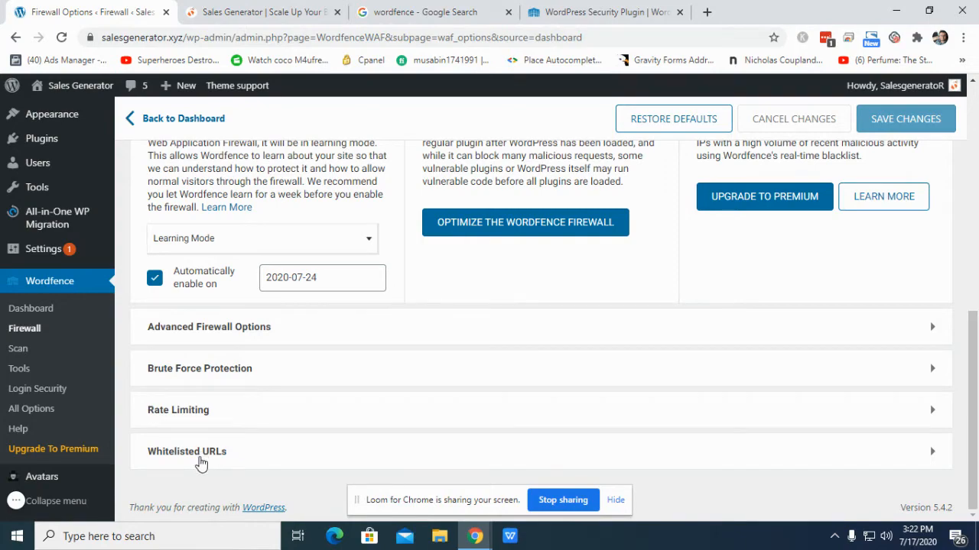
# Step: Expand Advanced Firewall Options down to the Brute Force Protection lockout settings
pyautogui.click(208, 327)
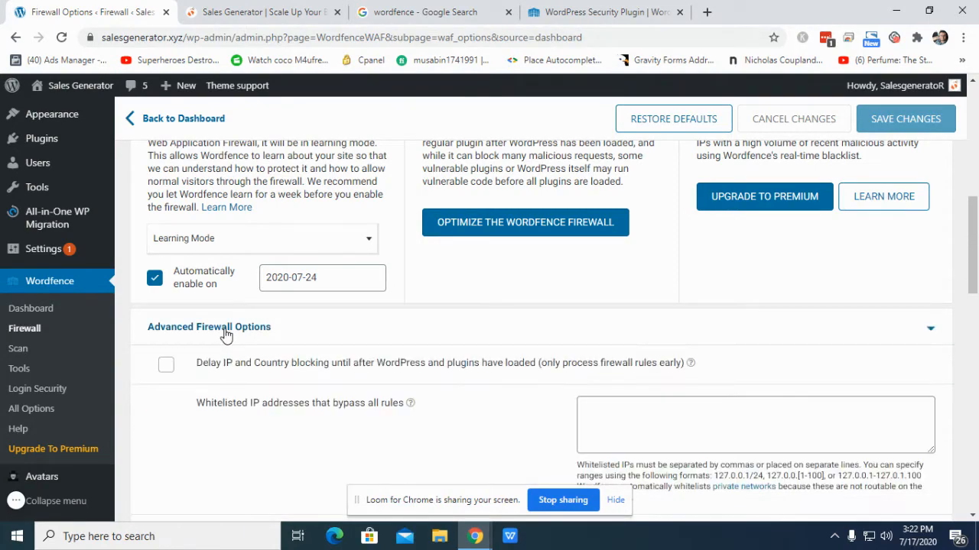
pyautogui.scroll(-3)
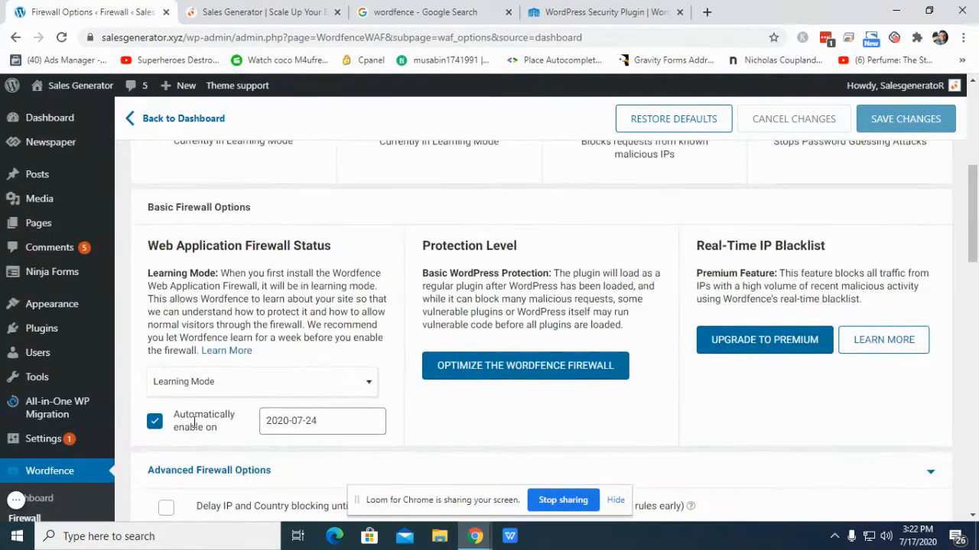
pyautogui.scroll(-3)
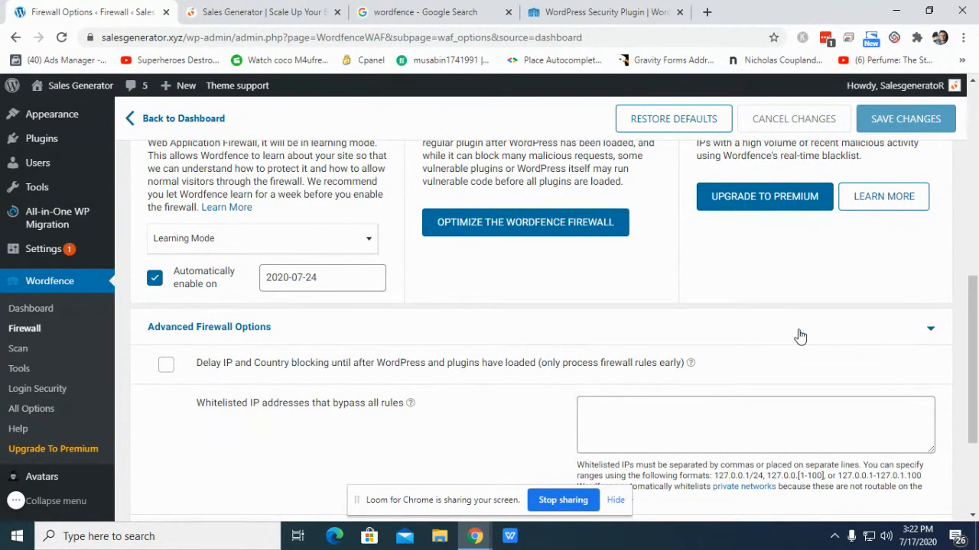
pyautogui.scroll(-3)
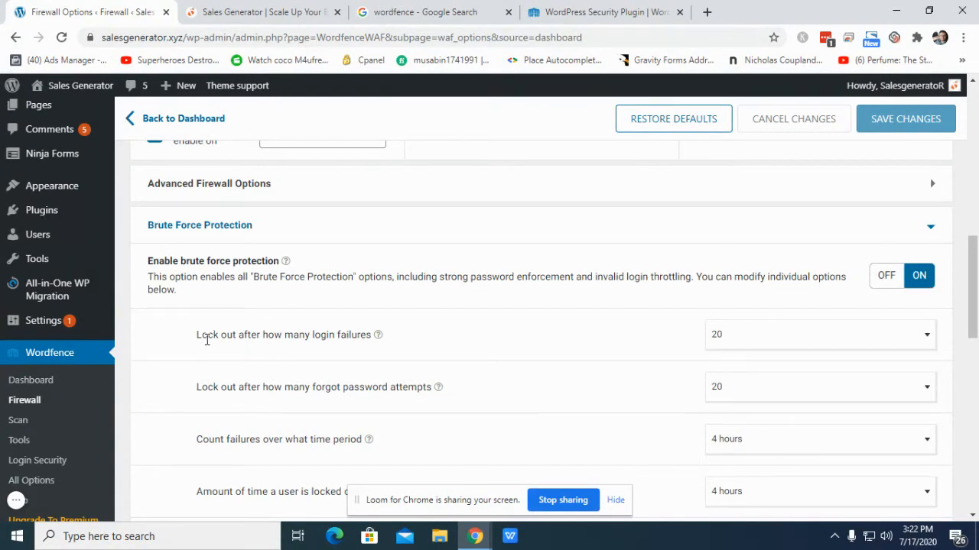
# Step: Set lockout after 2 failures and 2 reset attempts, counted over 1 day, lasting 2 months
pyautogui.scroll(-3)
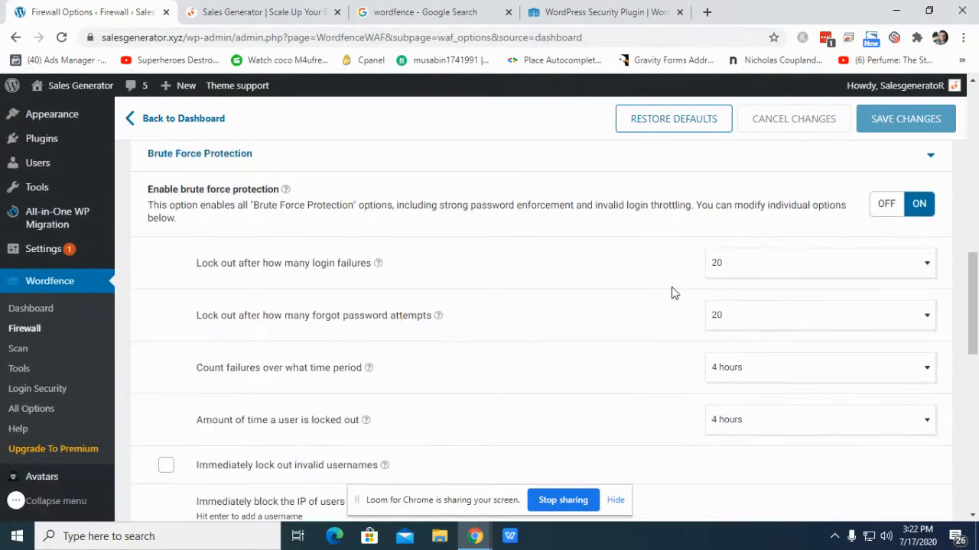
pyautogui.click(819, 263)
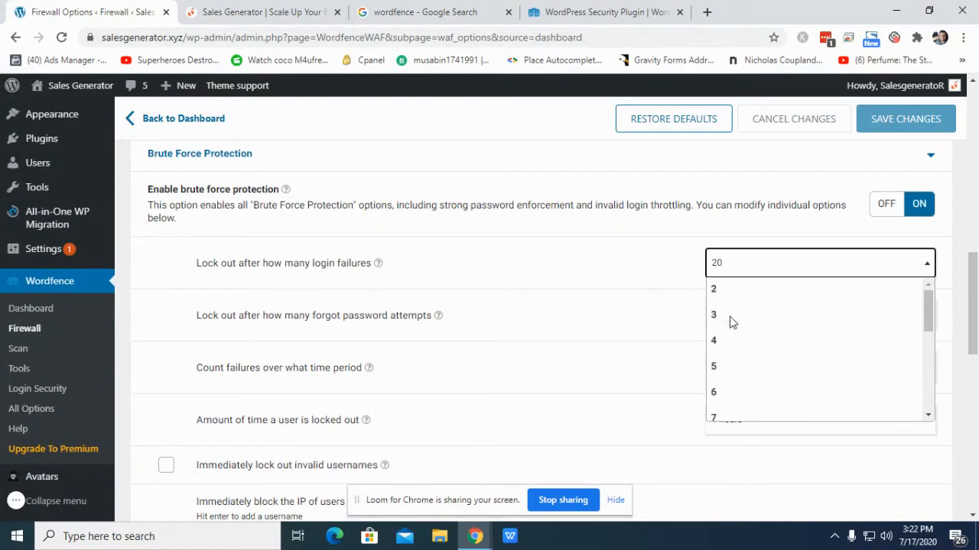
pyautogui.click(713, 289)
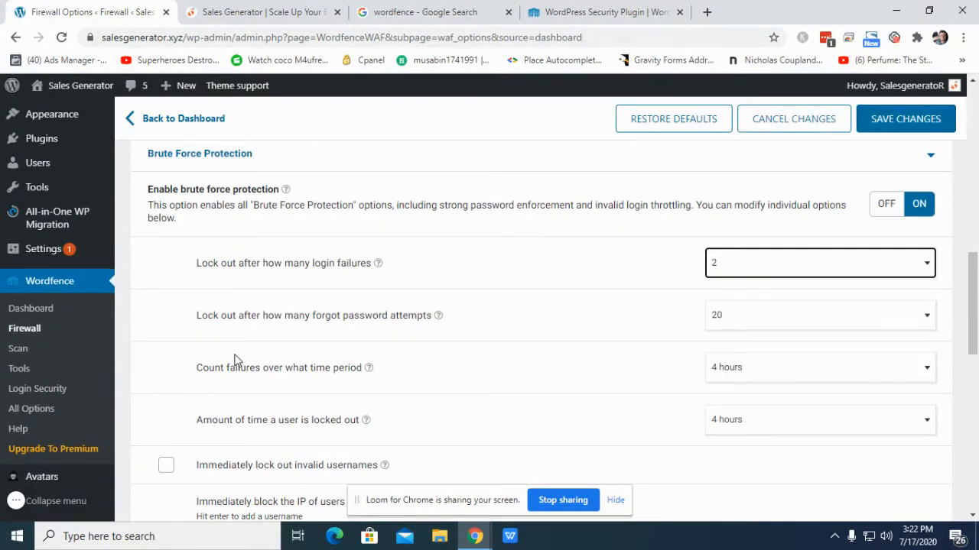
pyautogui.click(820, 315)
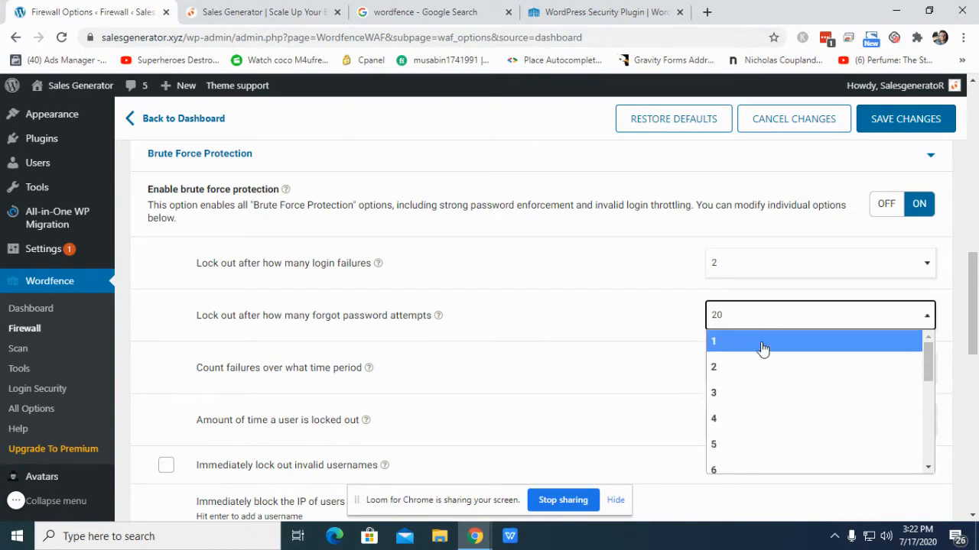
pyautogui.moveTo(771, 371)
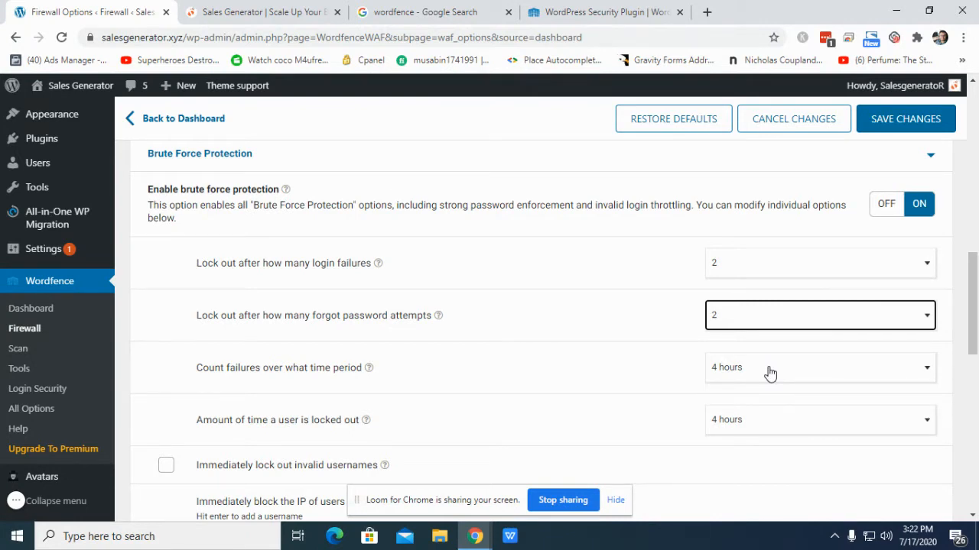
pyautogui.moveTo(758, 372)
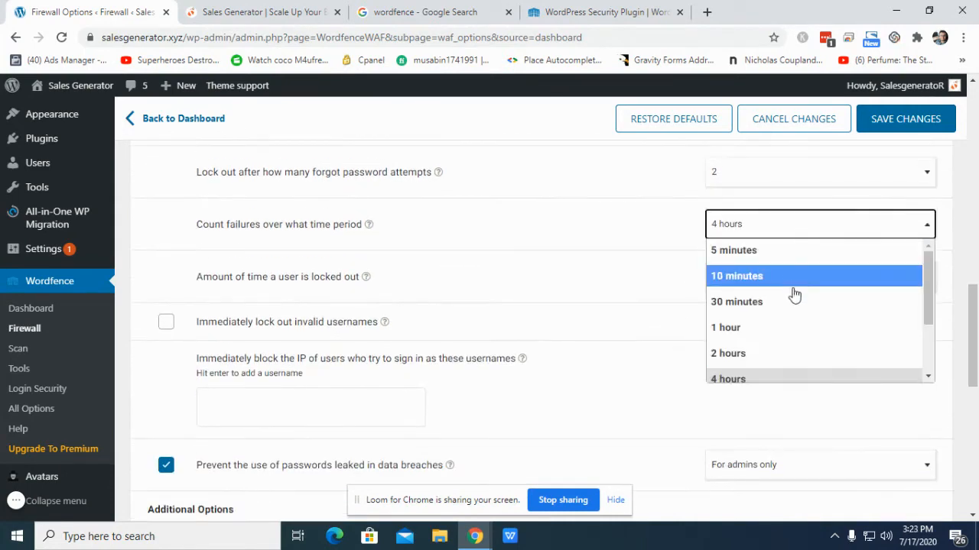
pyautogui.scroll(-3)
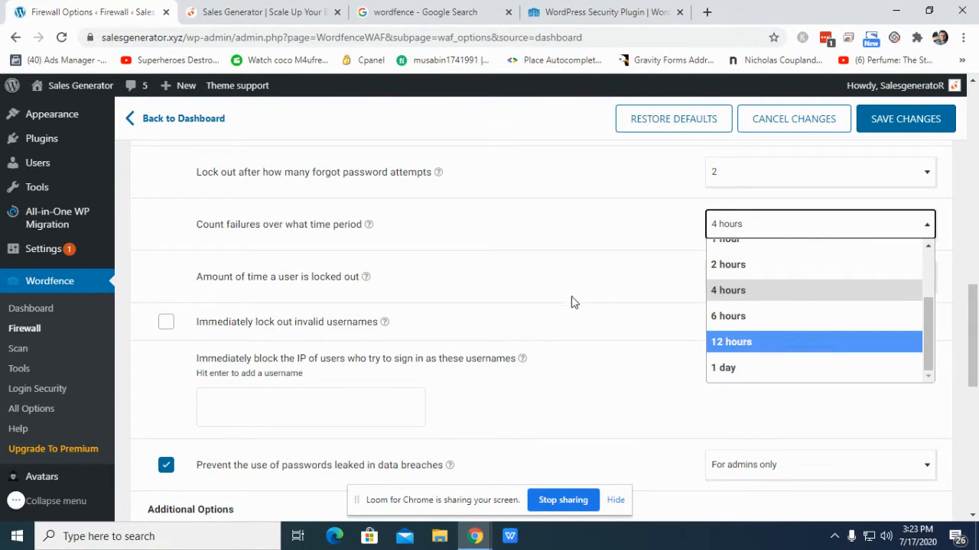
pyautogui.moveTo(764, 380)
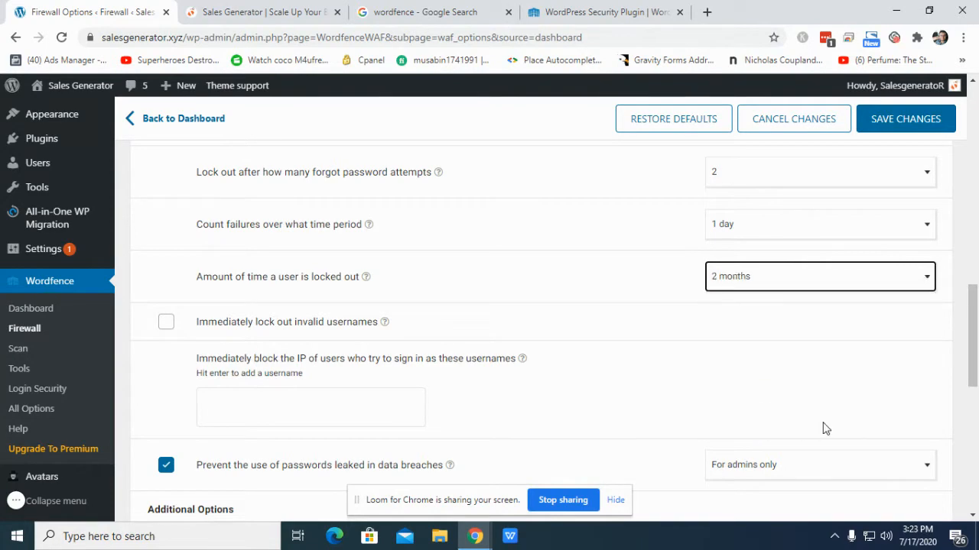
pyautogui.scroll(-3)
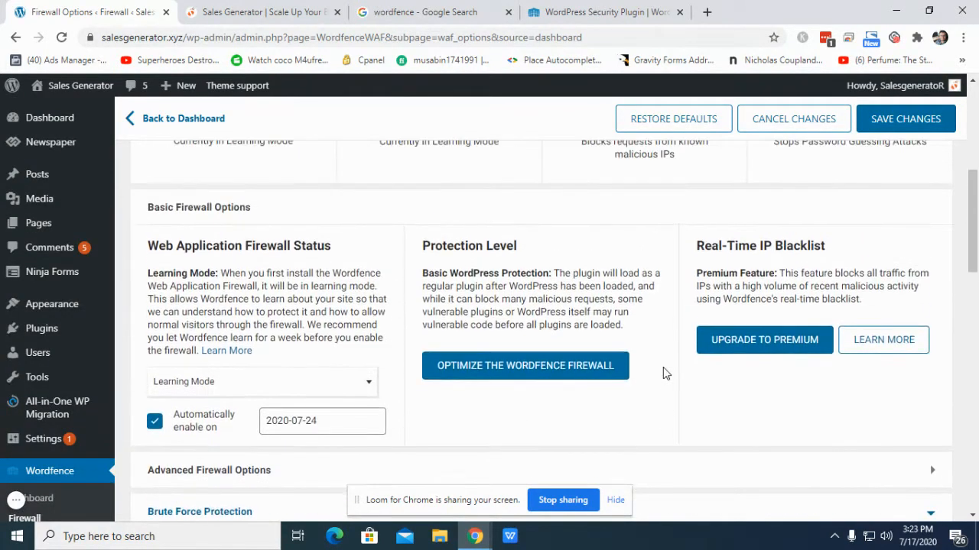
# Step: Save the firewall settings so Brute Force Protection reports 100%
pyautogui.click(905, 120)
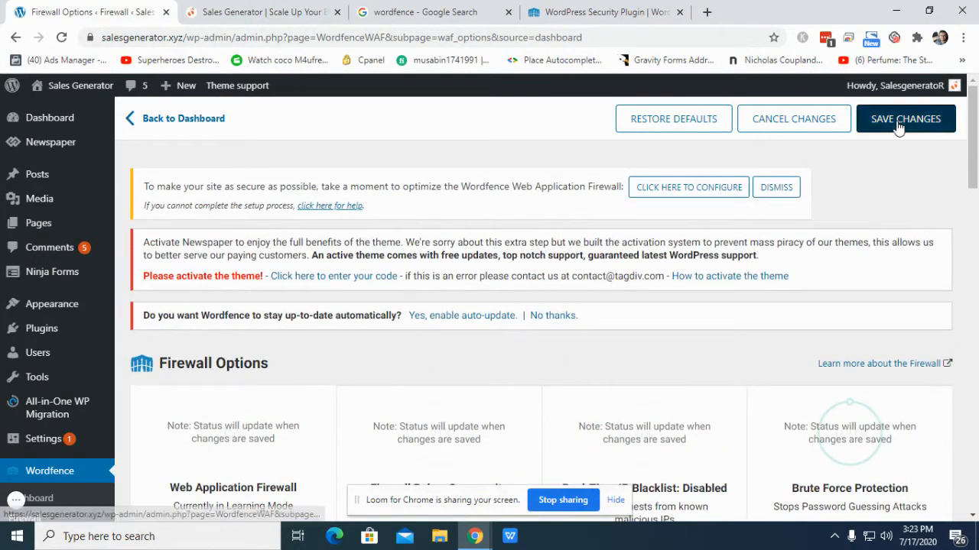
pyautogui.click(905, 119)
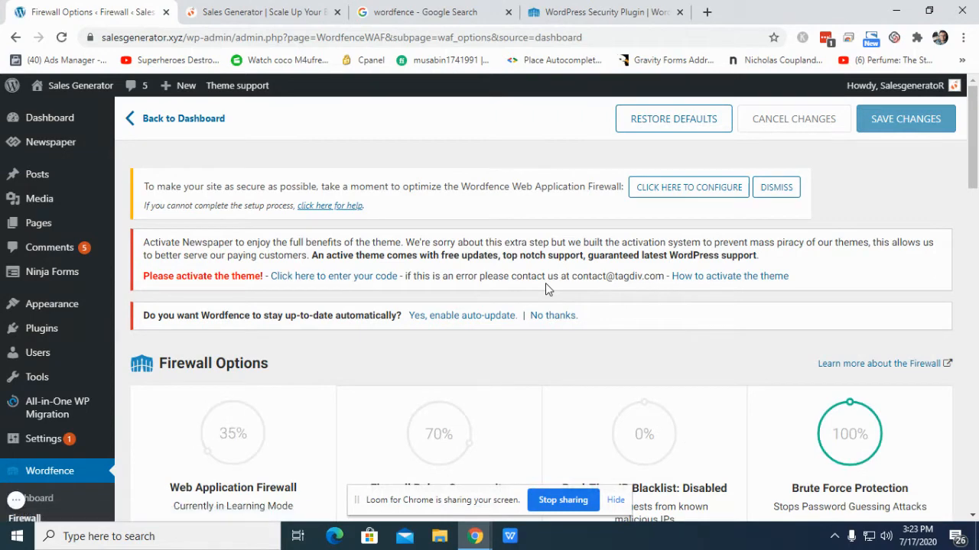
pyautogui.moveTo(75, 85)
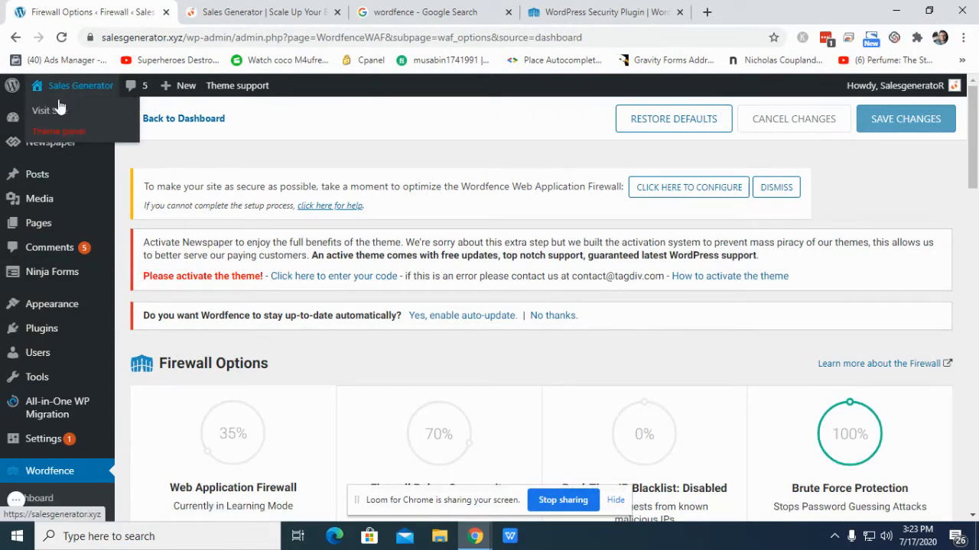
# Step: Visit the Sales Generator homepage and browse its article list
pyautogui.click(38, 110)
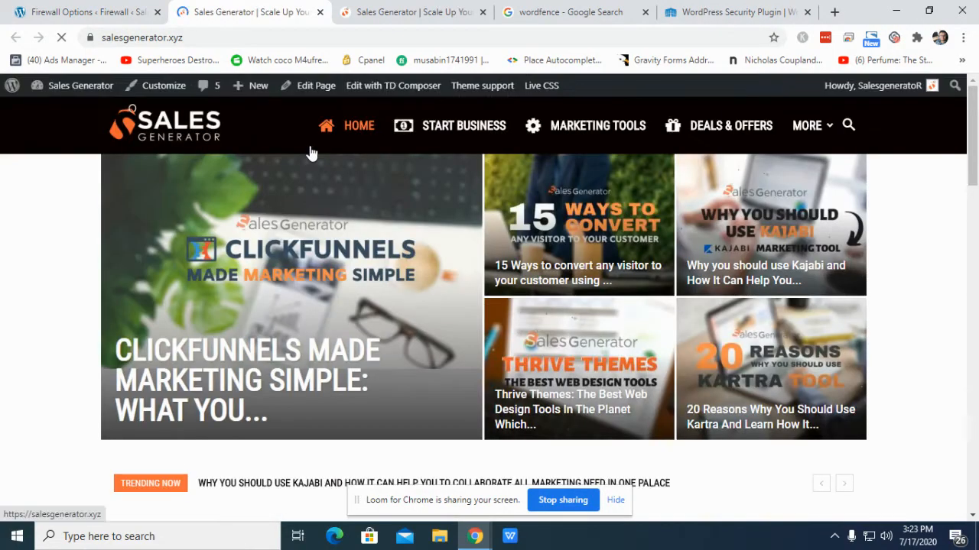
pyautogui.moveTo(578, 300)
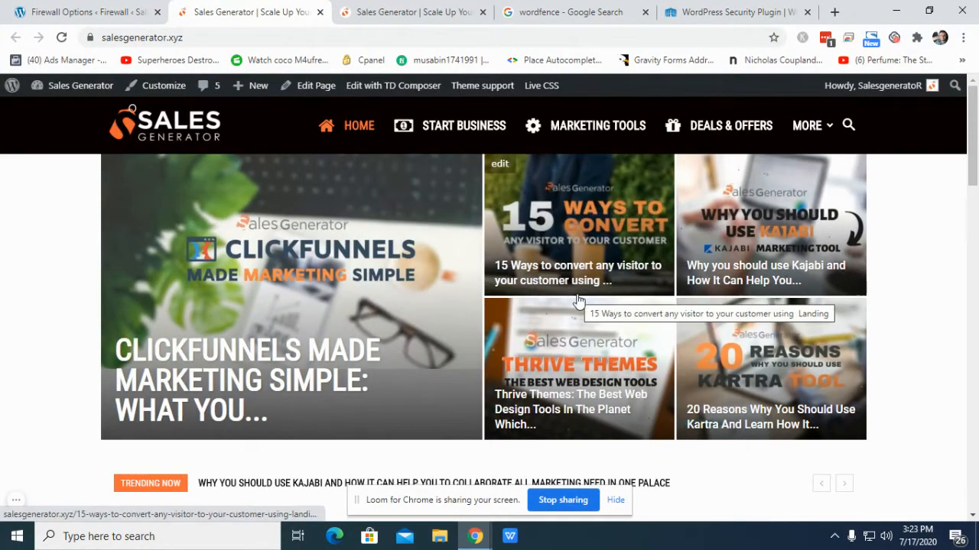
pyautogui.scroll(-3)
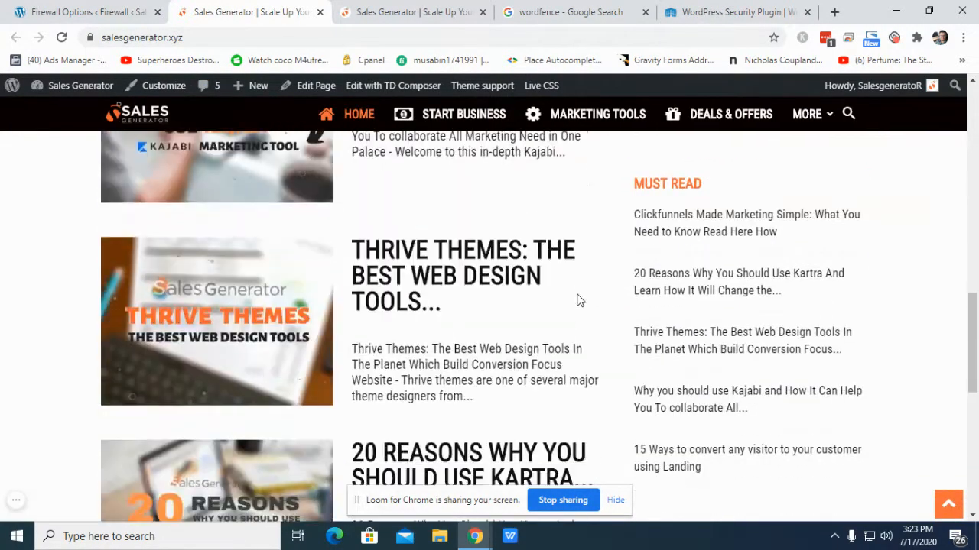
pyautogui.scroll(-3)
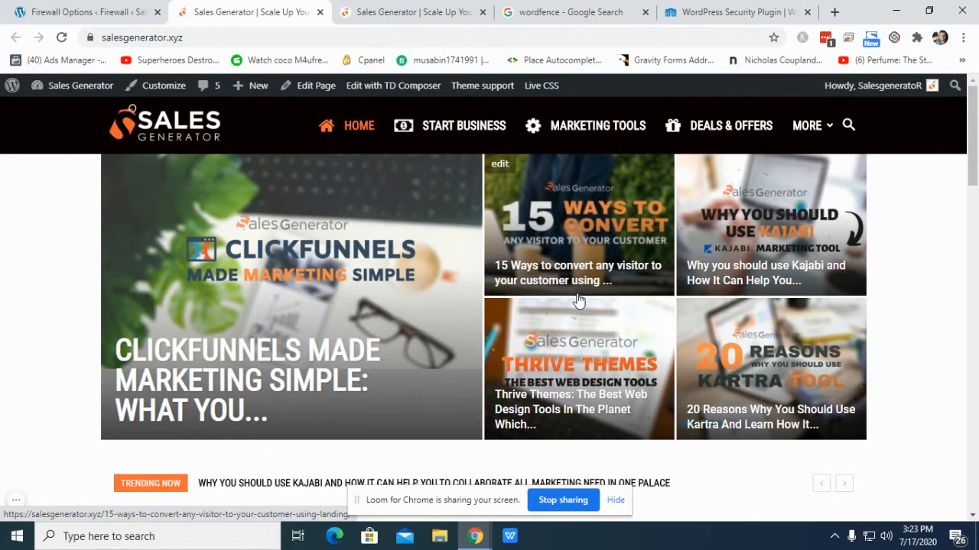
# Step: Back in Firewall Options, lower the forgot-password lockout limit to 1
pyautogui.click(76, 12)
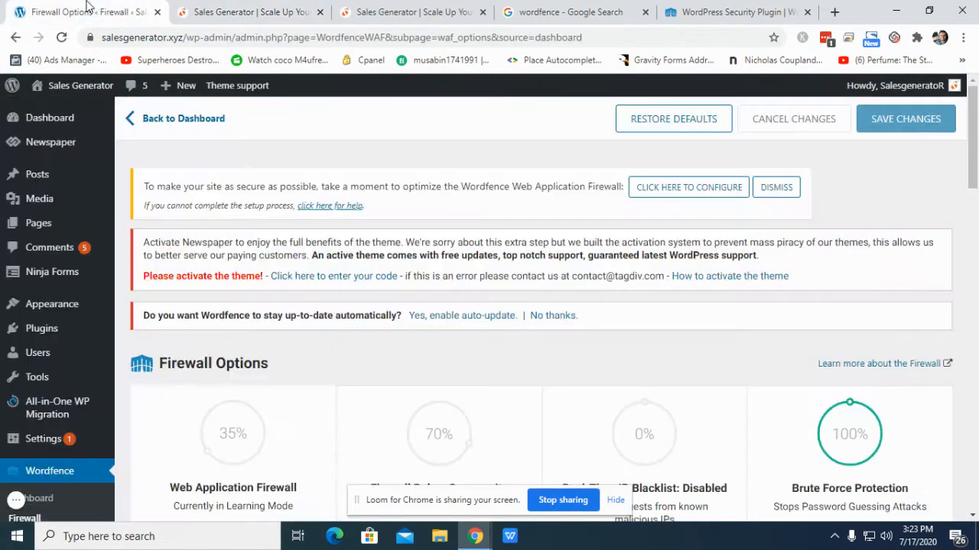
pyautogui.scroll(-3)
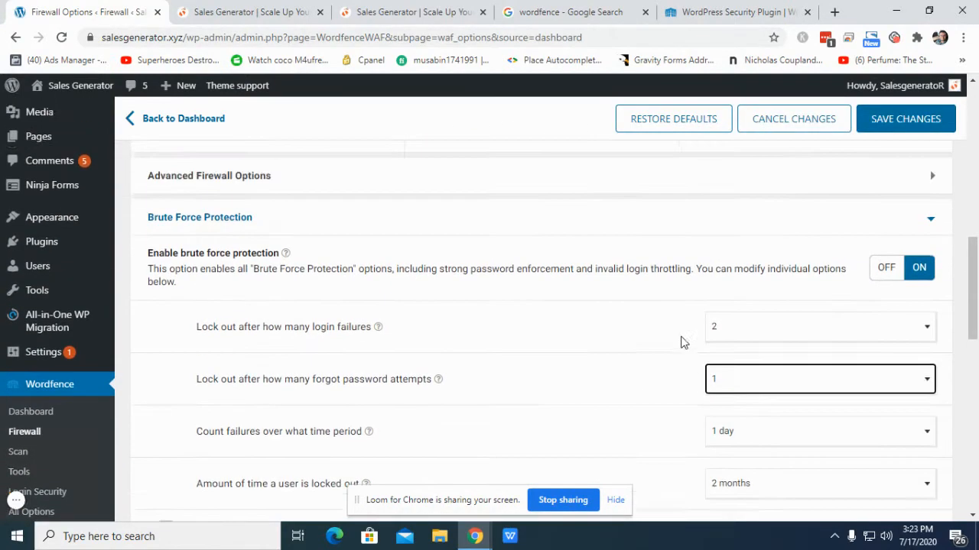
pyautogui.click(905, 120)
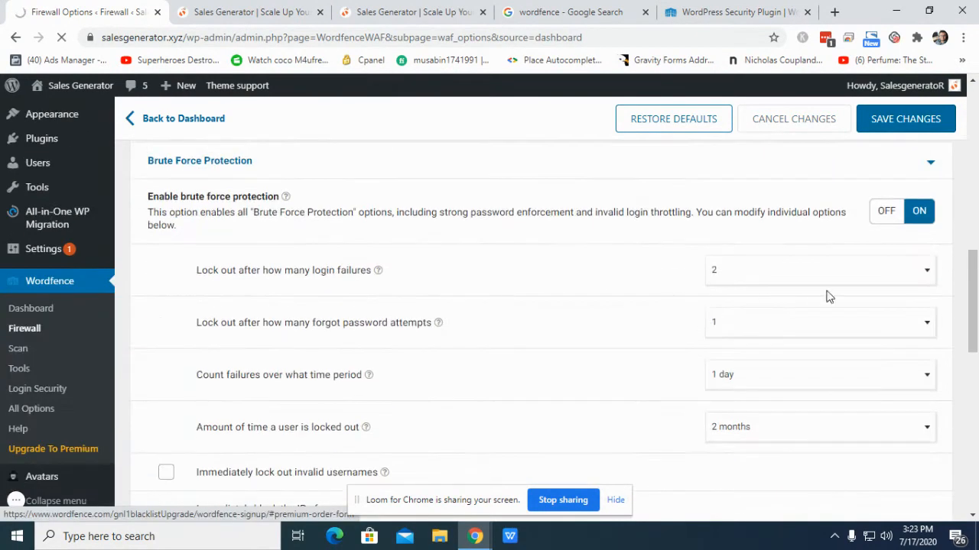
pyautogui.scroll(-3)
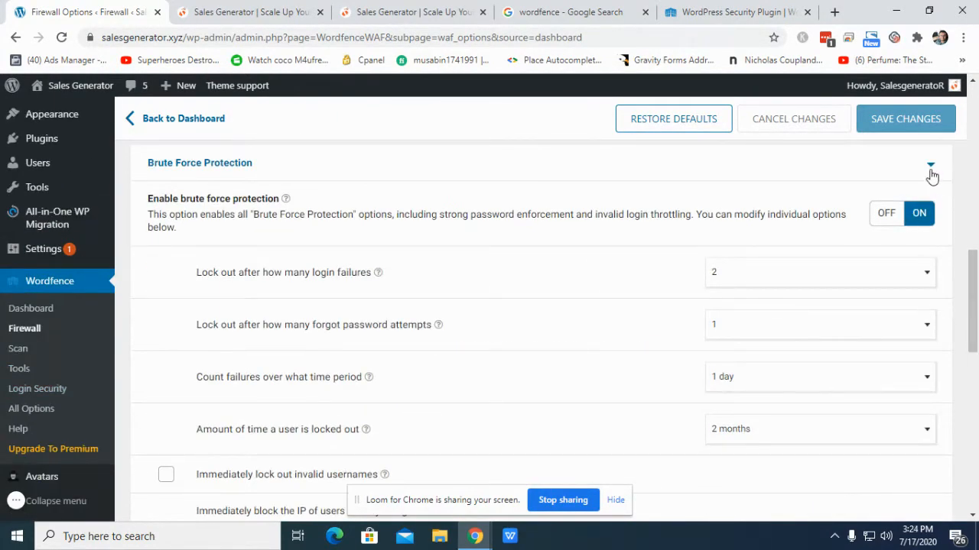
# Step: Collapse Brute Force Protection and close the Firewall Options tab, leaving the homepage
pyautogui.click(930, 163)
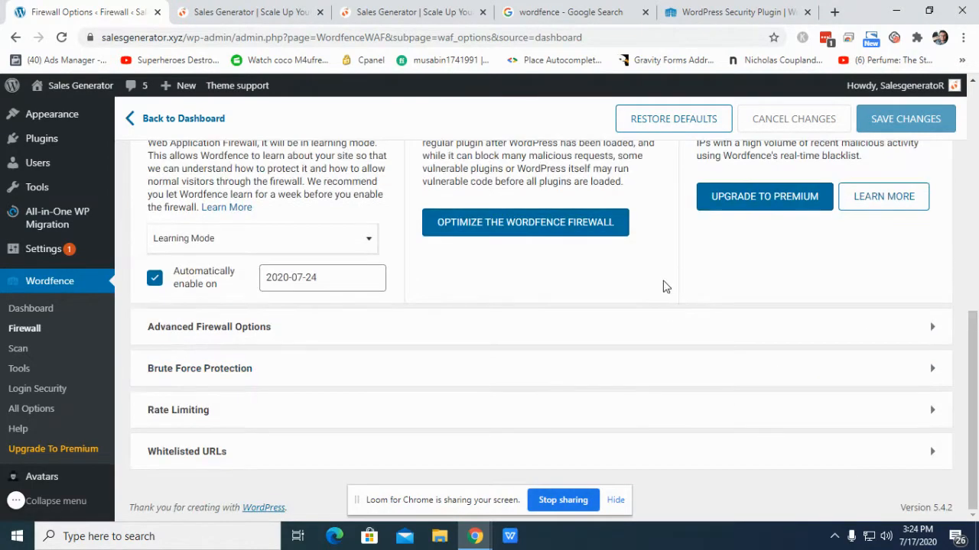
pyautogui.moveTo(53, 222)
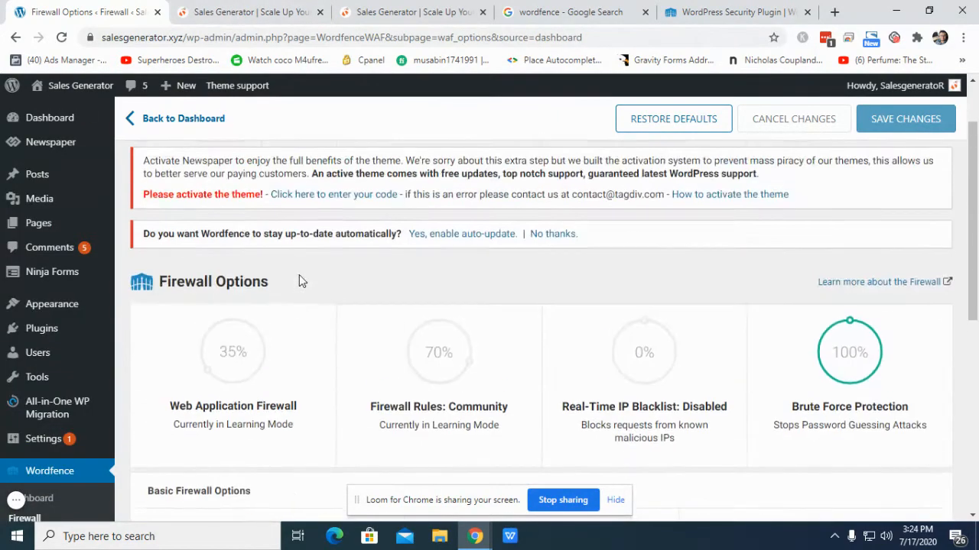
pyautogui.scroll(-3)
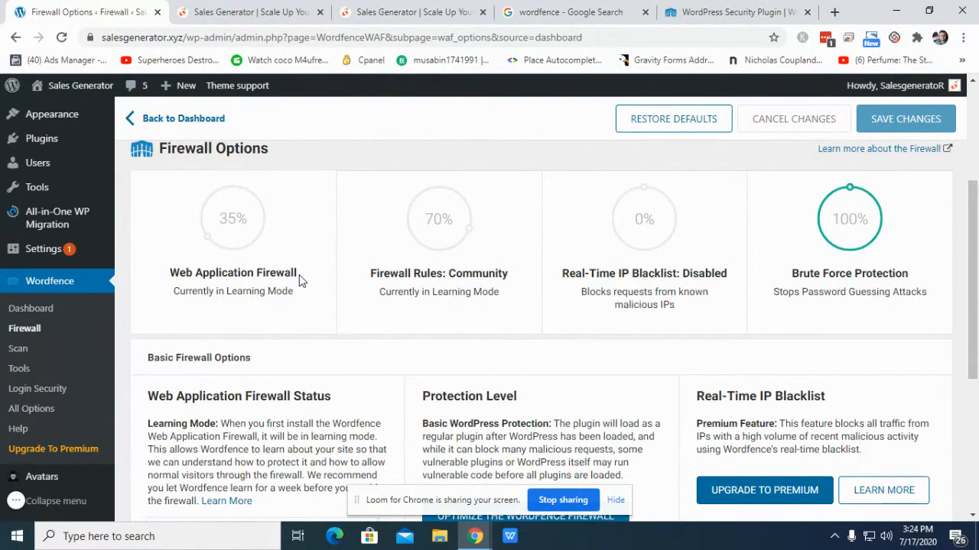
pyautogui.scroll(-3)
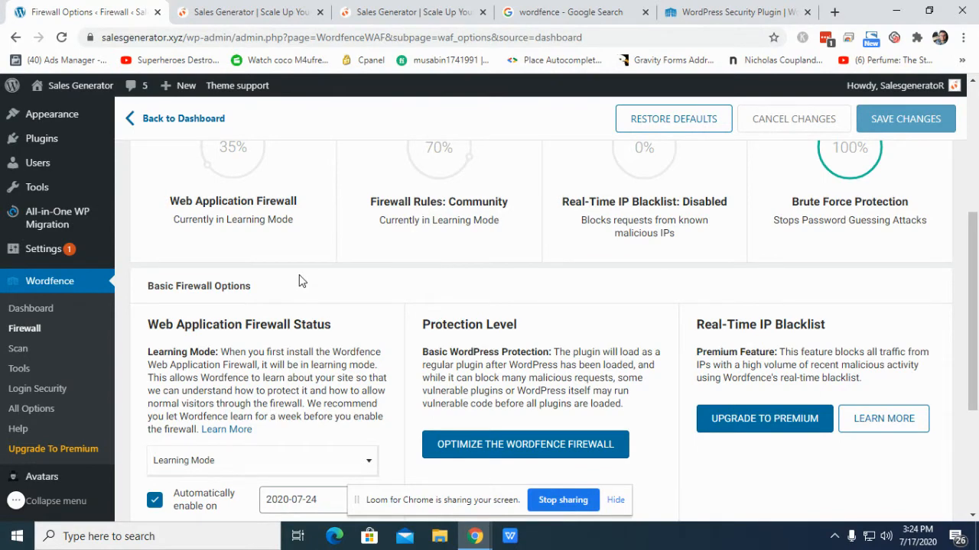
pyautogui.moveTo(439, 153)
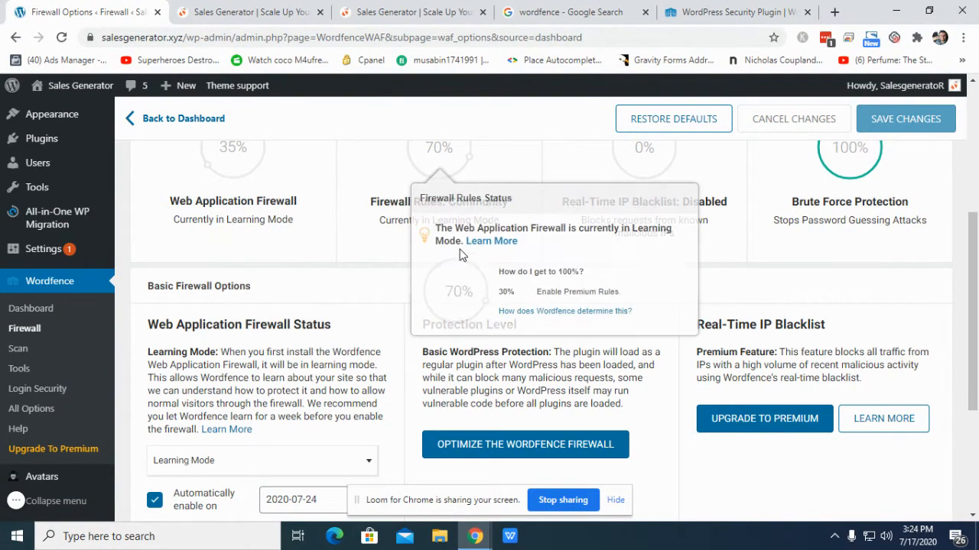
pyautogui.moveTo(431, 344)
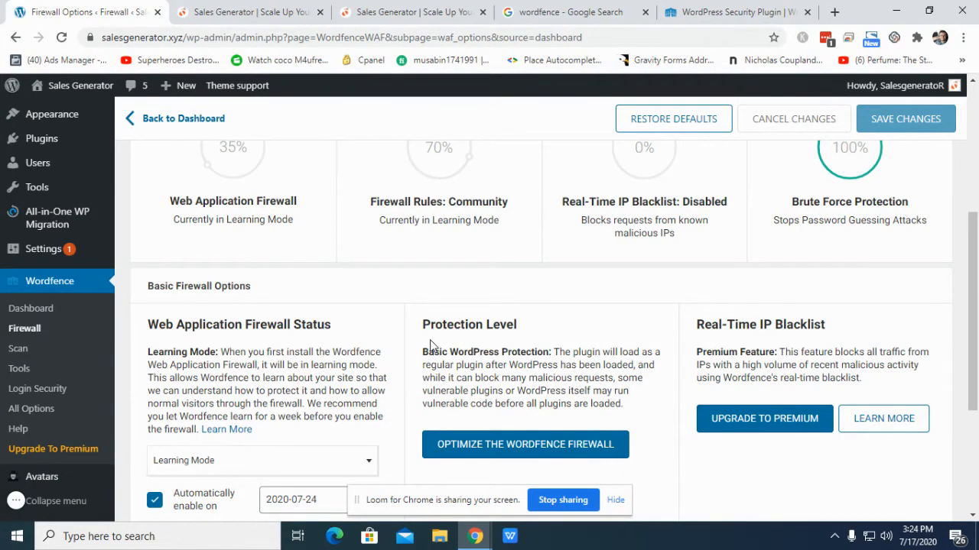
pyautogui.moveTo(325, 419)
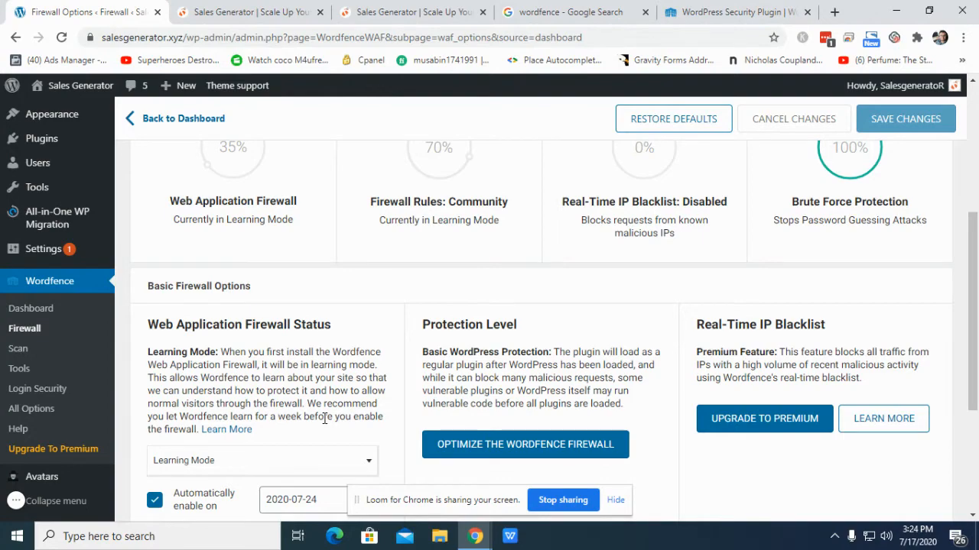
pyautogui.moveTo(388, 413)
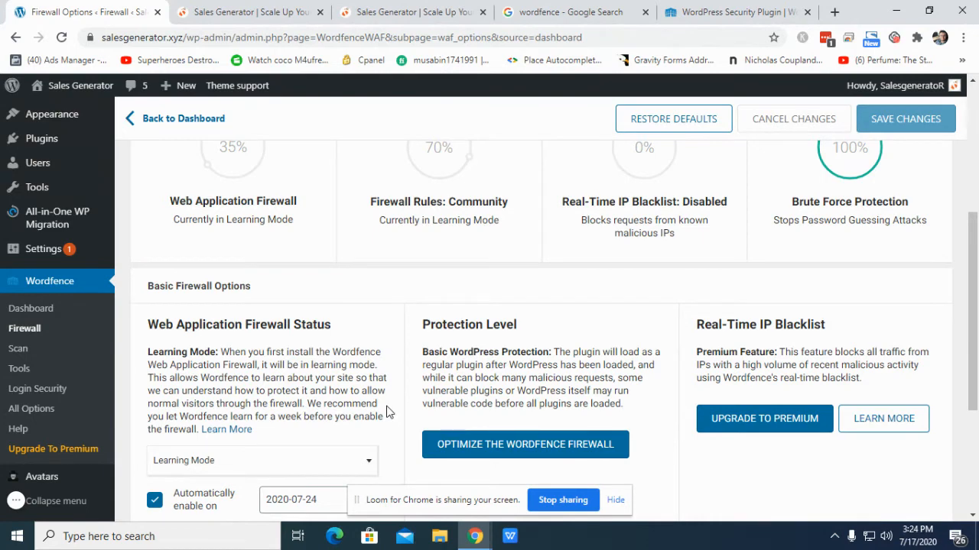
pyautogui.moveTo(259, 404)
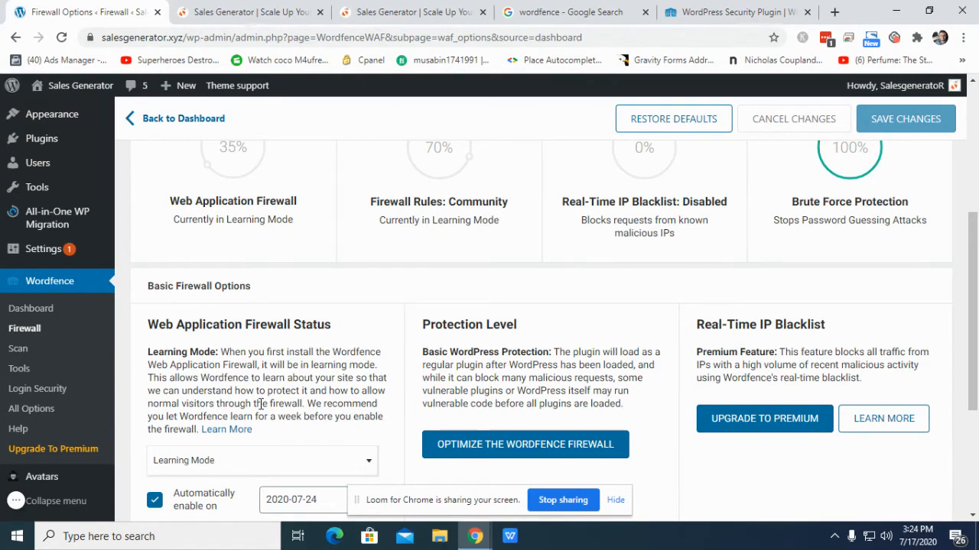
pyautogui.moveTo(312, 349)
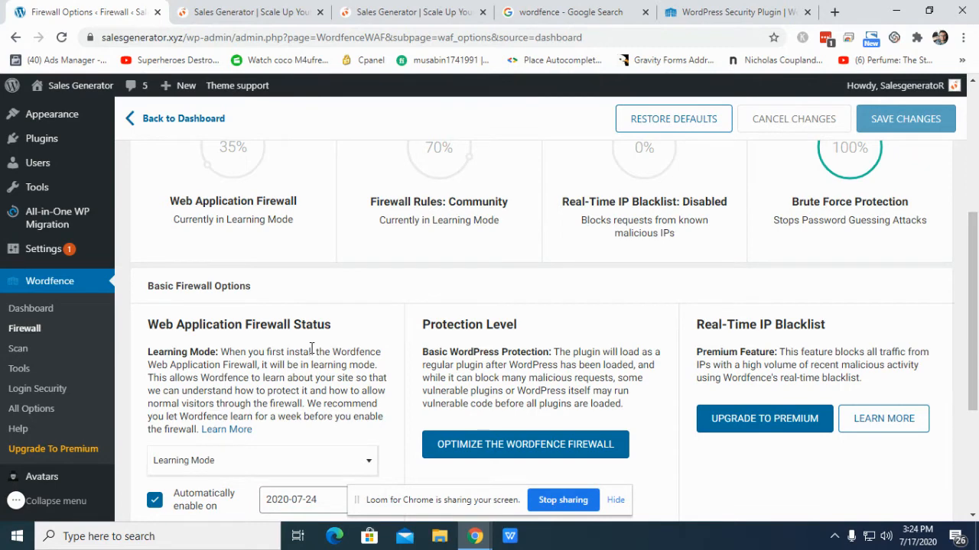
pyautogui.moveTo(437, 153)
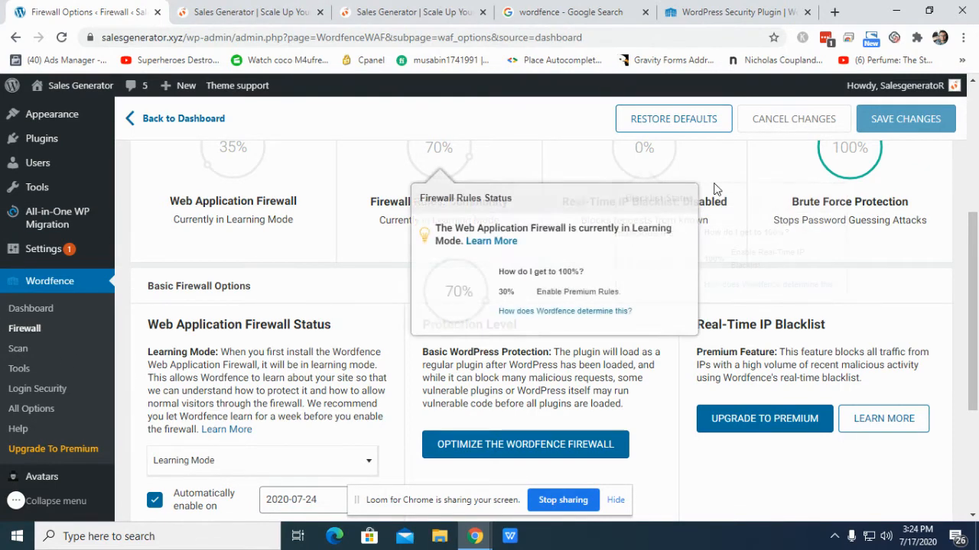
pyautogui.moveTo(281, 291)
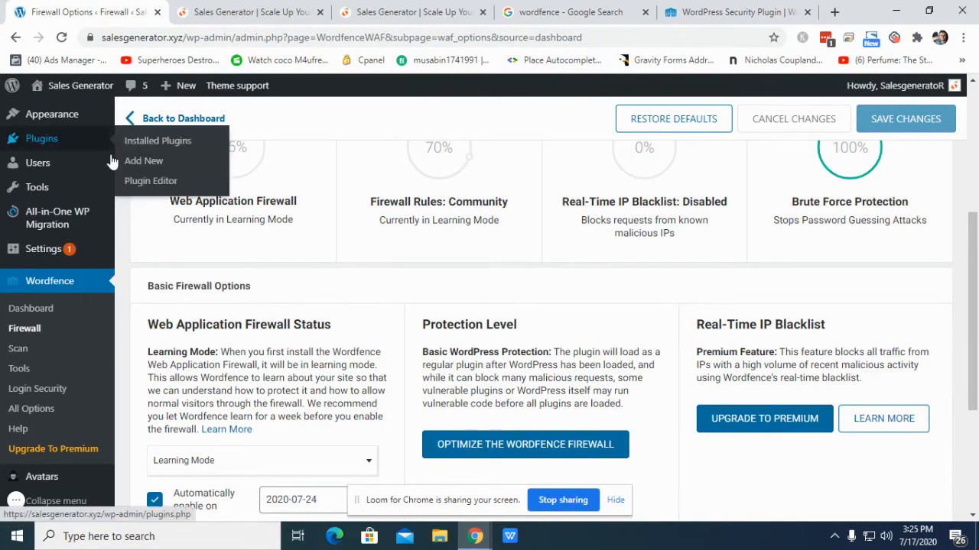
pyautogui.moveTo(422, 289)
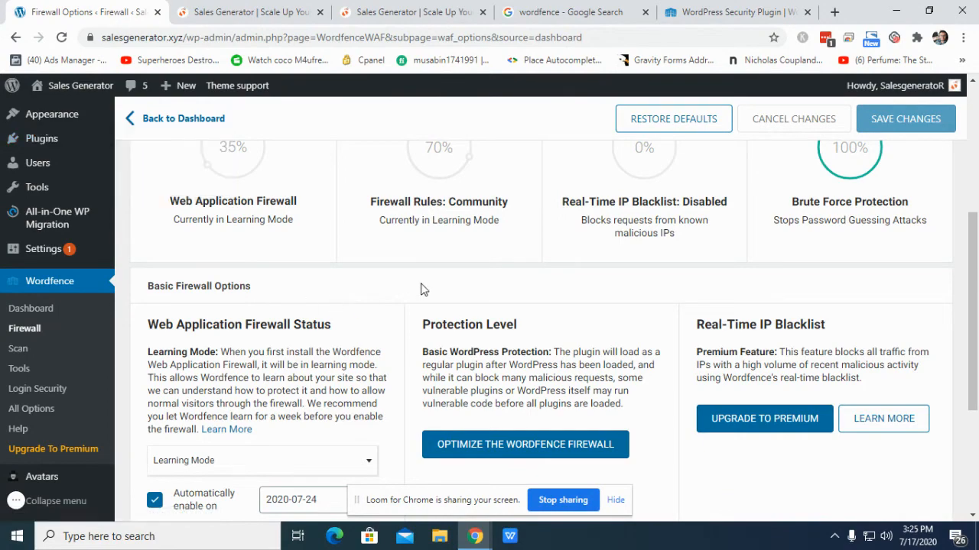
pyautogui.scroll(-3)
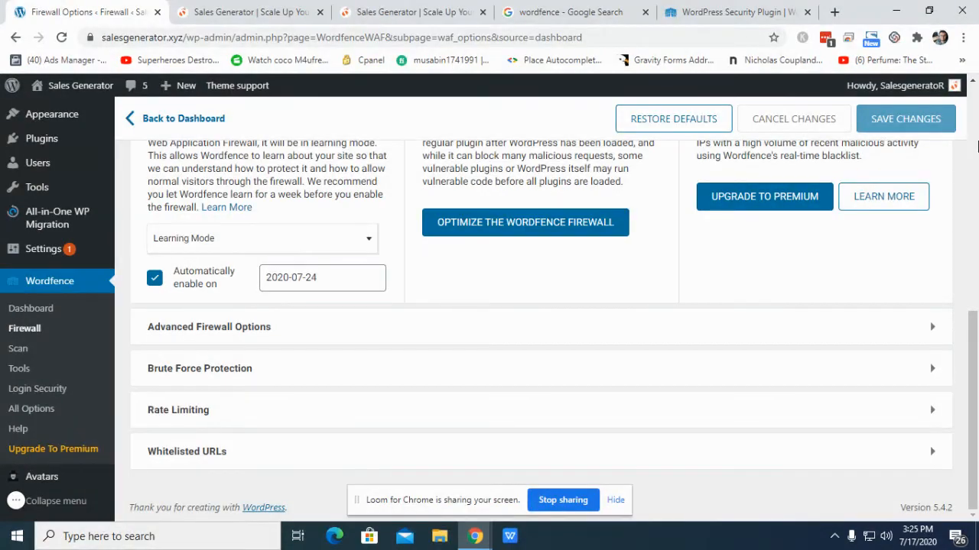
pyautogui.click(903, 86)
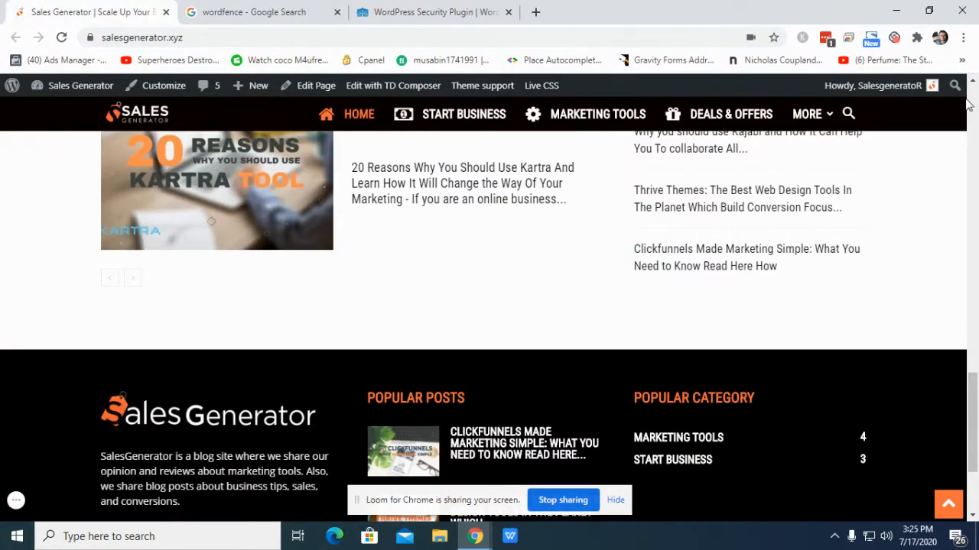
# Step: In a new incognito window, go to the site's /wp-admin login page
pyautogui.click(963, 37)
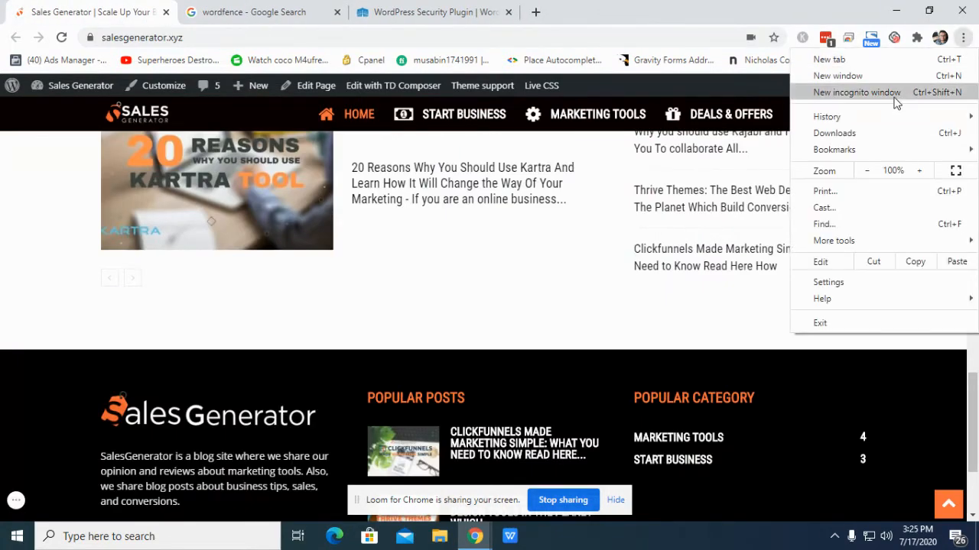
pyautogui.click(856, 92)
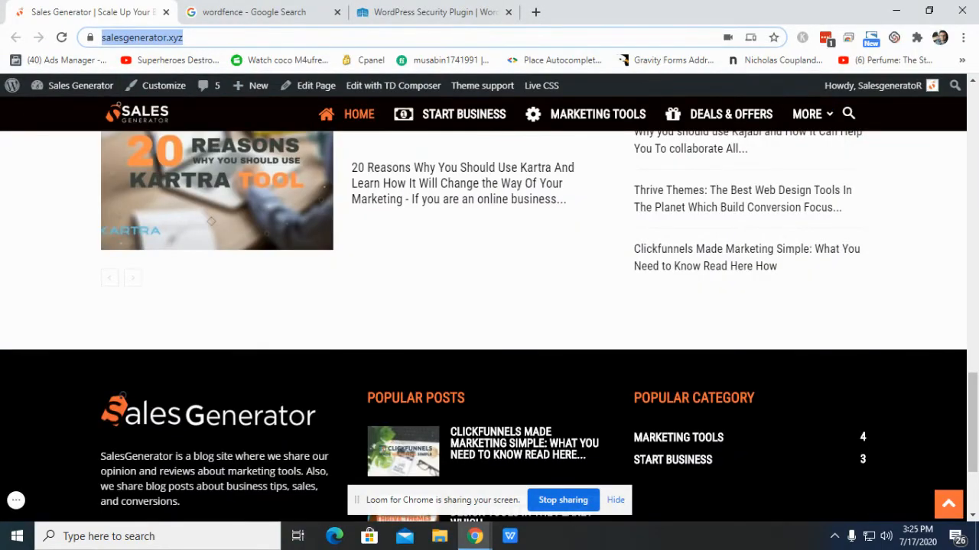
pyautogui.moveTo(477, 541)
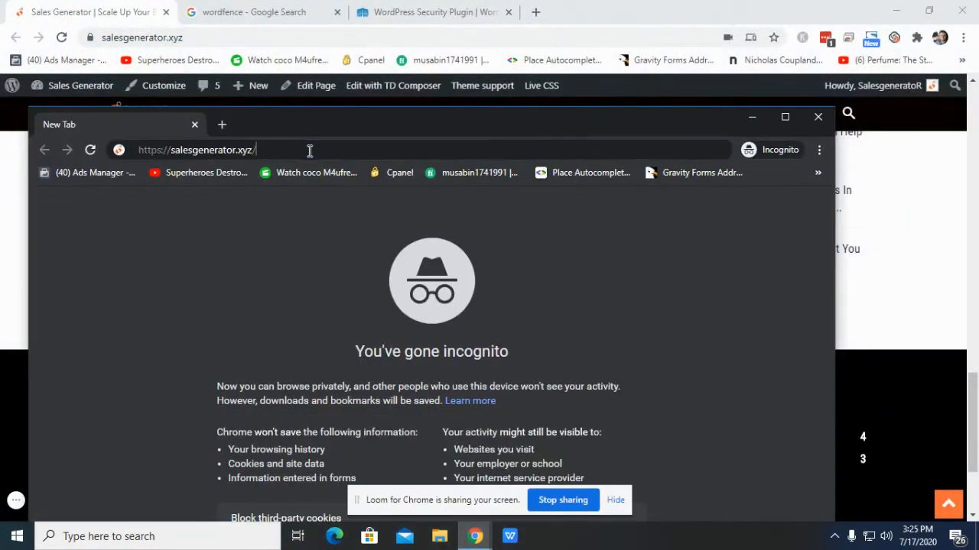
pyautogui.click(309, 149)
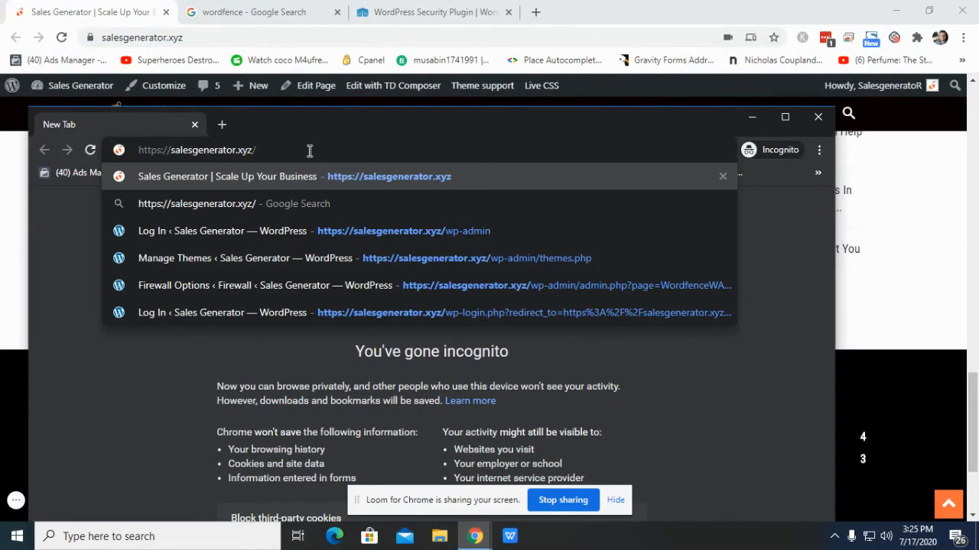
pyautogui.write('/wp-admin%2F&reauth=1')
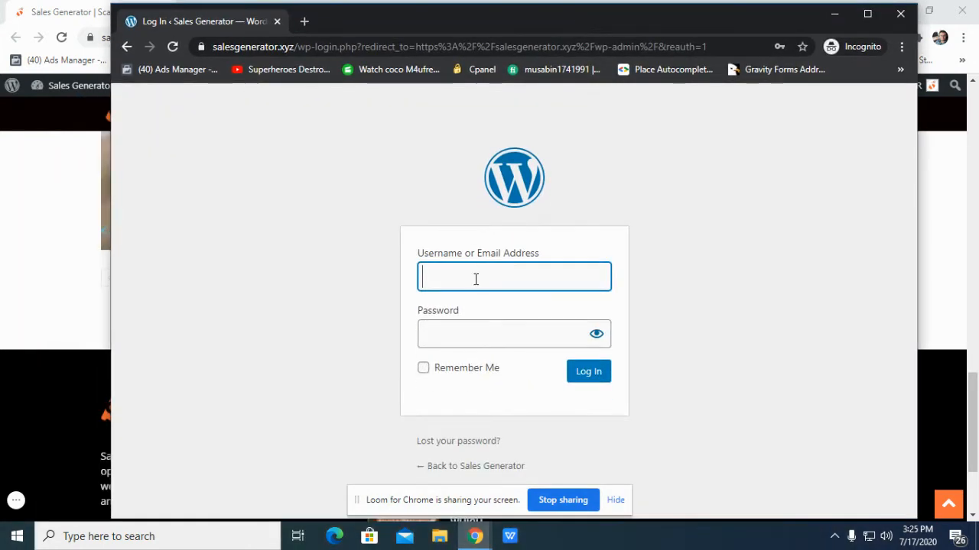
# Step: Submit bogus credentials 'adfdfasdf' so the login page reports a temporary lockout
pyautogui.click(513, 277)
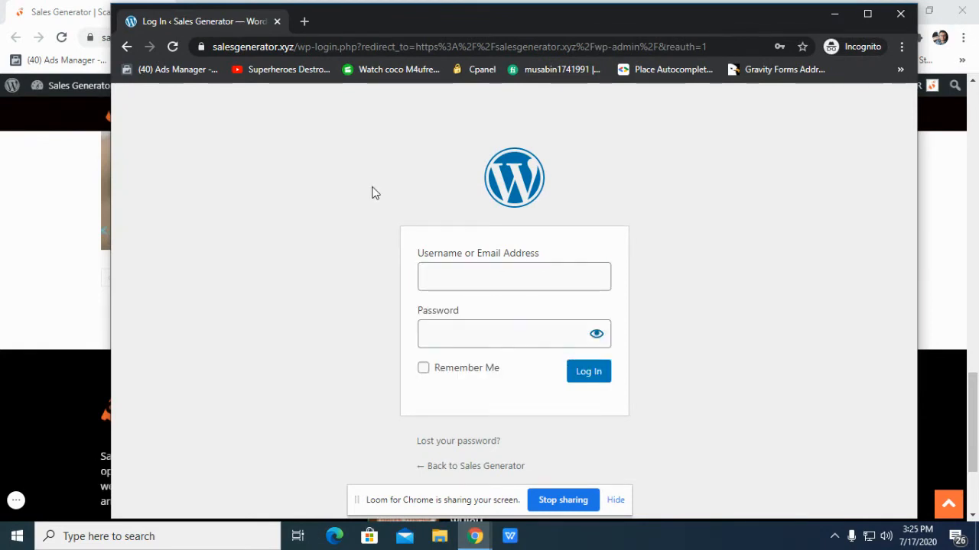
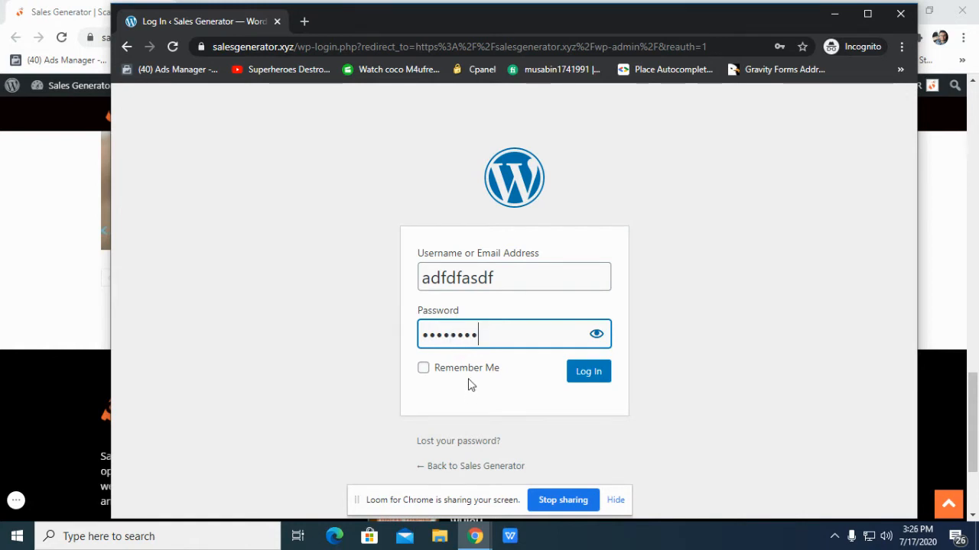
pyautogui.click(587, 371)
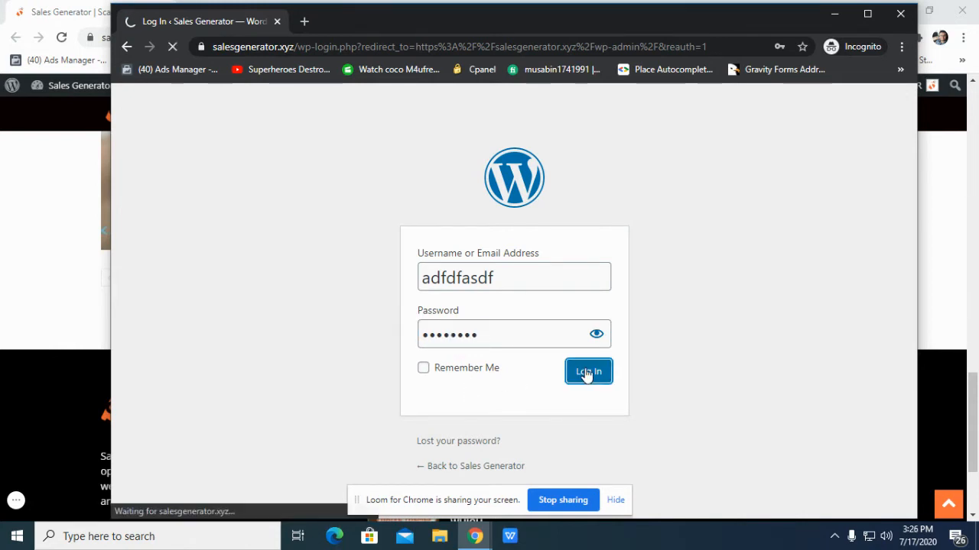
pyautogui.click(587, 372)
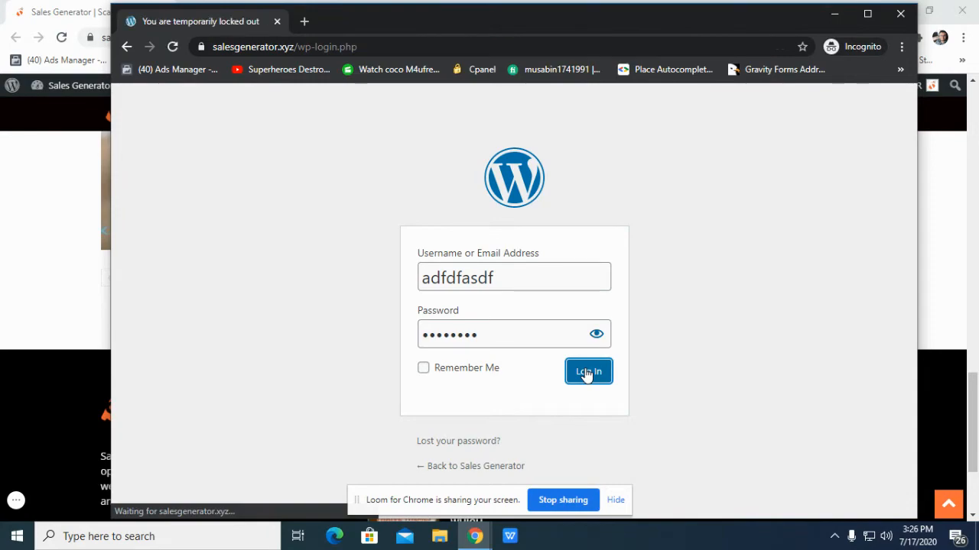
# Step: Review the Wordfence 'access temporarily limited' notice, unlock-email option and Block Technical Data
pyautogui.click(588, 372)
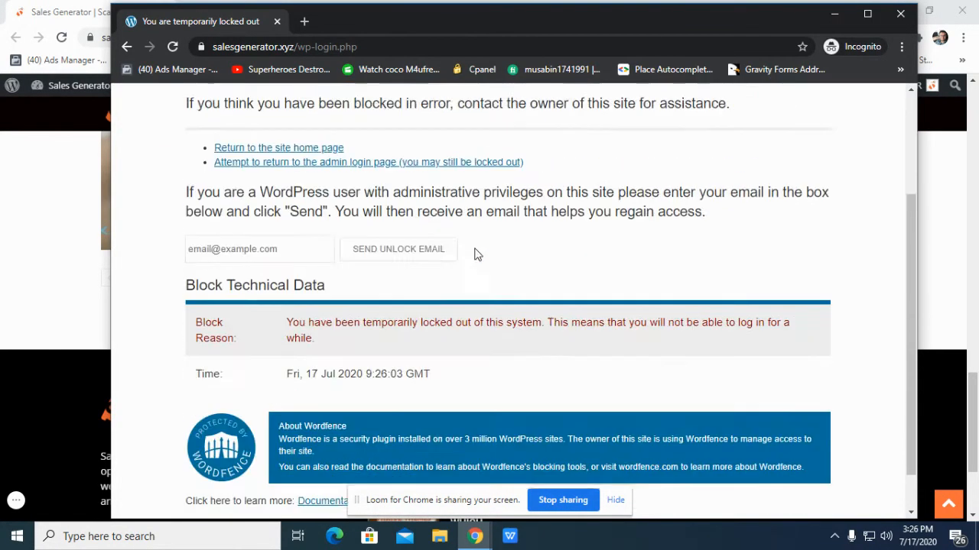
pyautogui.scroll(-3)
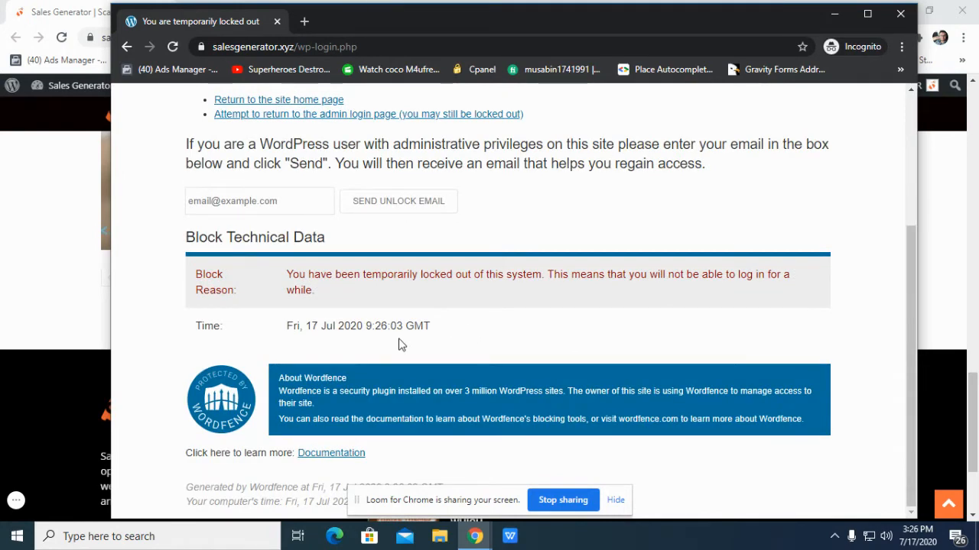
pyautogui.scroll(3)
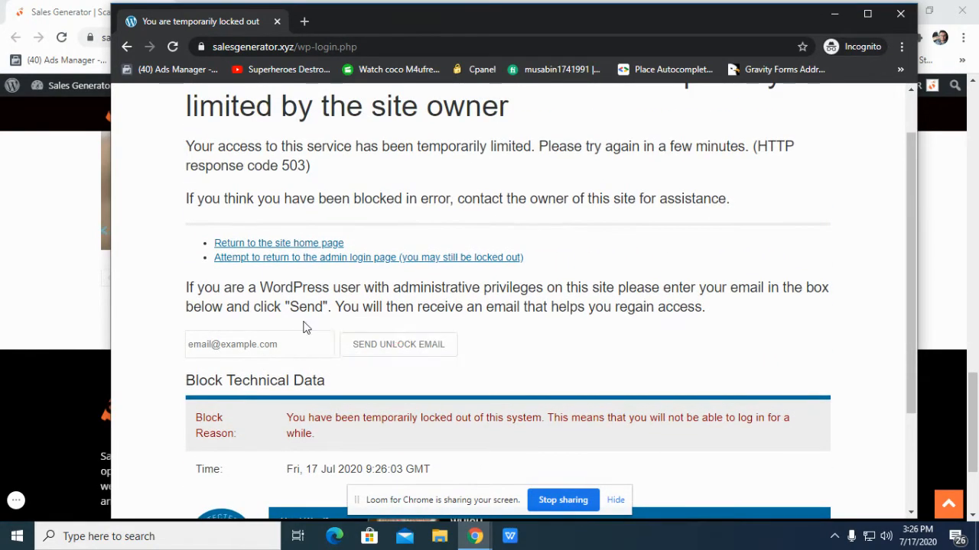
pyautogui.scroll(-3)
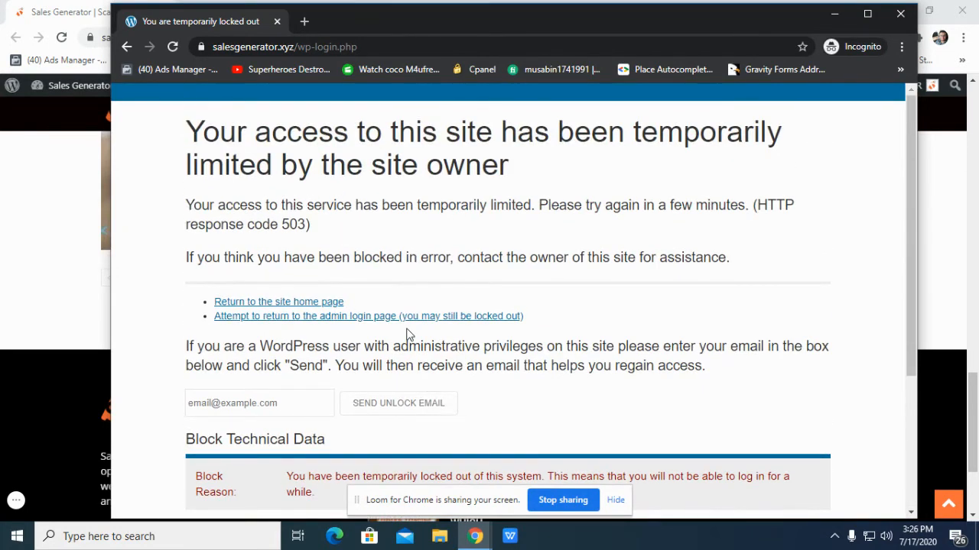
pyautogui.scroll(-3)
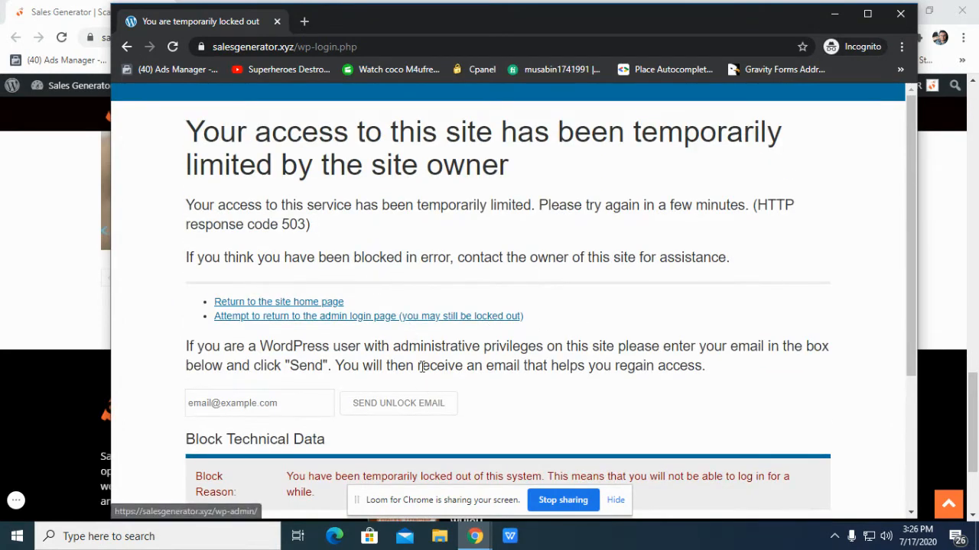
pyautogui.moveTo(446, 362)
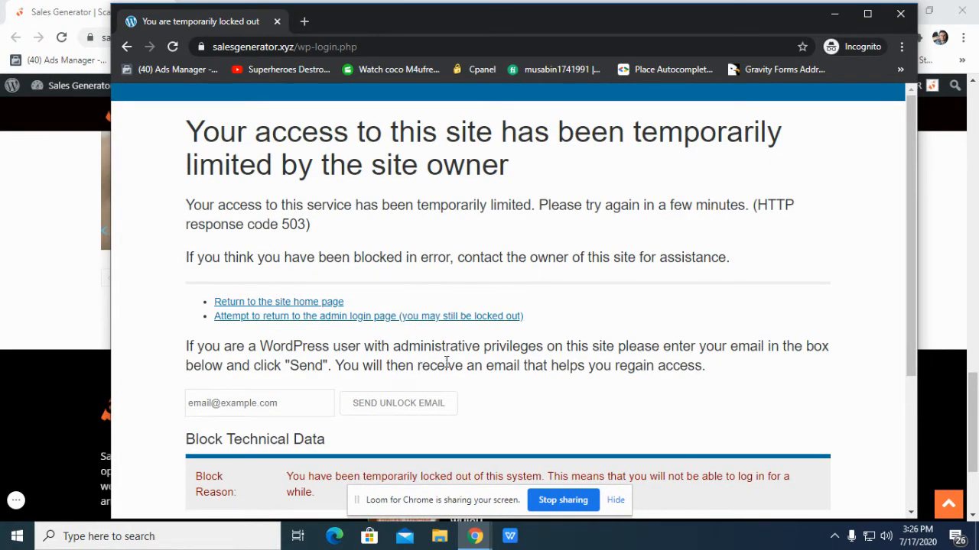
pyautogui.scroll(-3)
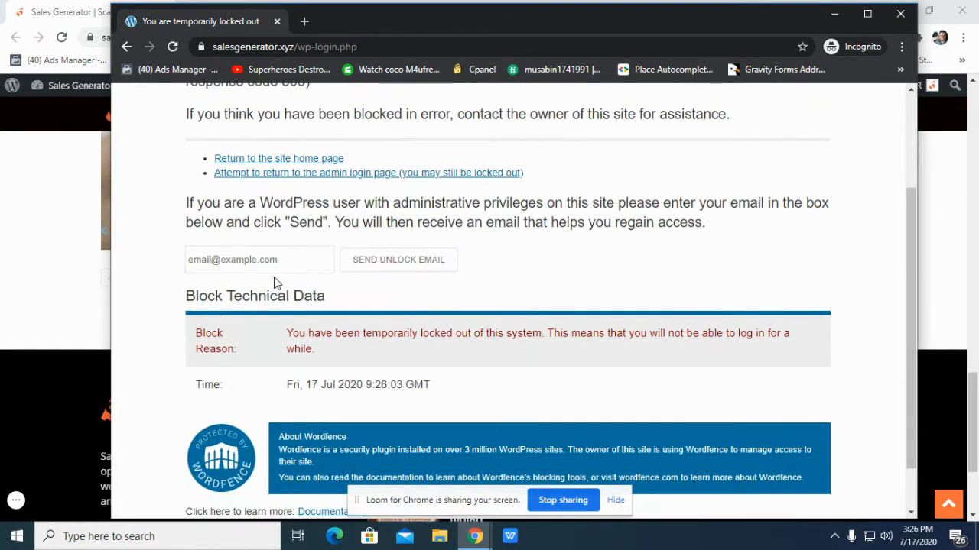
pyautogui.click(258, 260)
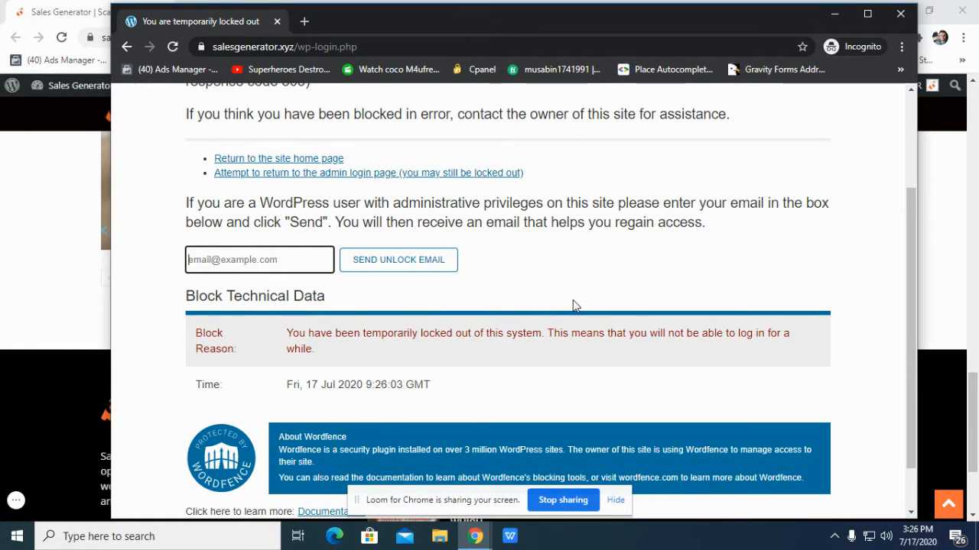
pyautogui.click(260, 260)
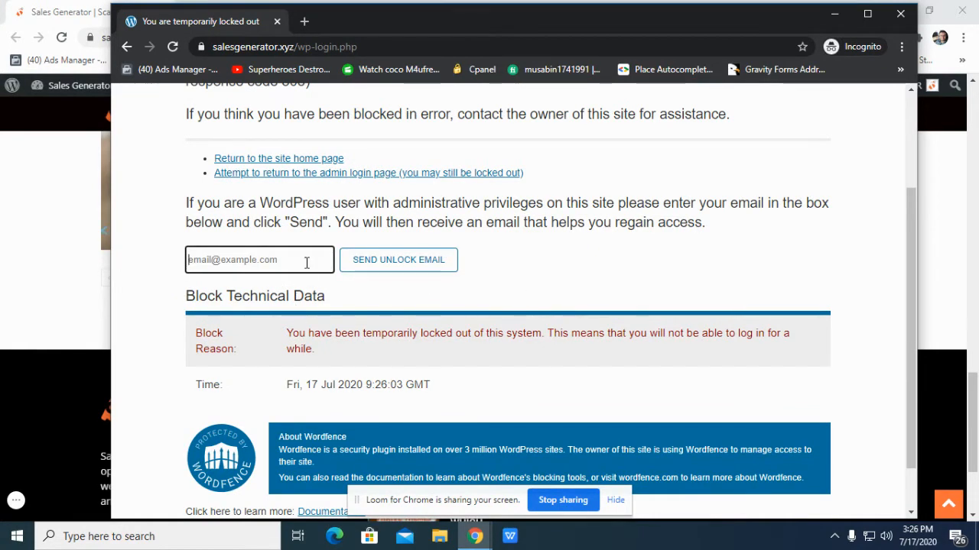
pyautogui.write('info')
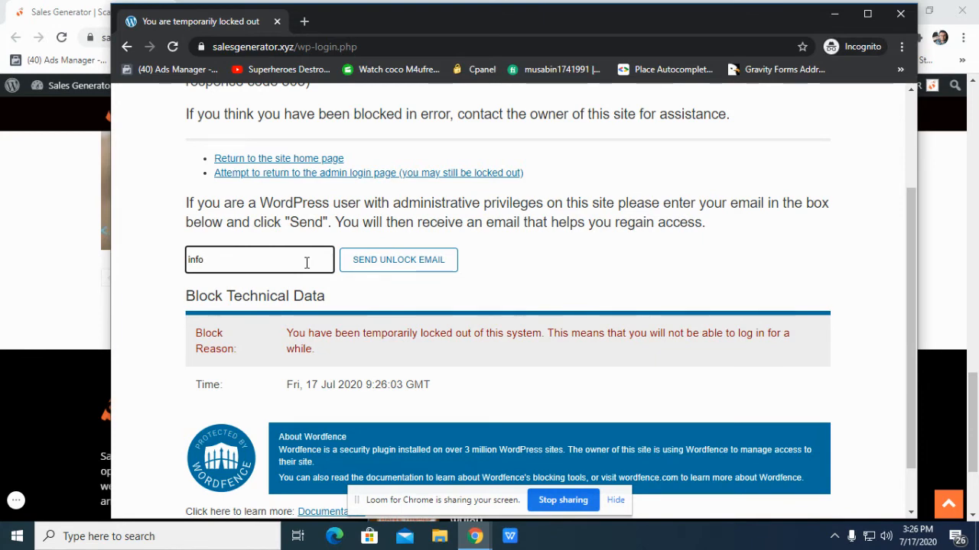
pyautogui.click(258, 260)
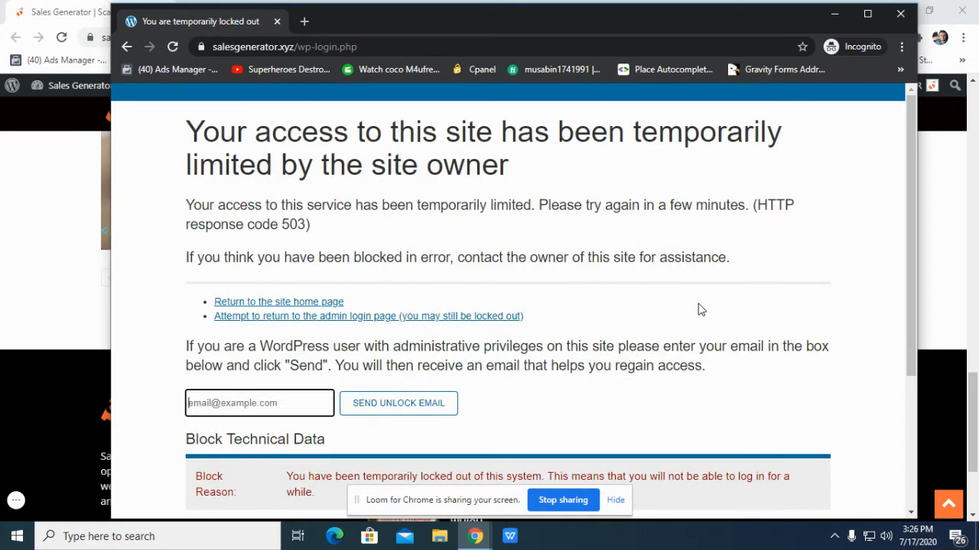
pyautogui.moveTo(621, 304)
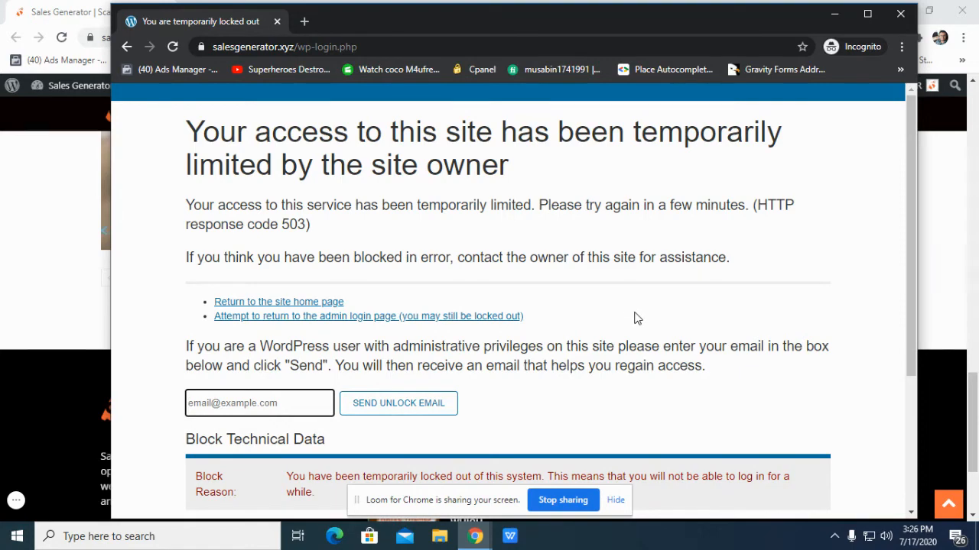
pyautogui.scroll(-3)
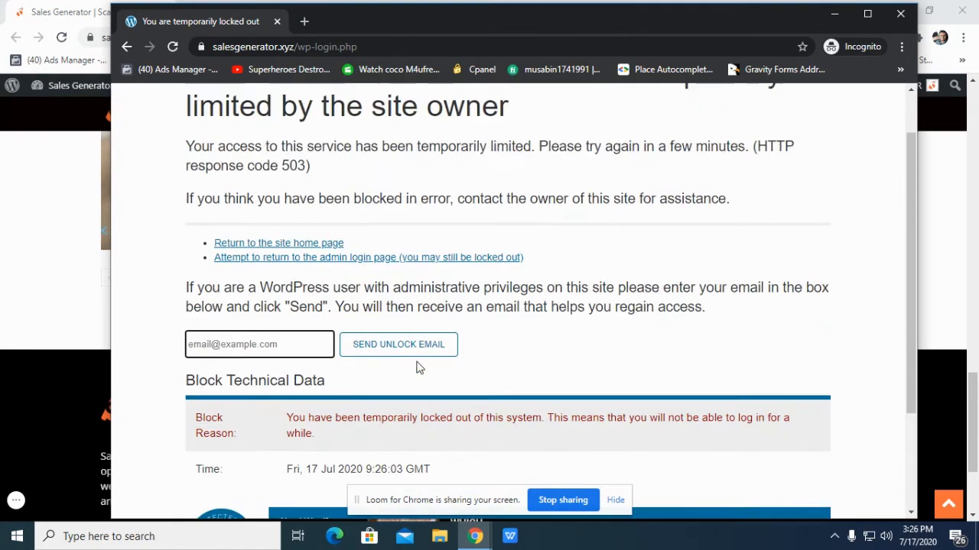
pyautogui.scroll(3)
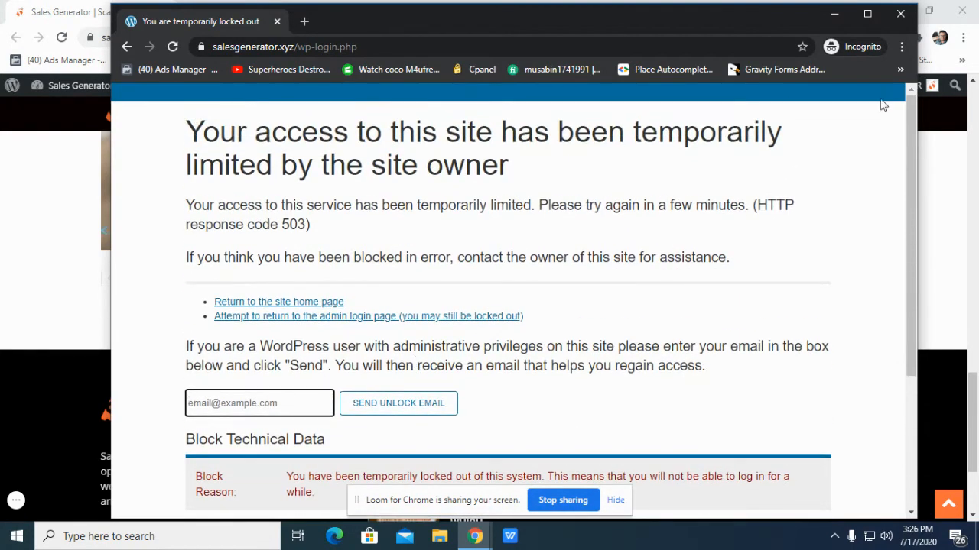
pyautogui.scroll(-3)
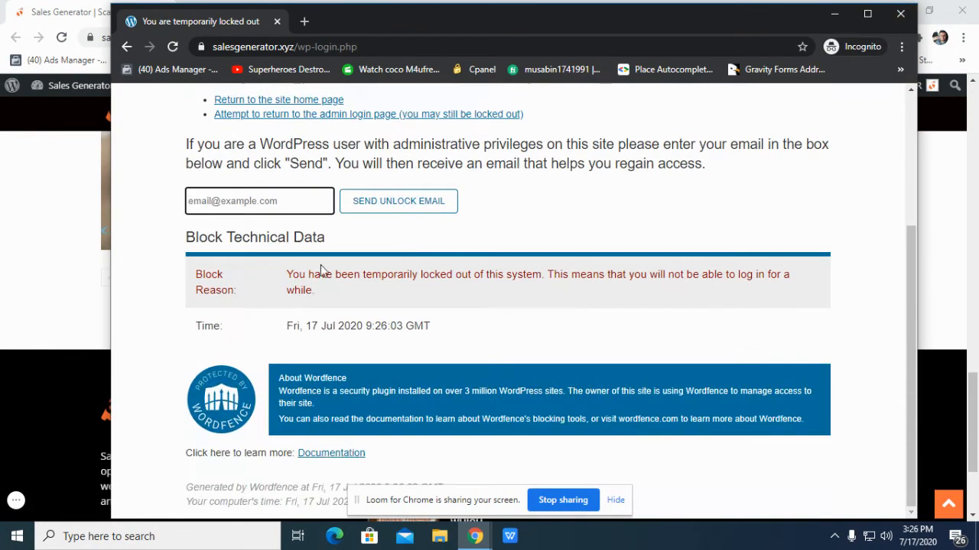
pyautogui.scroll(3)
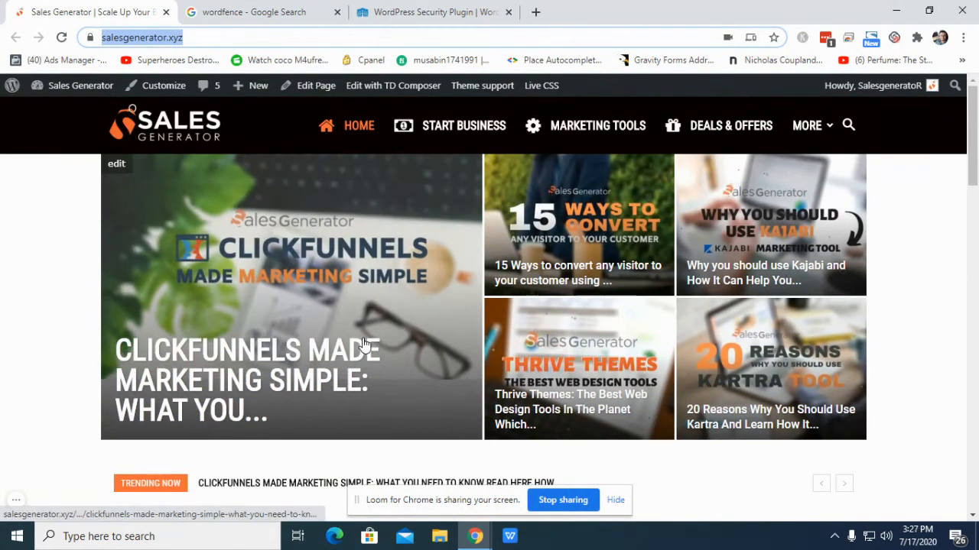
pyautogui.moveTo(19, 315)
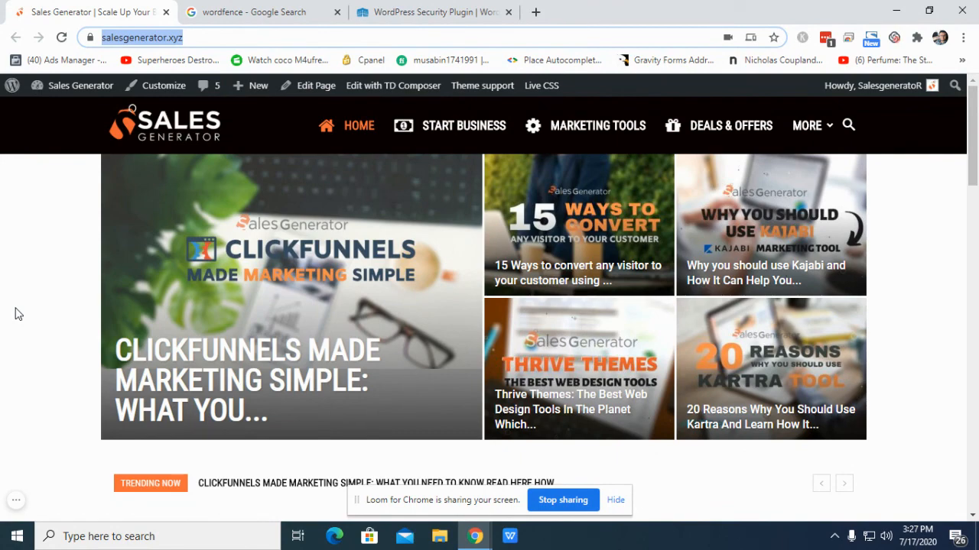
pyautogui.moveTo(444, 18)
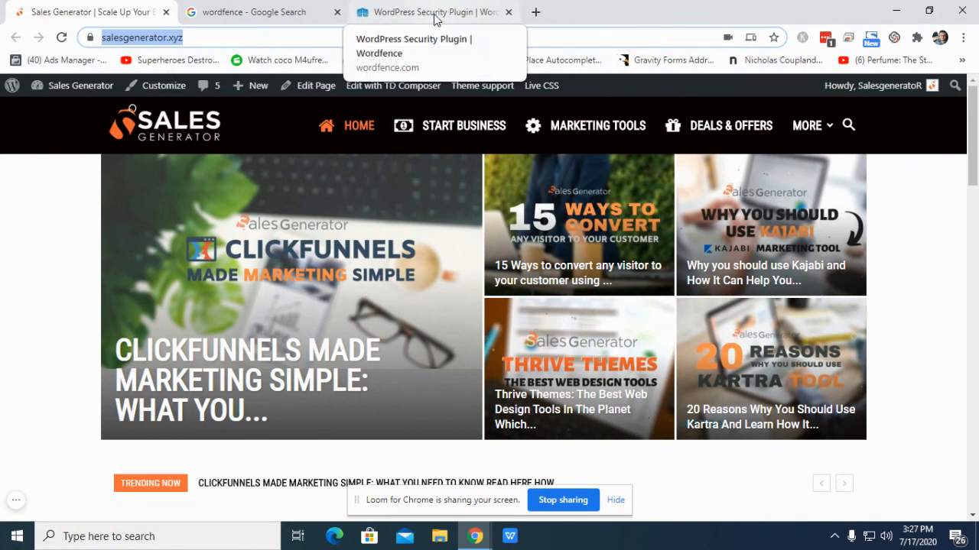